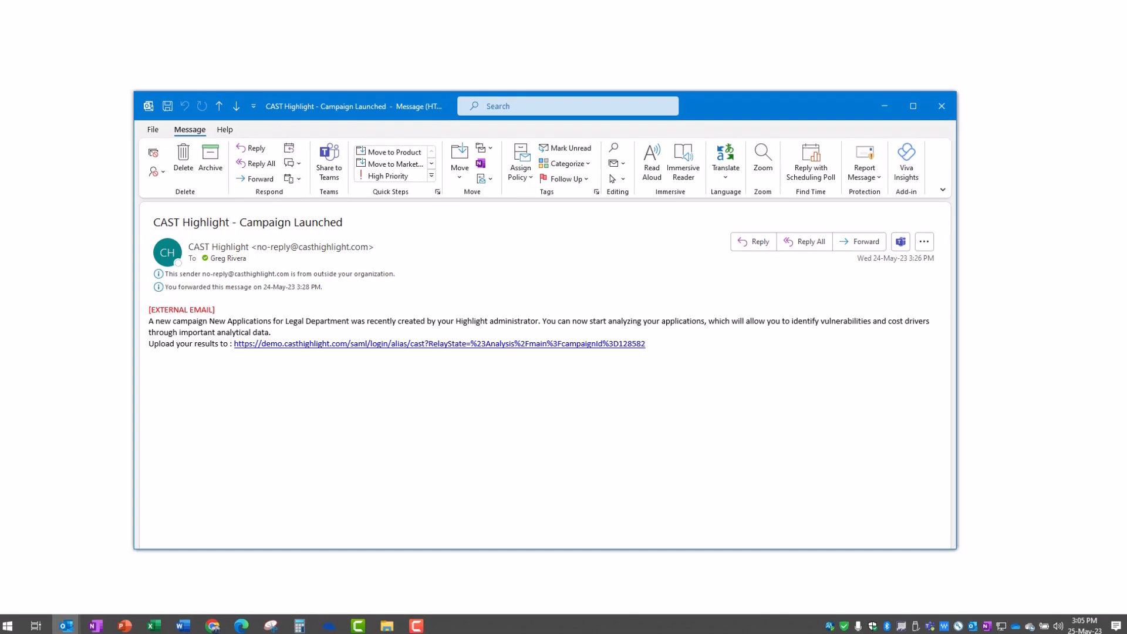
Step: Open the Campaign Launched email and follow its demo.casthighlight.com upload link
{"action": "left_click", "coordinate": [913, 106]}
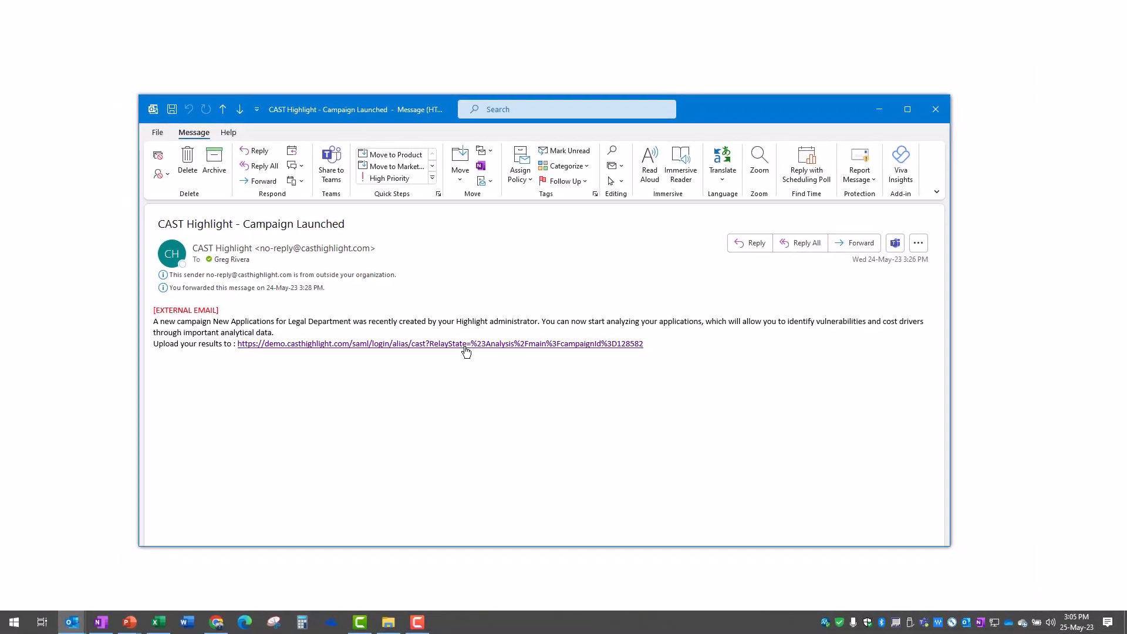
{"action": "left_click", "coordinate": [441, 344]}
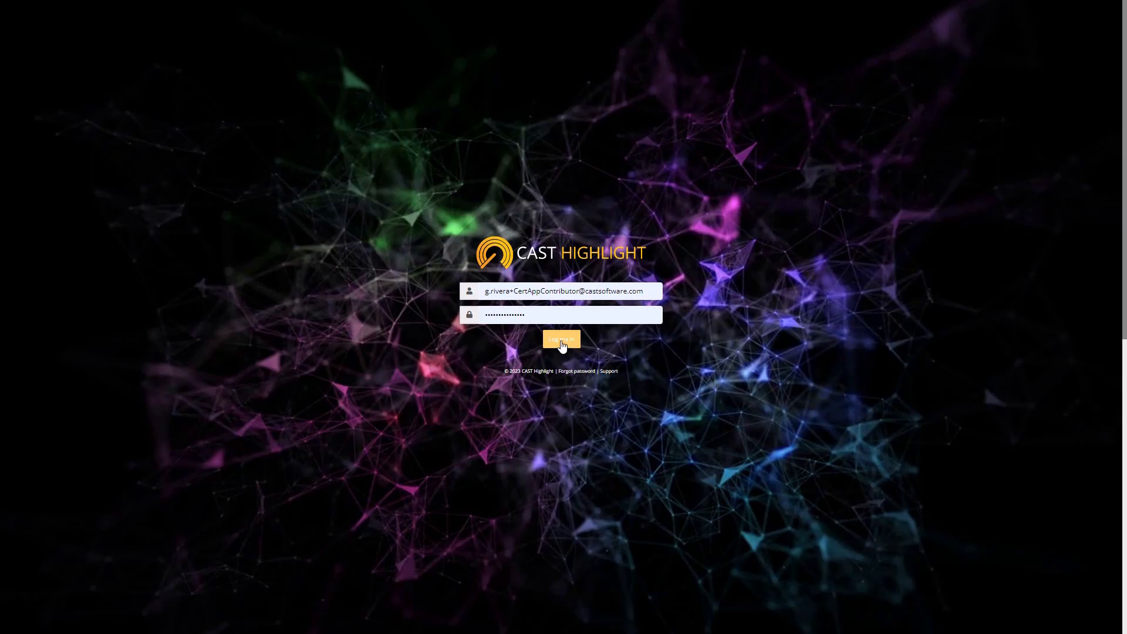
Step: Log in to Highlight and view Client Due Diligence and Legal Defense Planning scans
{"action": "left_click", "coordinate": [561, 339]}
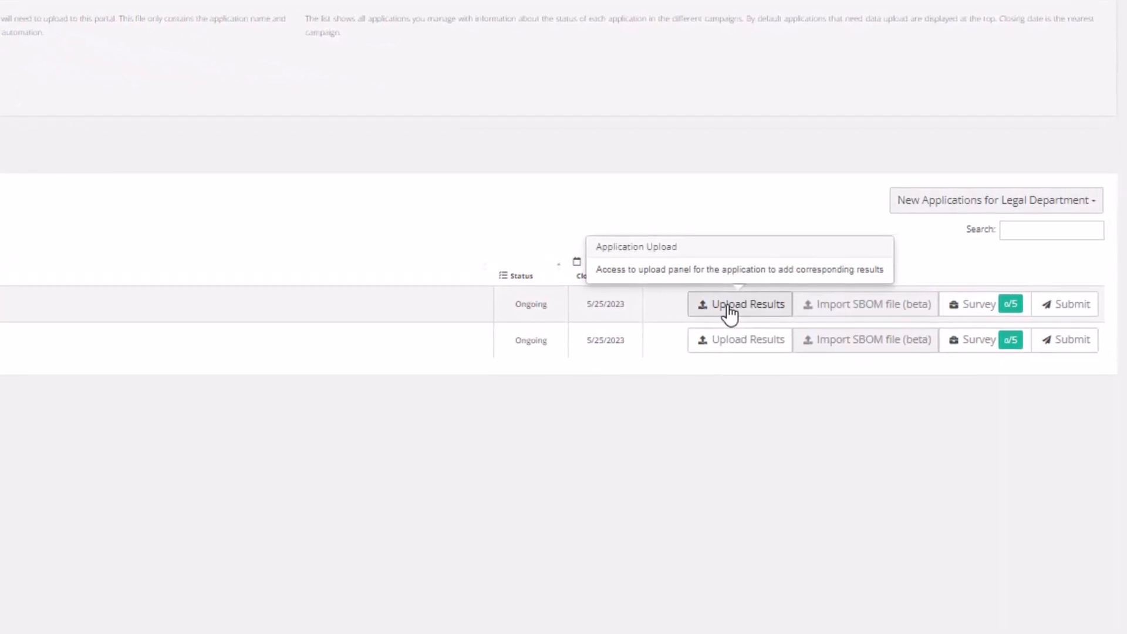
{"action": "mouse_move", "coordinate": [984, 304]}
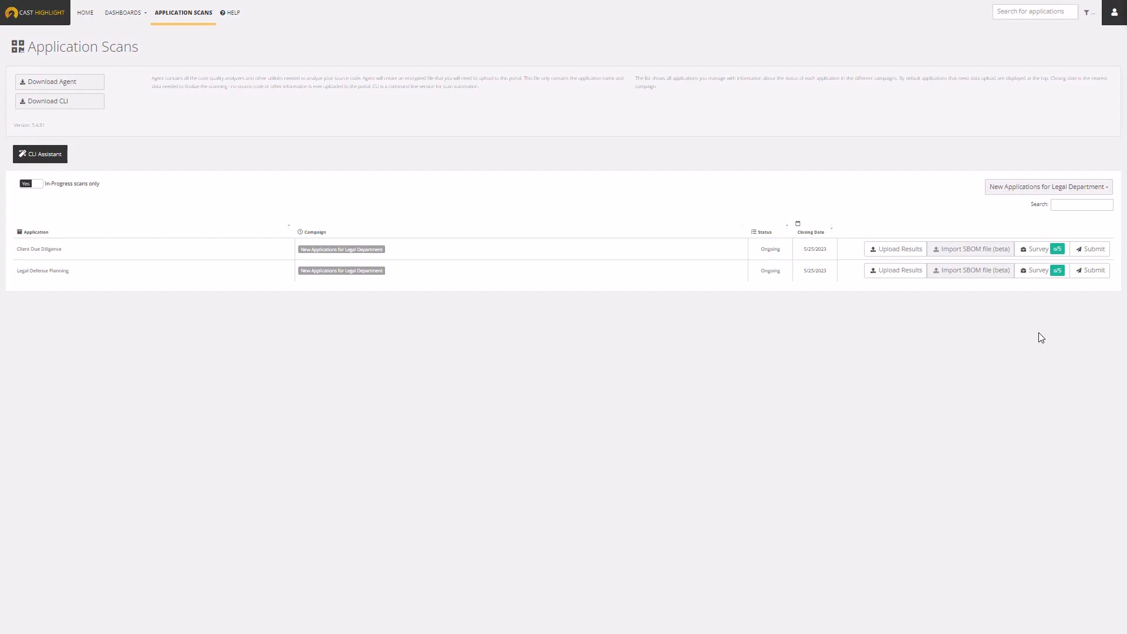
{"action": "left_click", "coordinate": [1037, 249]}
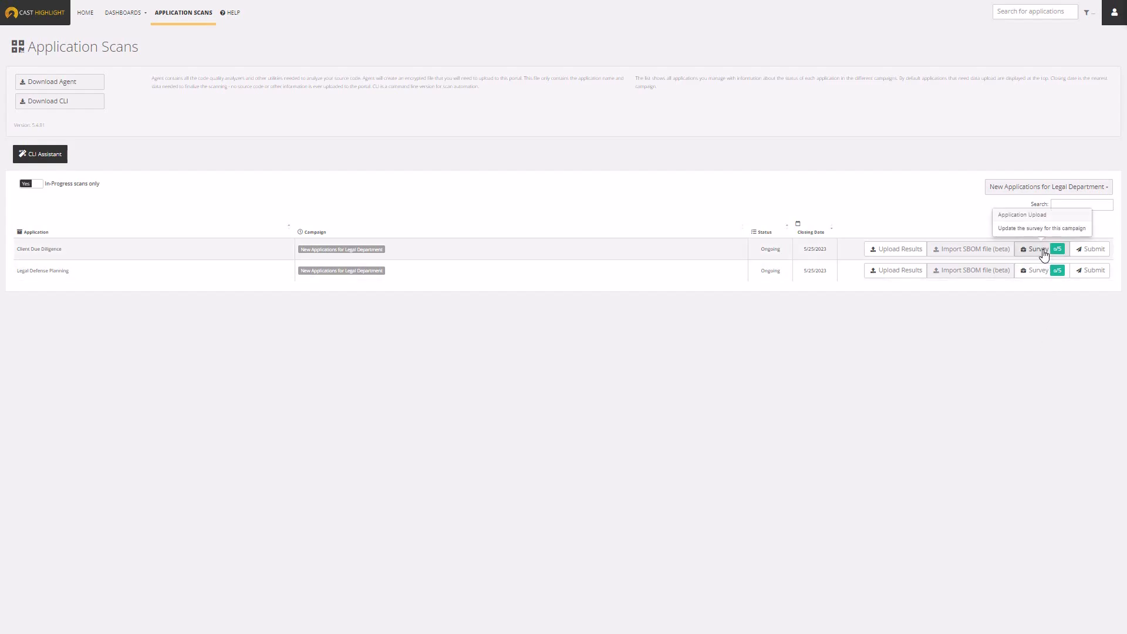
Step: Open the Client Due Diligence survey and answer Business Impact questions, starting with end-user count
{"action": "left_click", "coordinate": [1036, 249]}
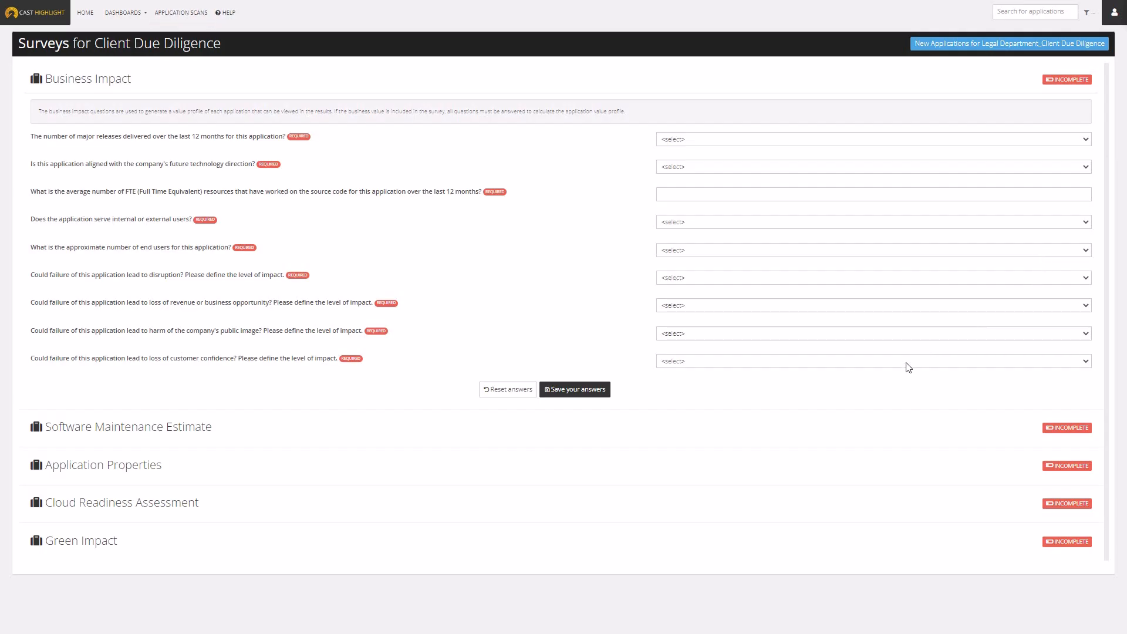
{"action": "mouse_move", "coordinate": [633, 274]}
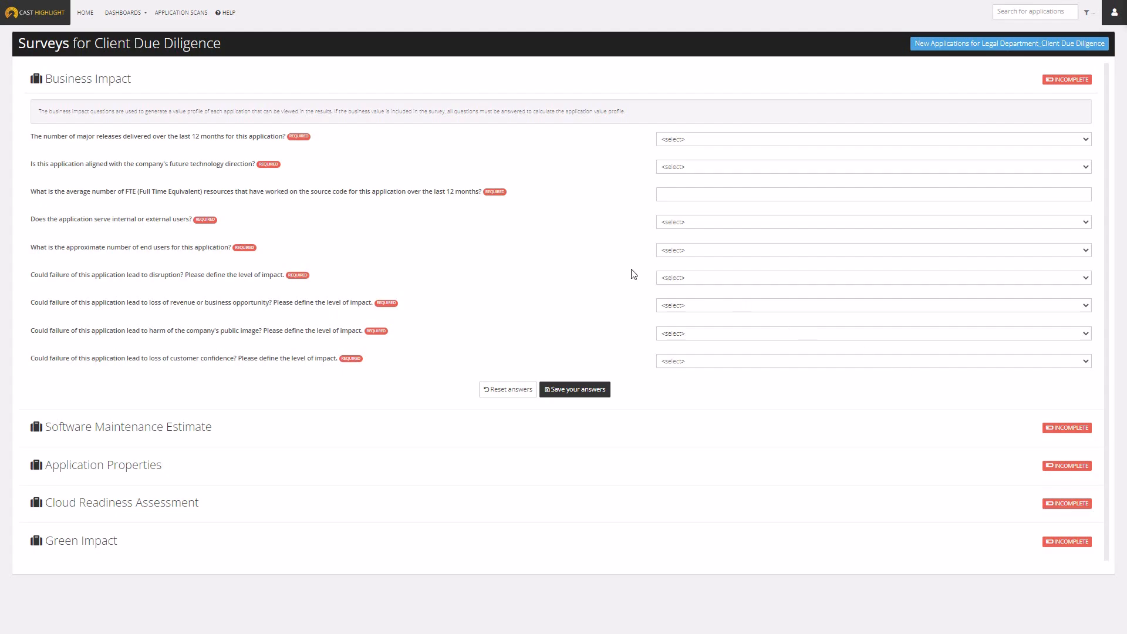
{"action": "mouse_move", "coordinate": [608, 257]}
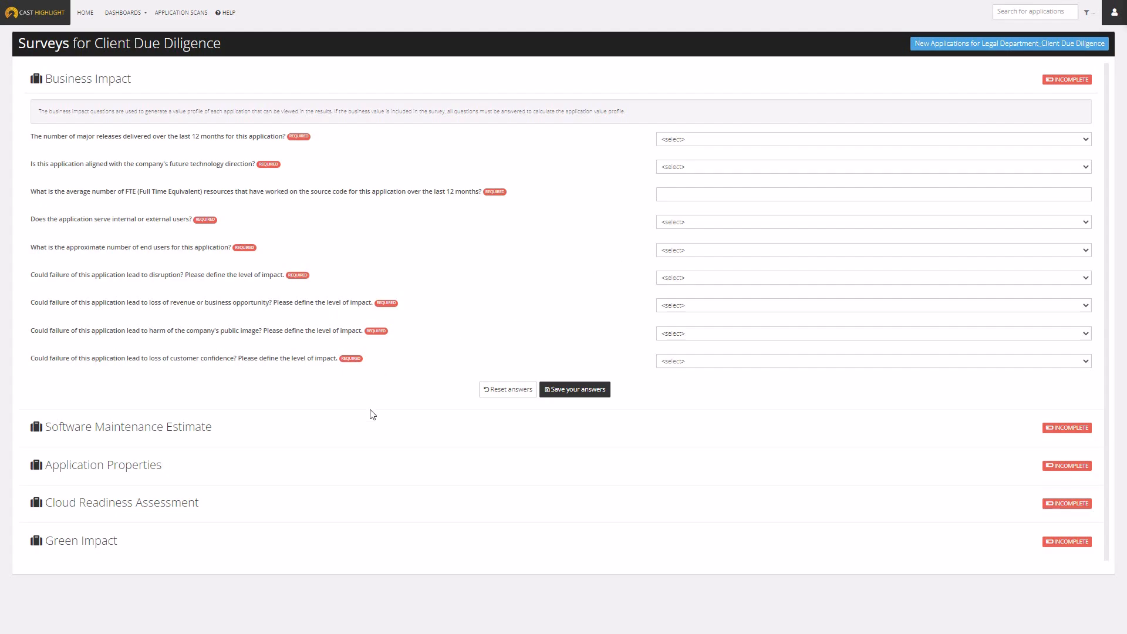
{"action": "mouse_move", "coordinate": [617, 227]}
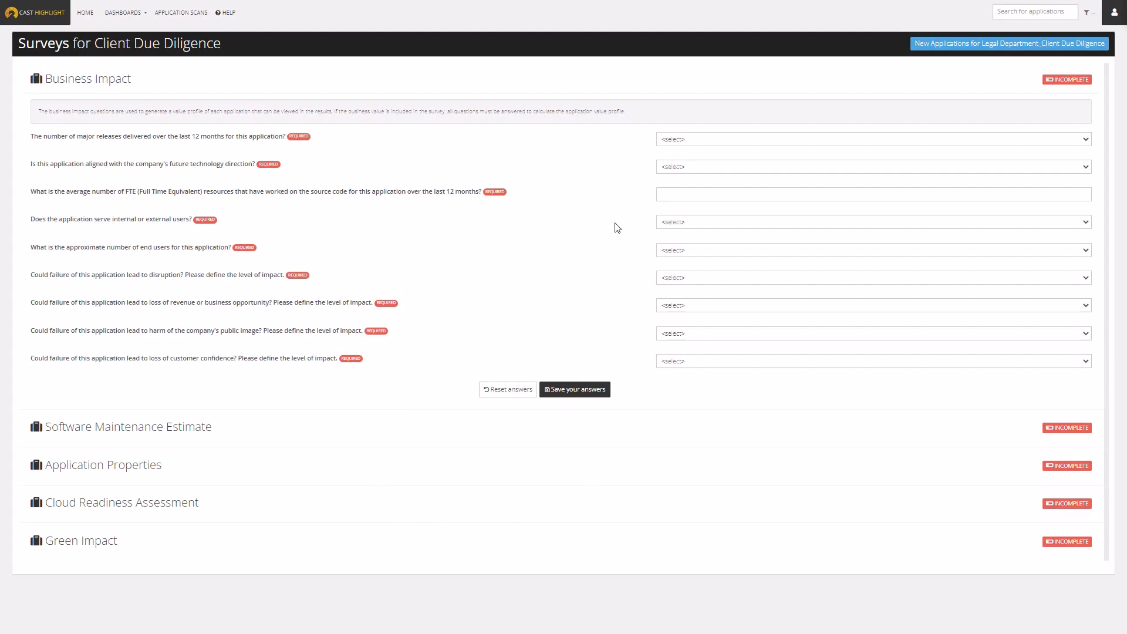
{"action": "left_click", "coordinate": [874, 250]}
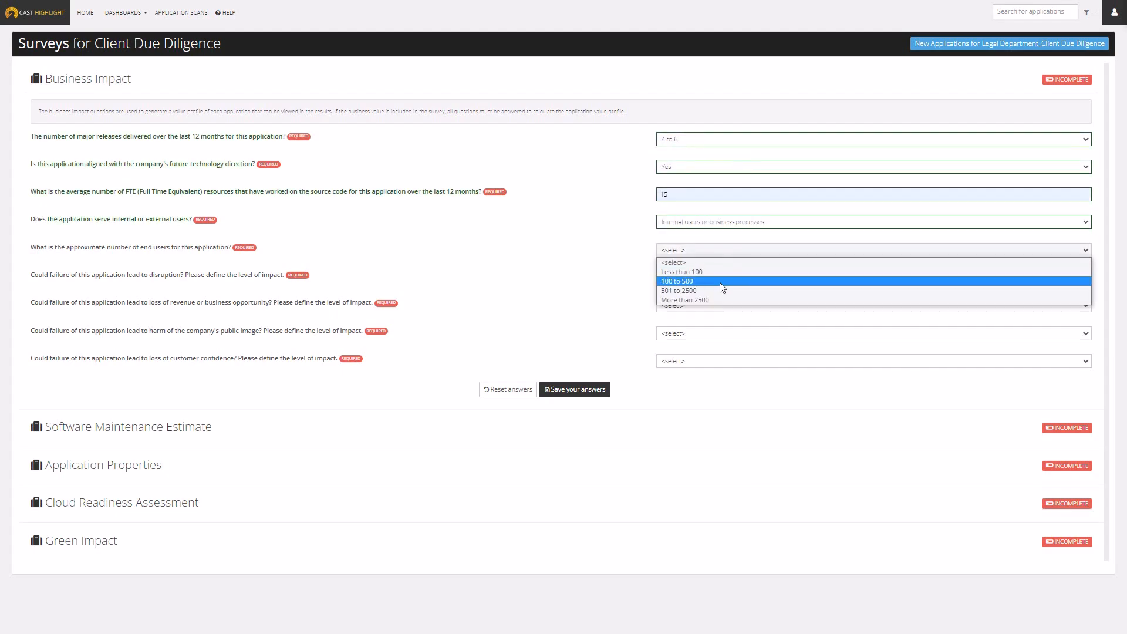
{"action": "left_click", "coordinate": [678, 291]}
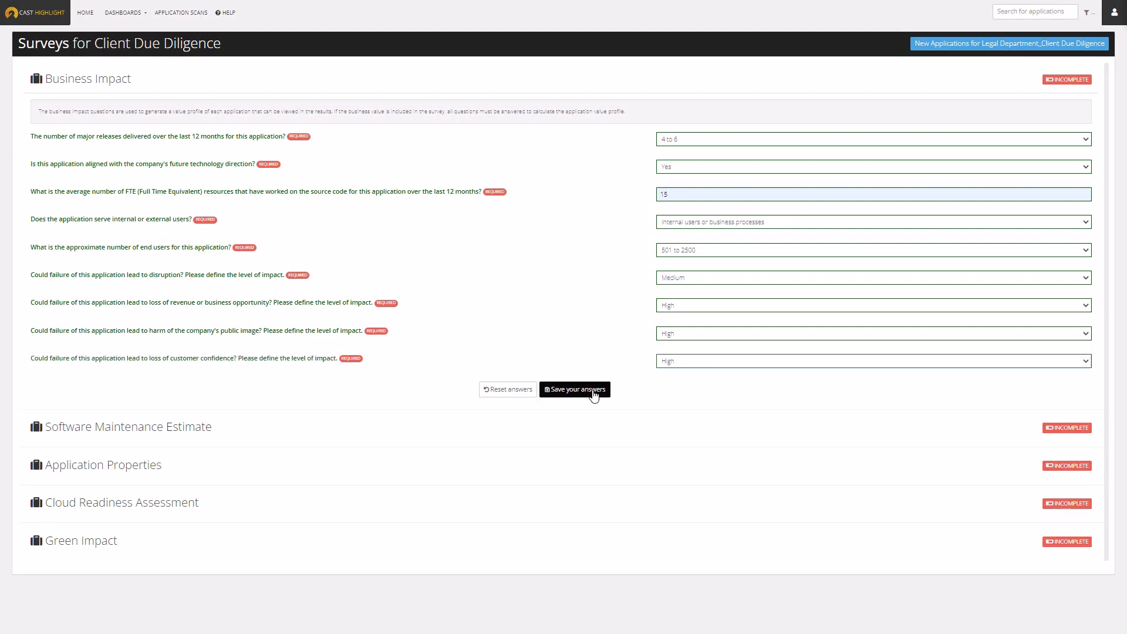
Step: Save the Business Impact answers so that section reads complete
{"action": "left_click", "coordinate": [575, 389]}
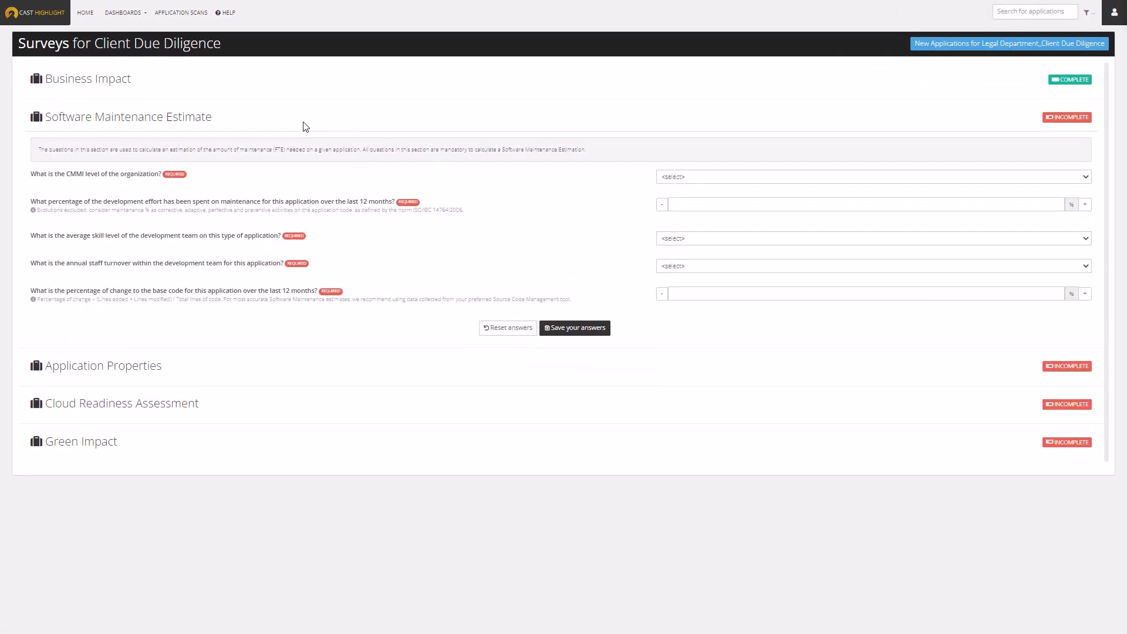
{"action": "mouse_move", "coordinate": [487, 272]}
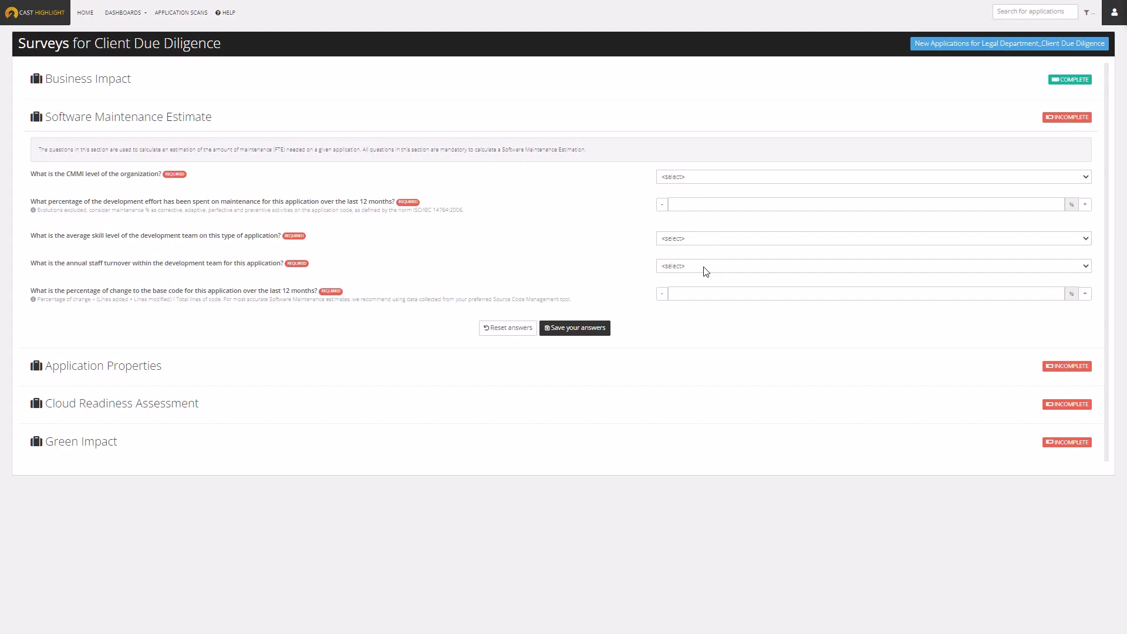
{"action": "mouse_move", "coordinate": [715, 185]}
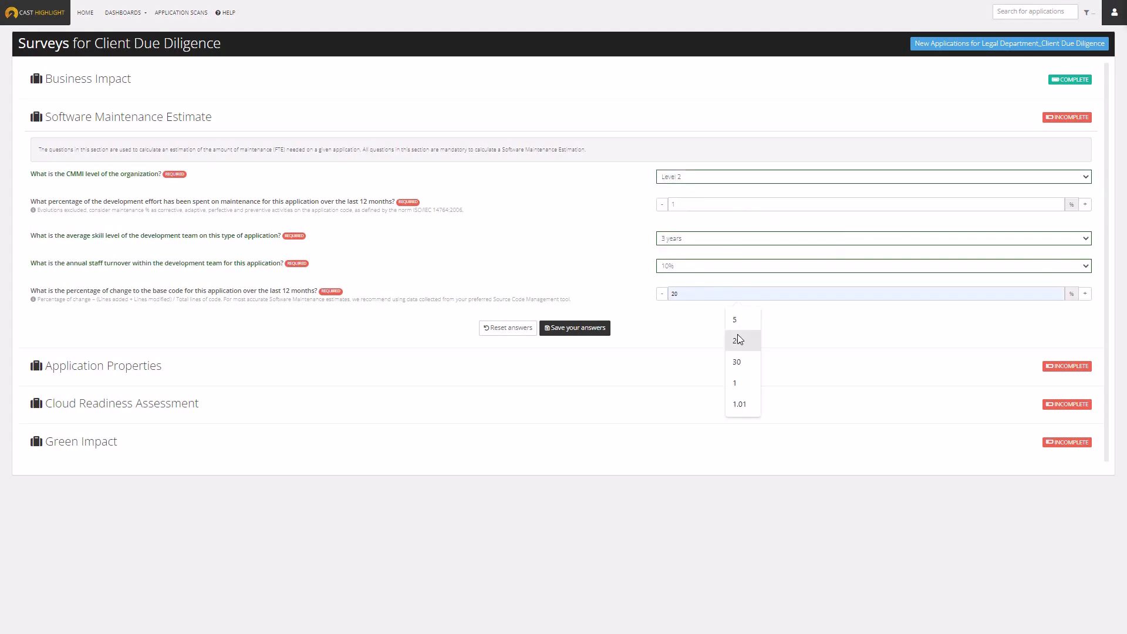
Step: Save Software Maintenance, Application Properties and Green Impact answers, choosing 3 remote days weekly
{"action": "left_click", "coordinate": [574, 327]}
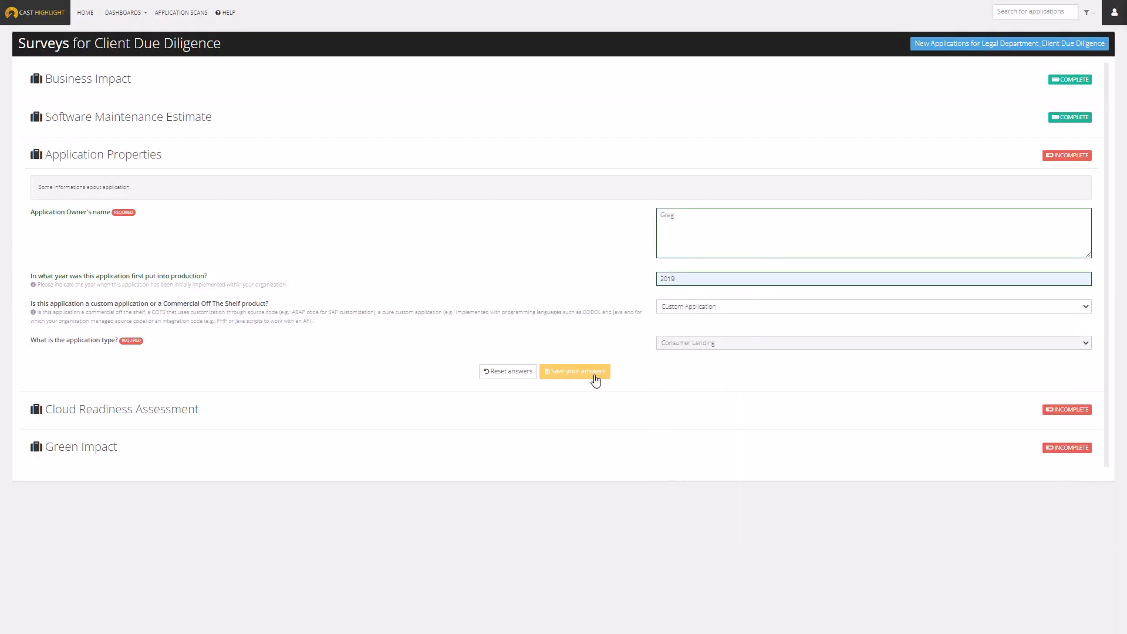
{"action": "left_click", "coordinate": [574, 372]}
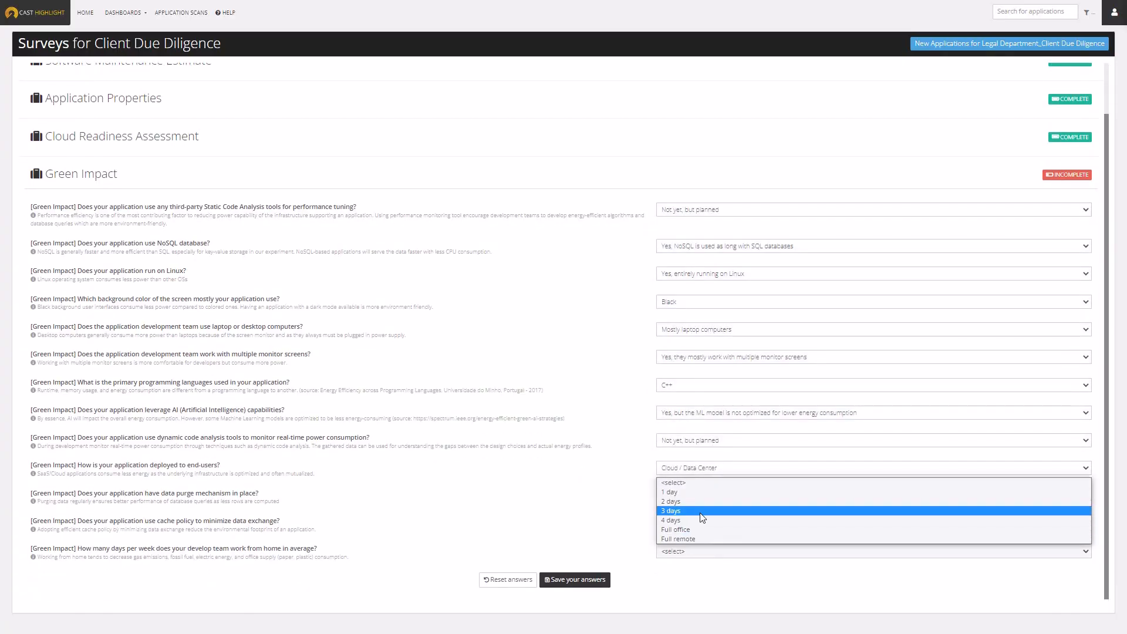
{"action": "left_click", "coordinate": [670, 510]}
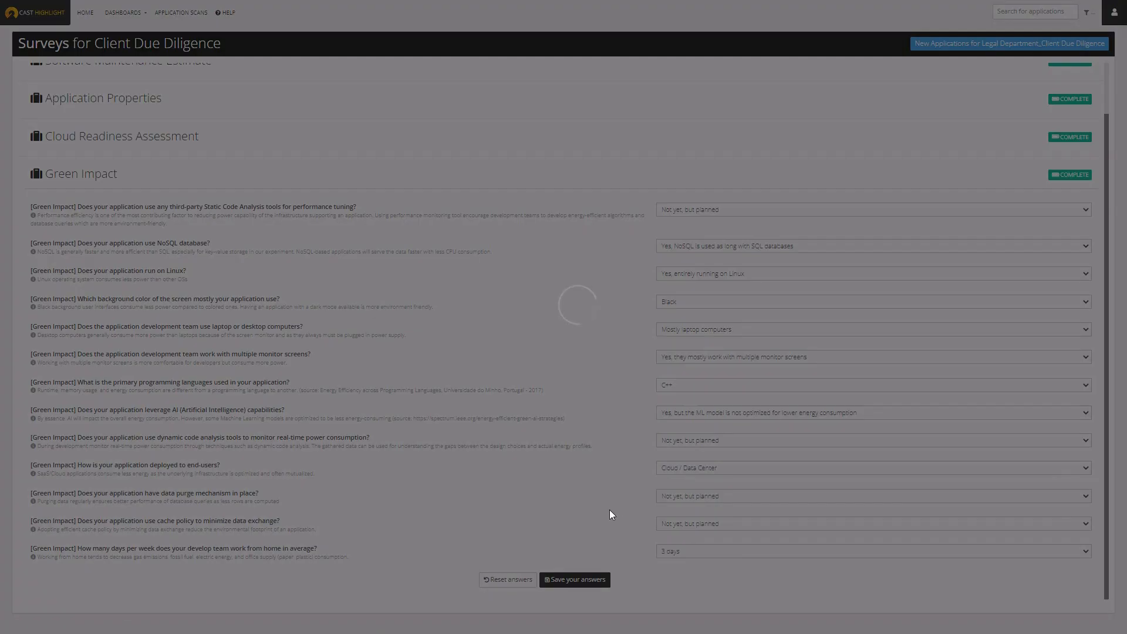
{"action": "left_click", "coordinate": [183, 12]}
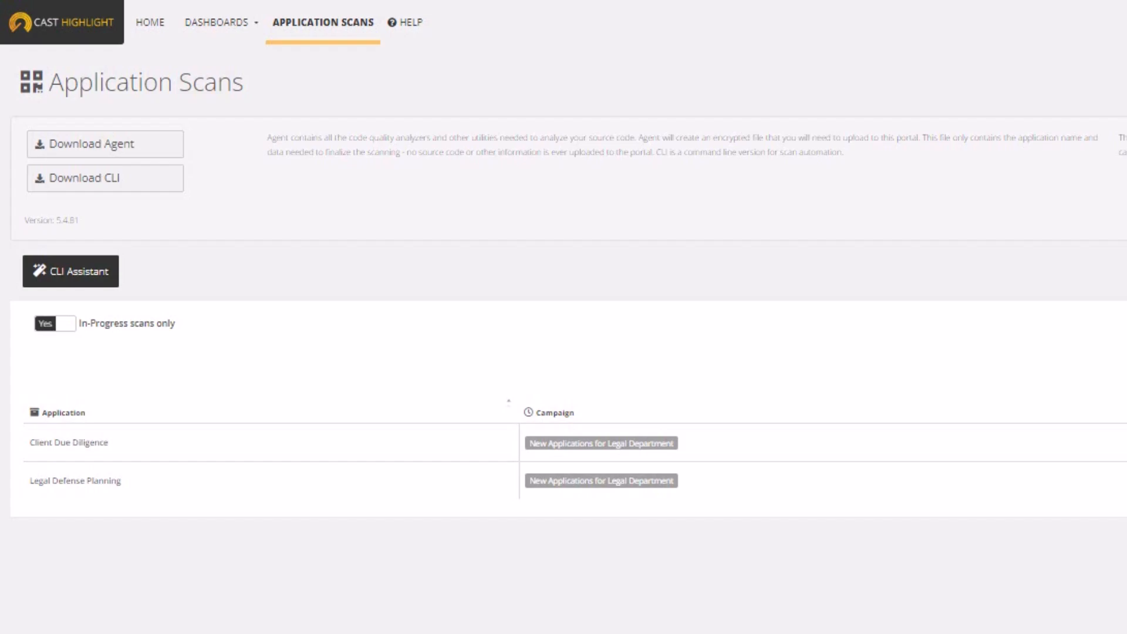
{"action": "mouse_move", "coordinate": [573, 611]}
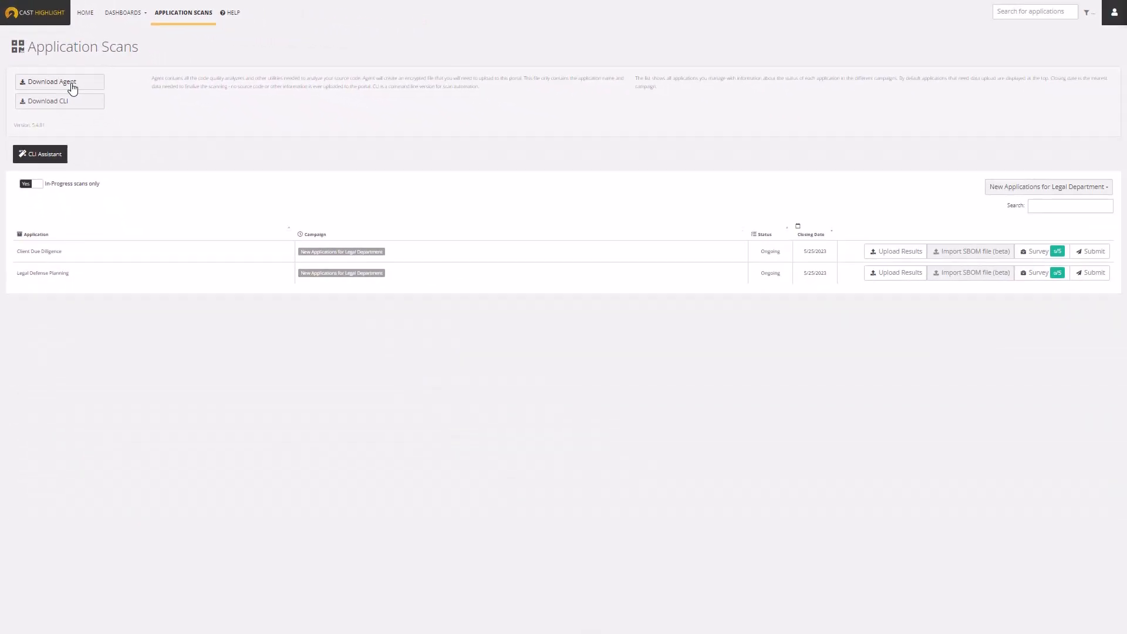
Step: Save CastHighlightSetup.exe to Downloads and run its wizard through to the Finish page
{"action": "left_click", "coordinate": [51, 81]}
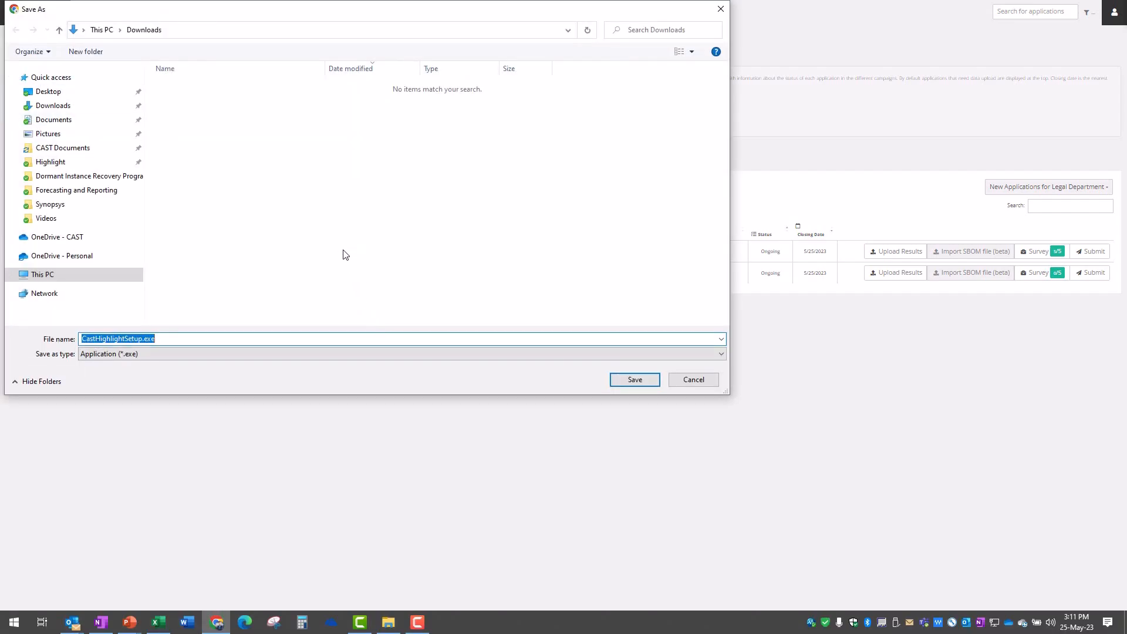
{"action": "left_click", "coordinate": [633, 380]}
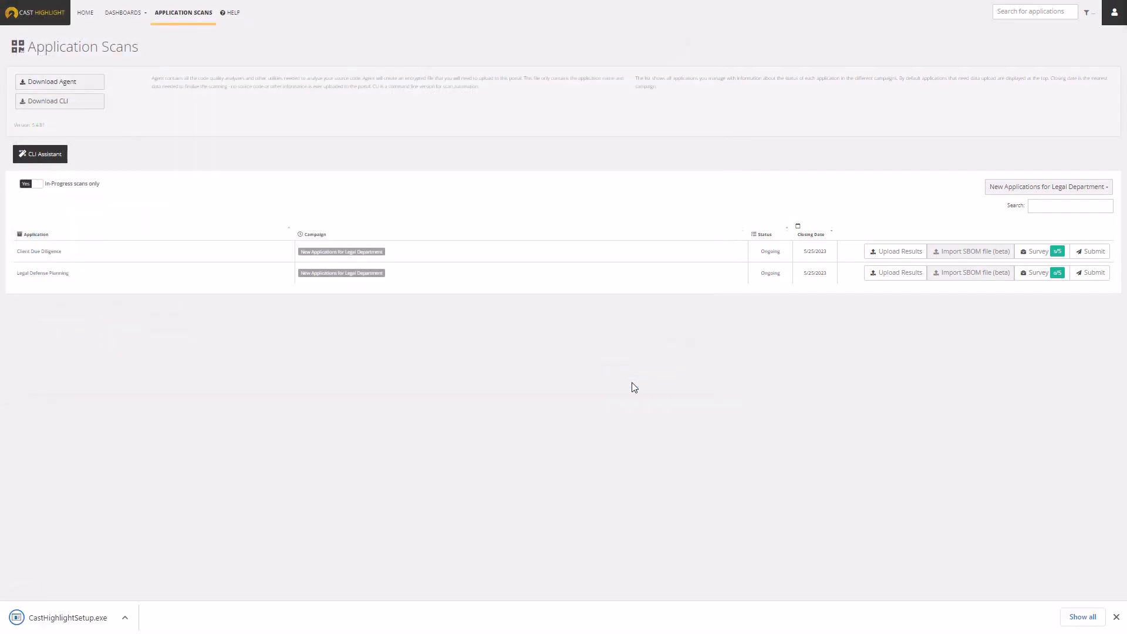
{"action": "left_click", "coordinate": [67, 618]}
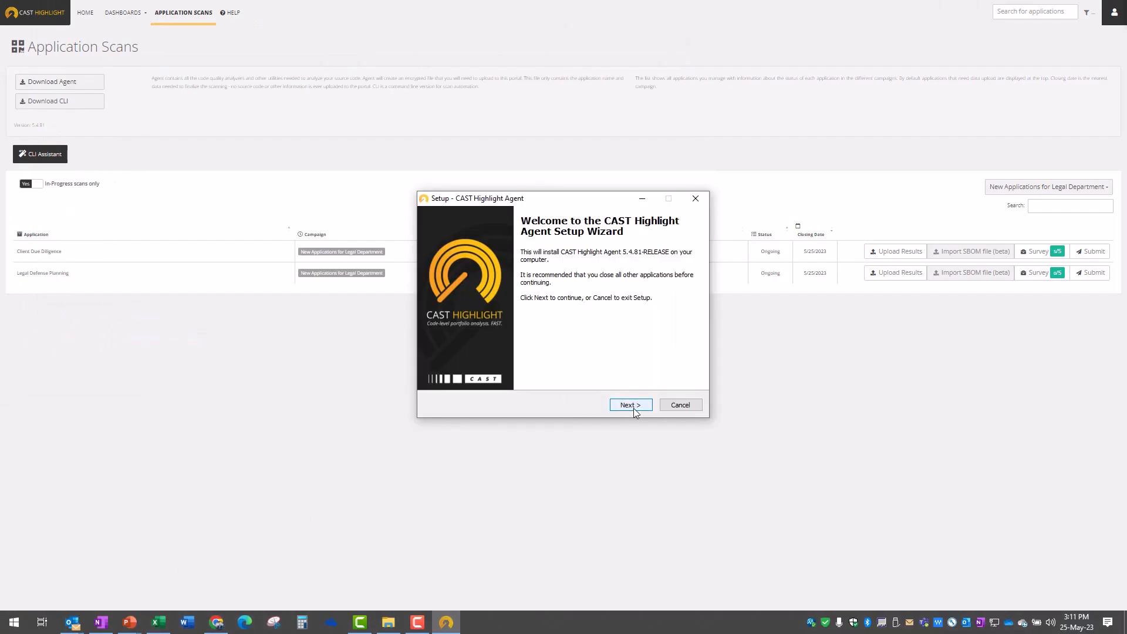
{"action": "left_click", "coordinate": [629, 405]}
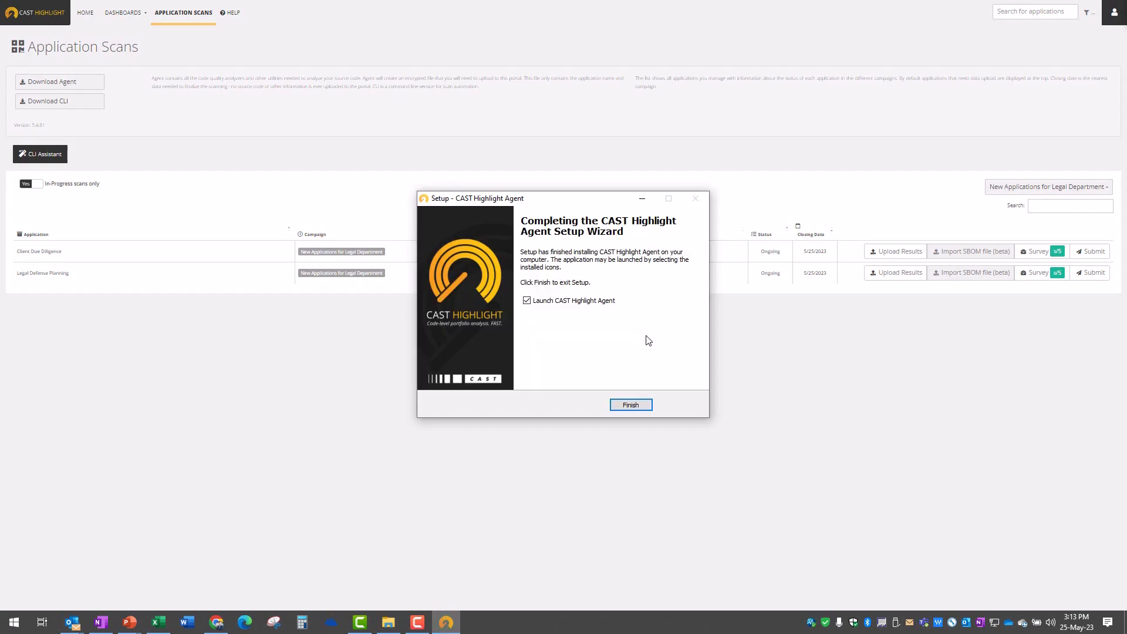
{"action": "left_click", "coordinate": [527, 301]}
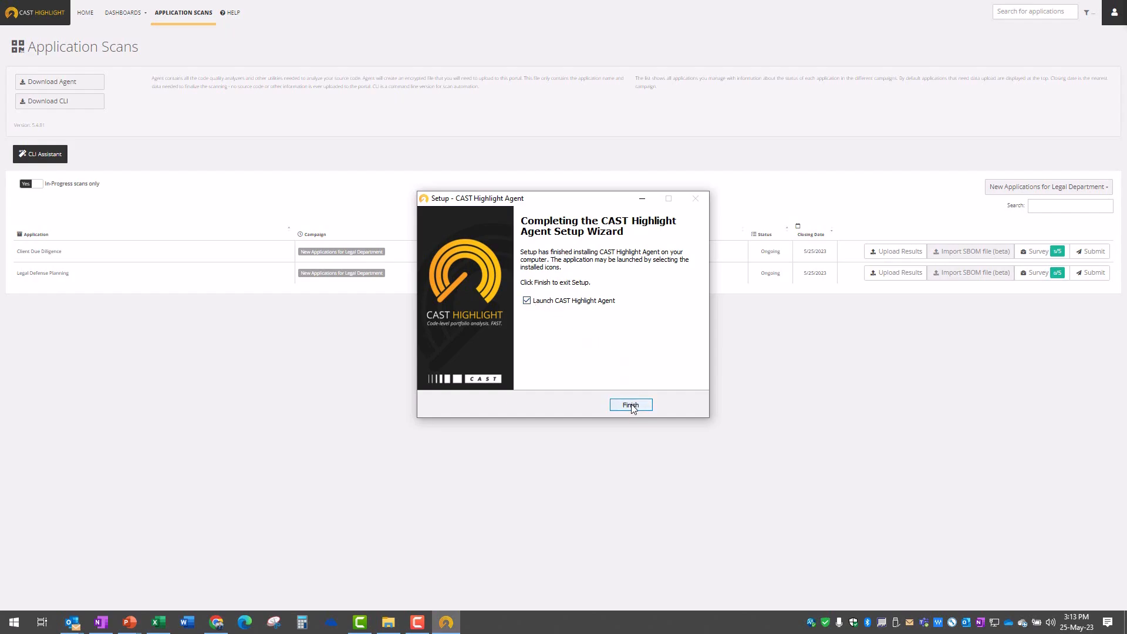
Step: Launch the Highlight Agent and add Legal Applications > Client Due Diligence as source folder
{"action": "left_click", "coordinate": [631, 405]}
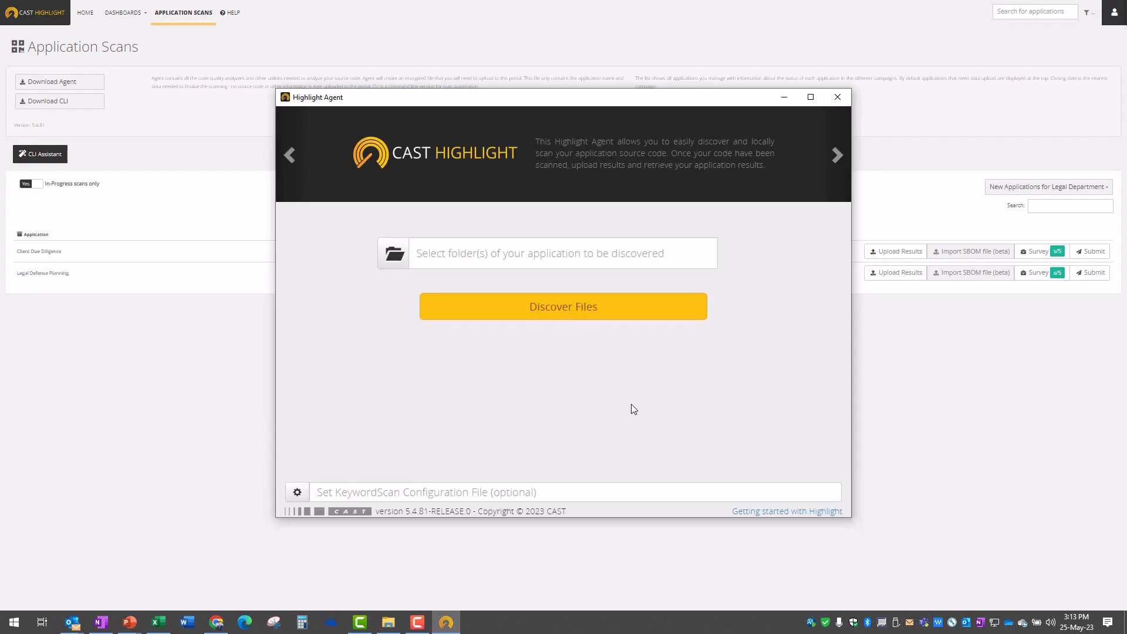
{"action": "mouse_move", "coordinate": [606, 384]}
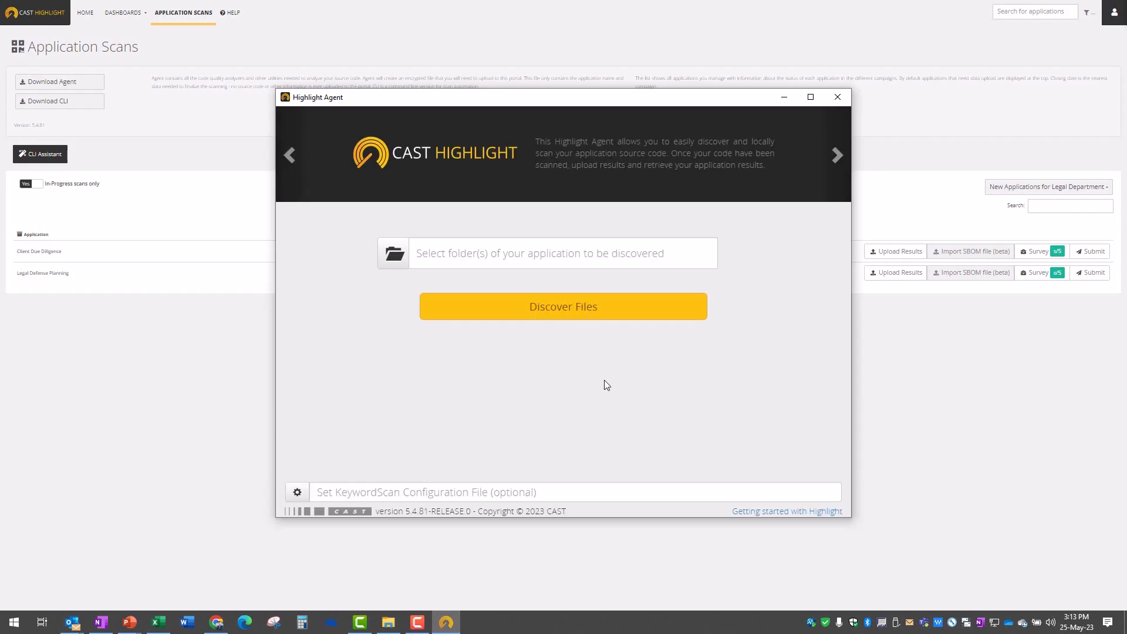
{"action": "mouse_move", "coordinate": [580, 365]}
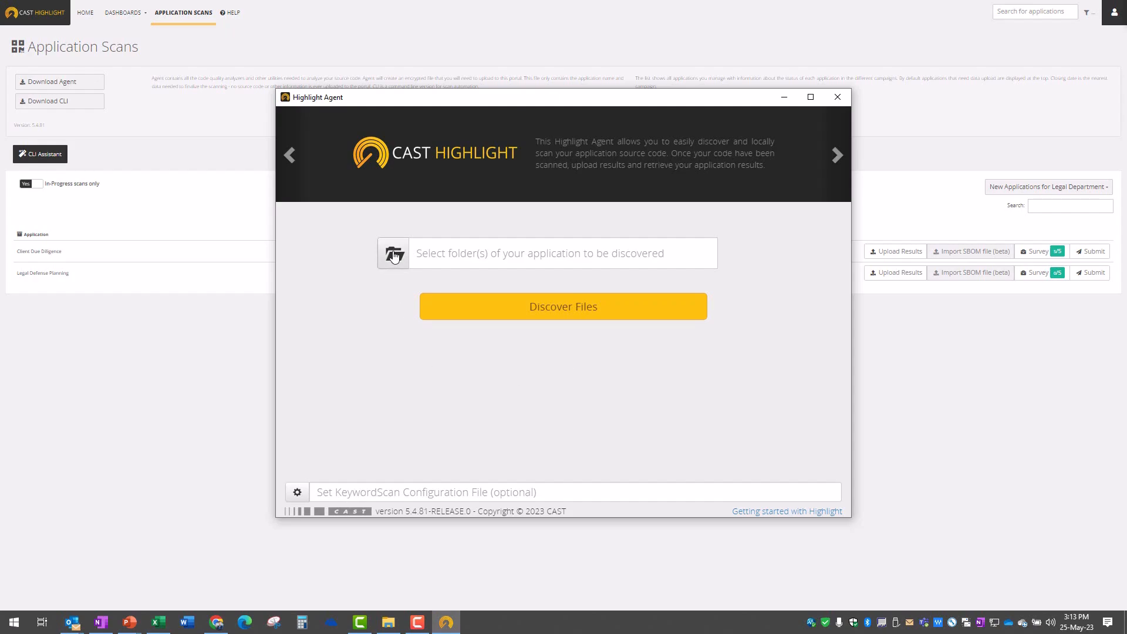
{"action": "mouse_move", "coordinate": [393, 256]}
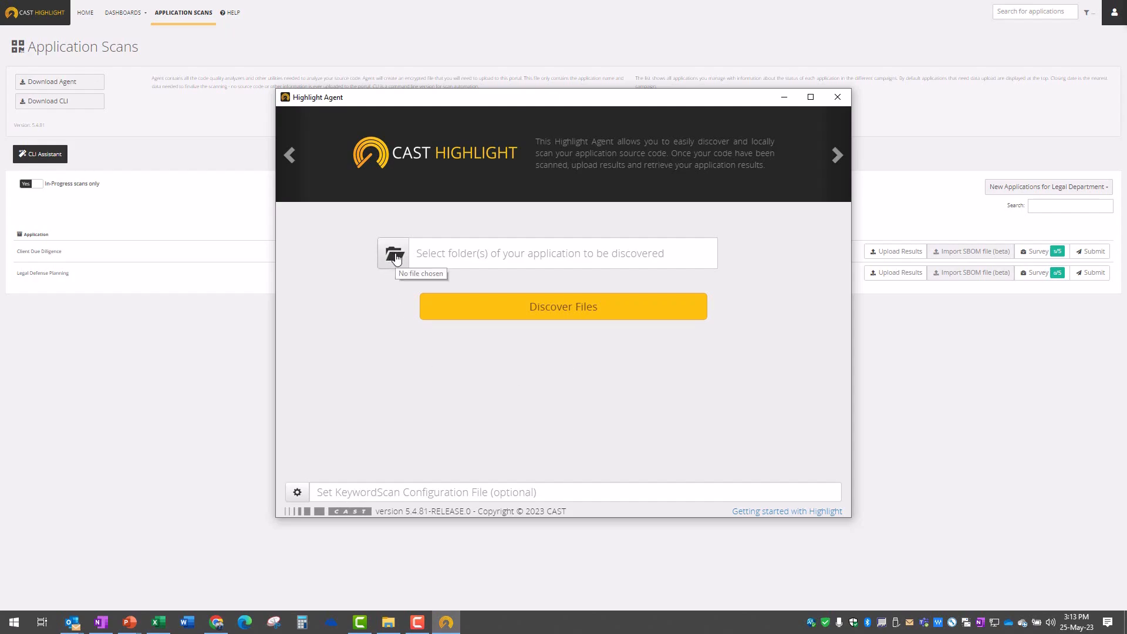
{"action": "left_click", "coordinate": [394, 253]}
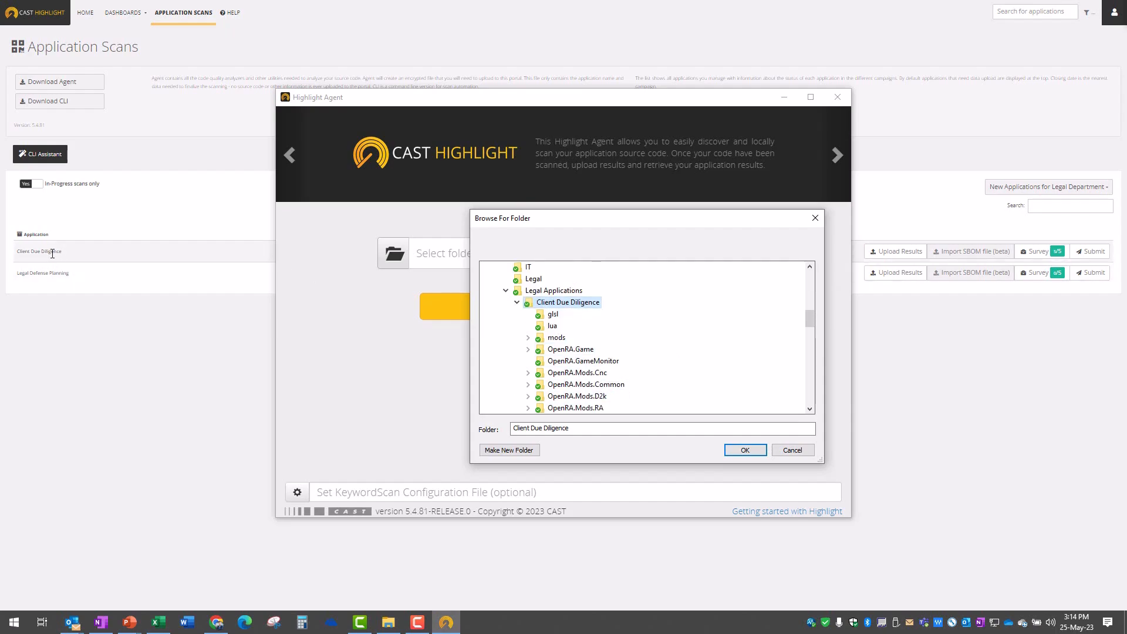
{"action": "mouse_move", "coordinate": [604, 331]}
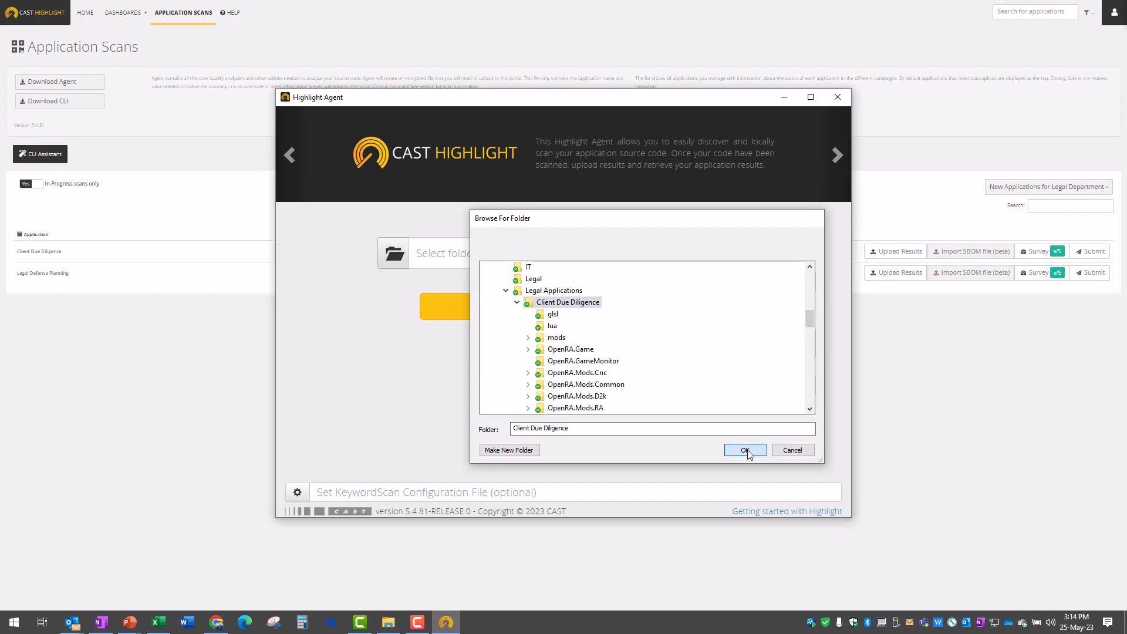
{"action": "left_click", "coordinate": [745, 450]}
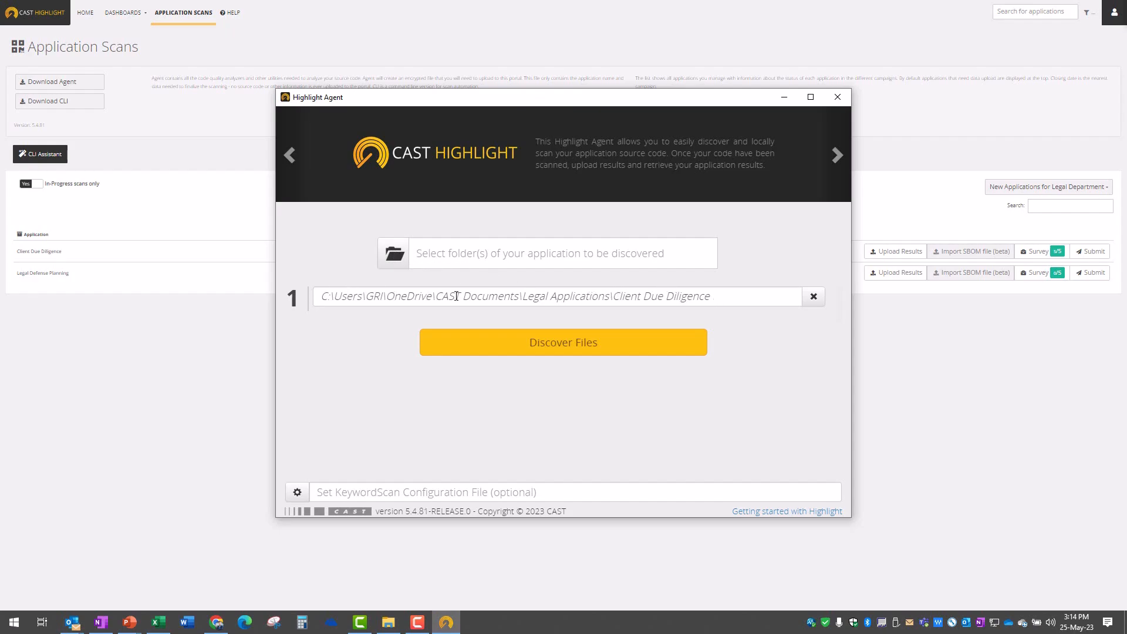
{"action": "mouse_move", "coordinate": [552, 349]}
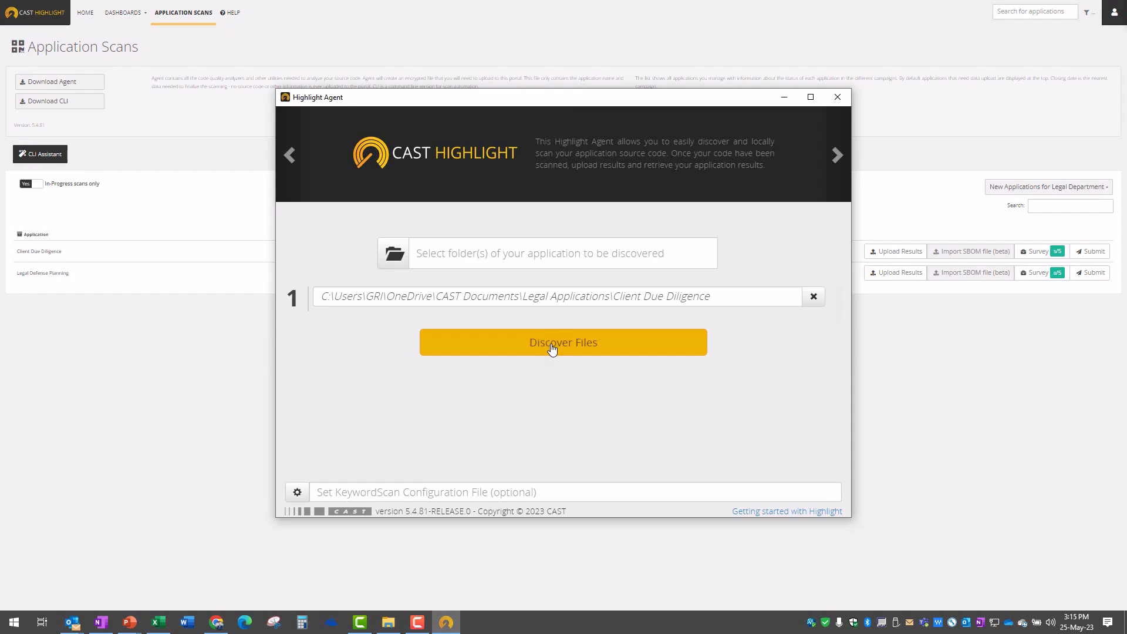
Step: Discover the folder's files, review per-subfolder technologies, then scan and accept the results
{"action": "left_click", "coordinate": [563, 342]}
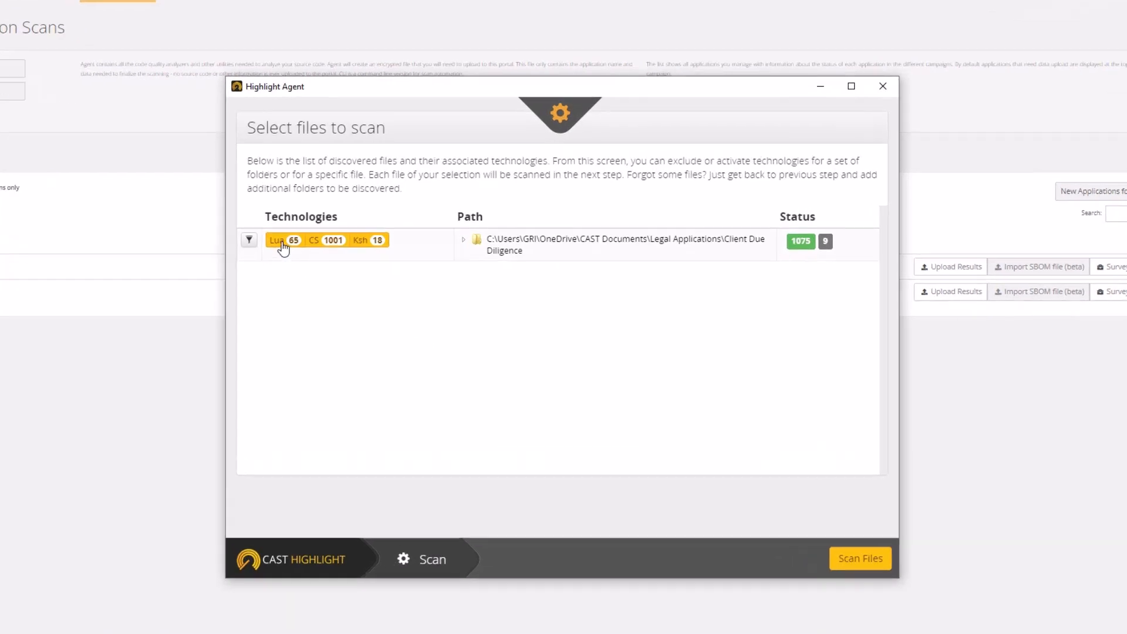
{"action": "left_click", "coordinate": [851, 86]}
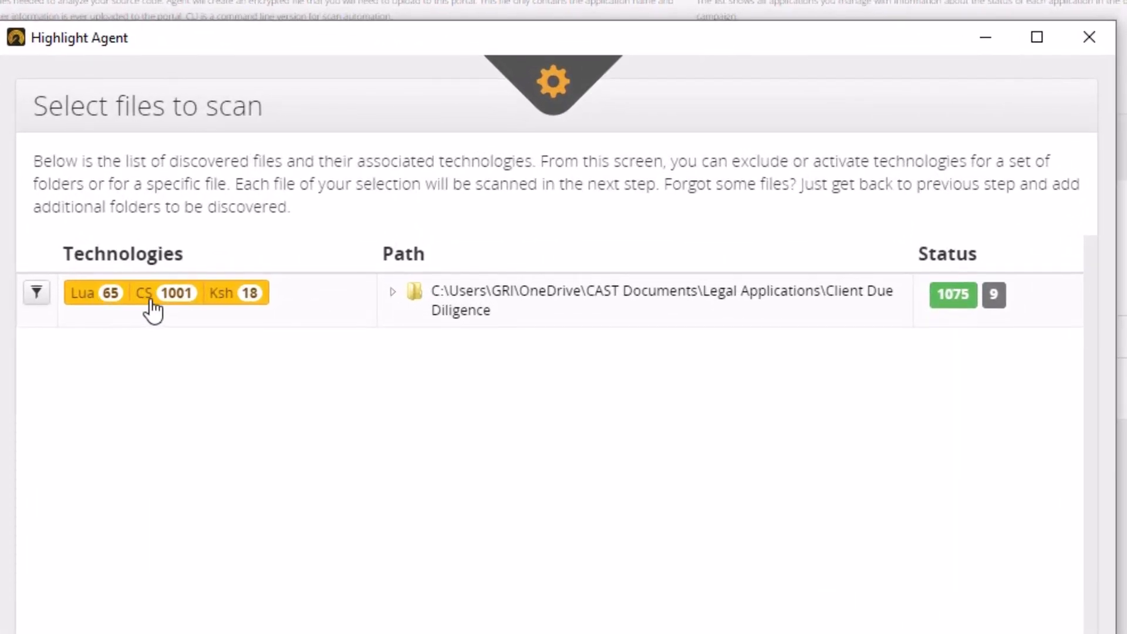
{"action": "mouse_move", "coordinate": [234, 309]}
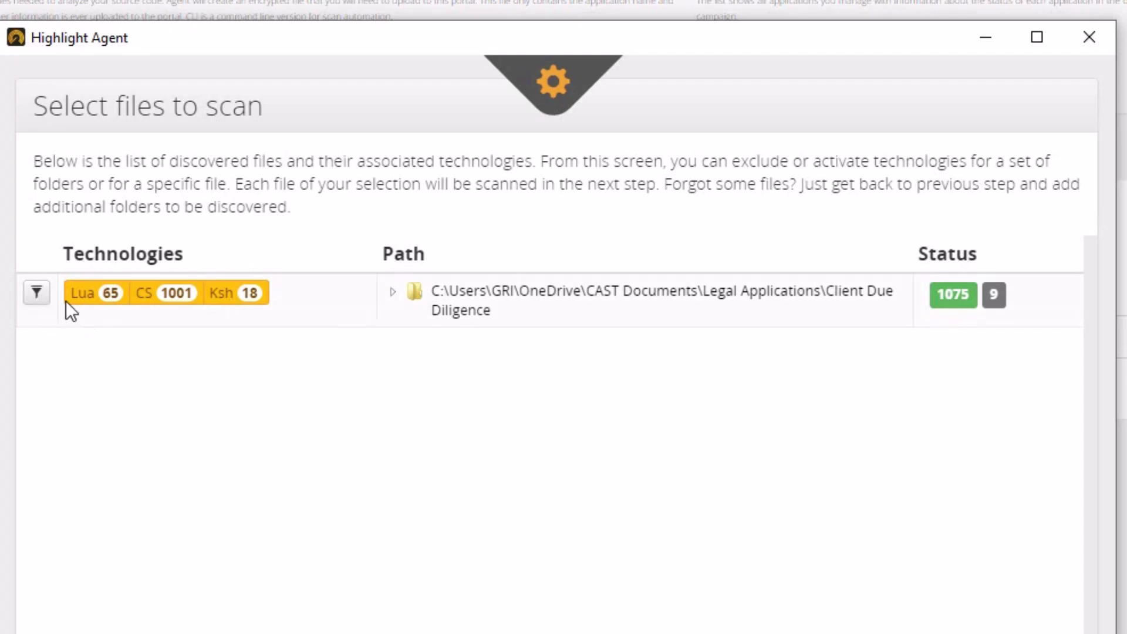
{"action": "left_click", "coordinate": [394, 291]}
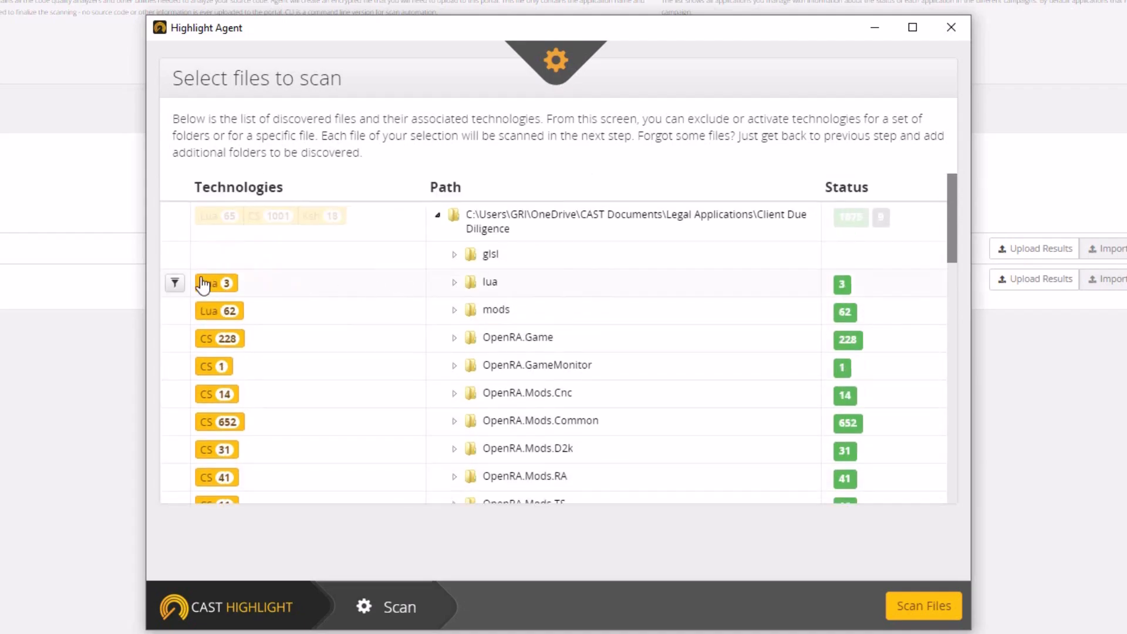
{"action": "left_click", "coordinate": [437, 215]}
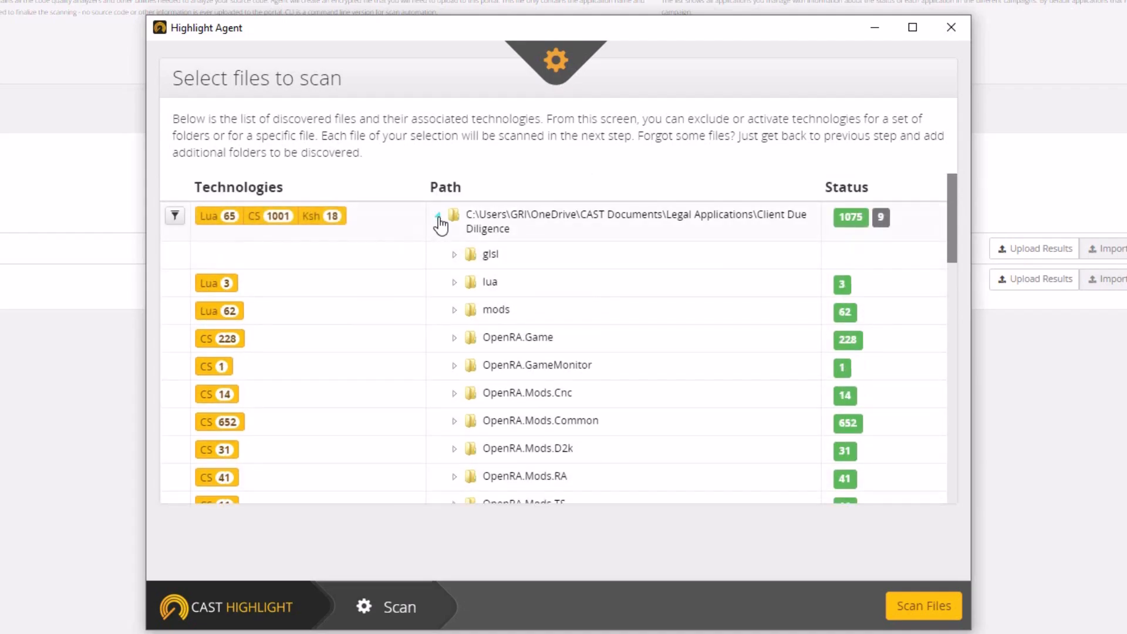
{"action": "left_click", "coordinate": [438, 217]}
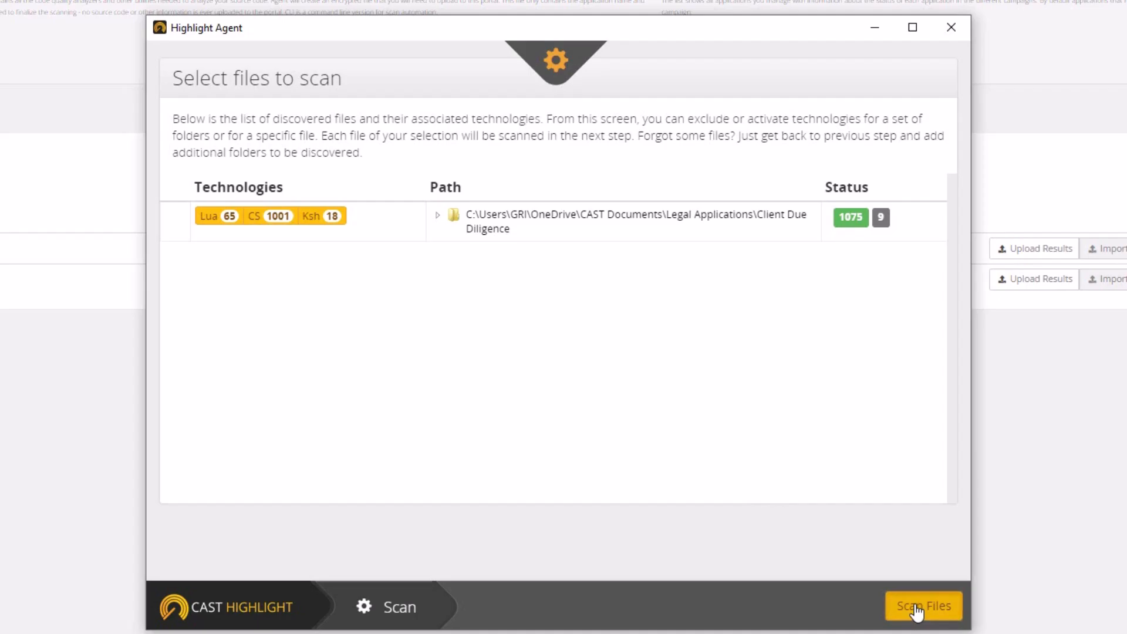
{"action": "left_click", "coordinate": [923, 605]}
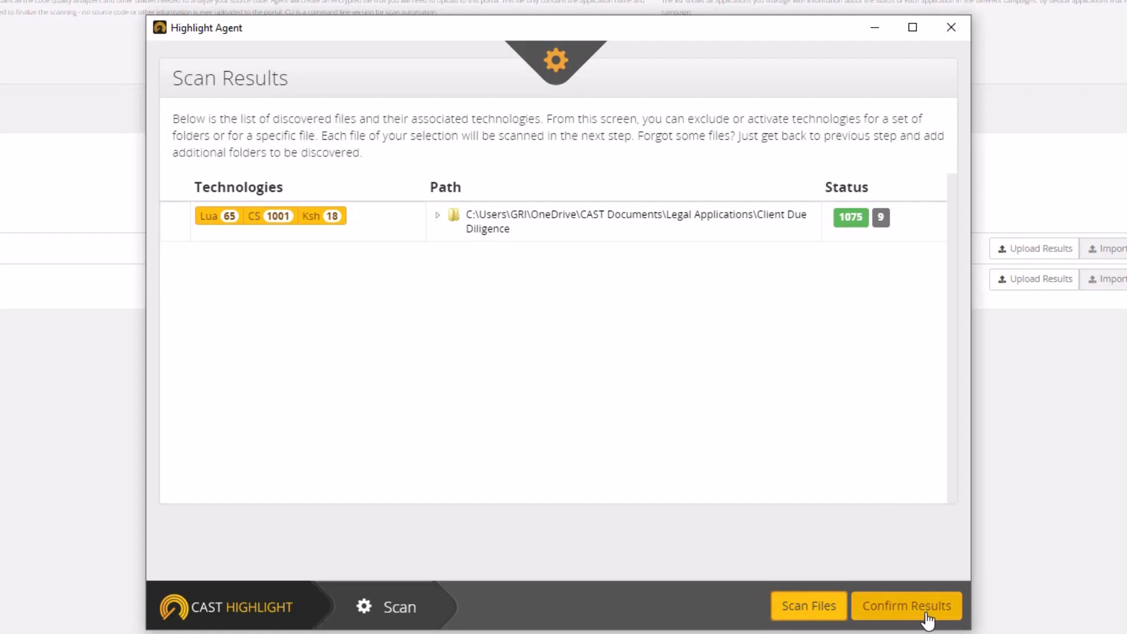
{"action": "left_click", "coordinate": [906, 605]}
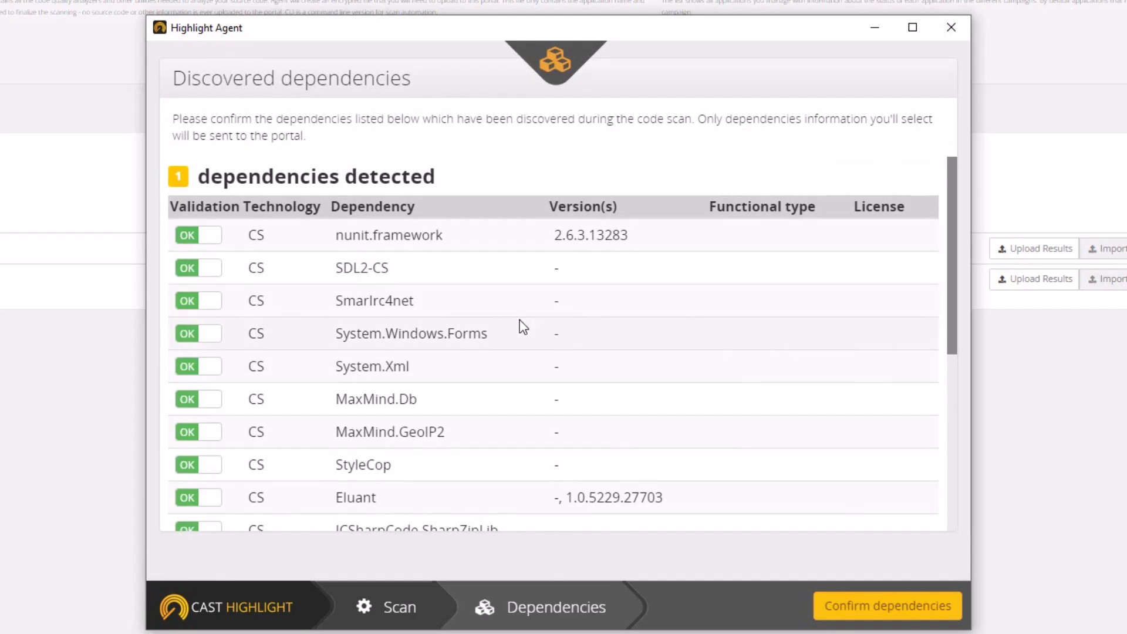
Step: Review the full list of detected CS dependencies and confirm them all
{"action": "scroll", "scroll_direction": "down", "scroll_amount": 3}
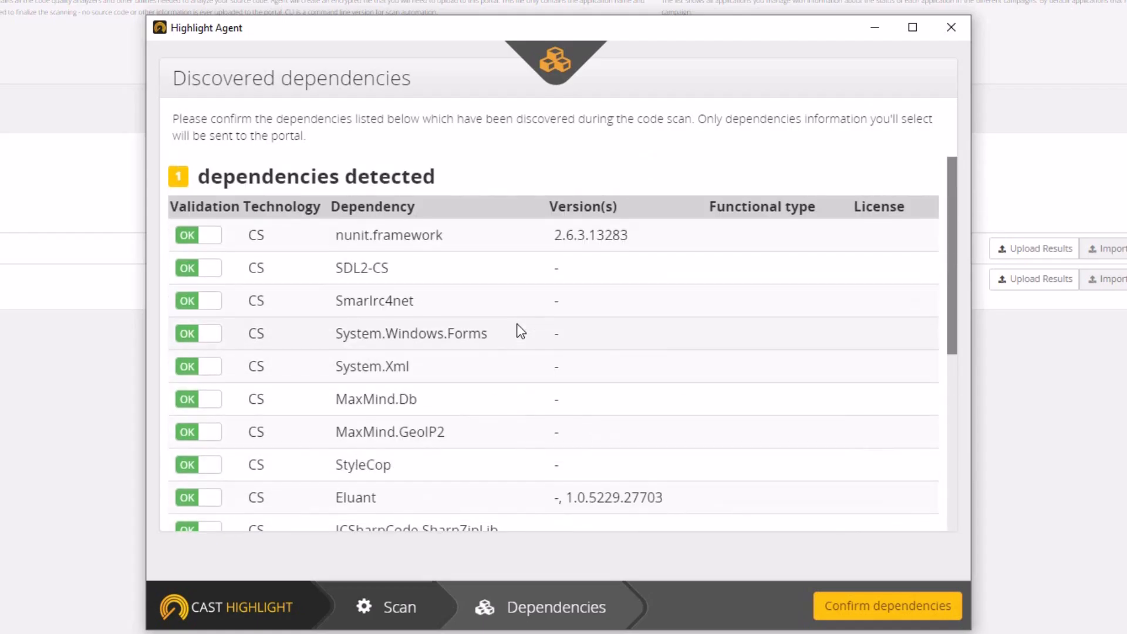
{"action": "mouse_move", "coordinate": [208, 281]}
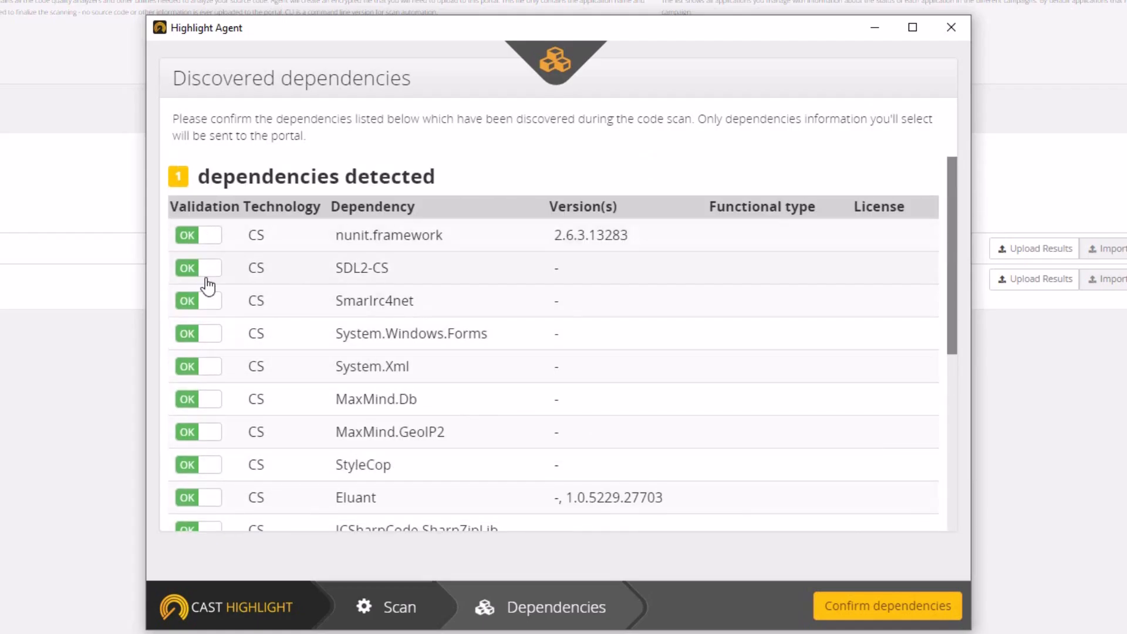
{"action": "scroll", "scroll_direction": "down", "scroll_amount": 3}
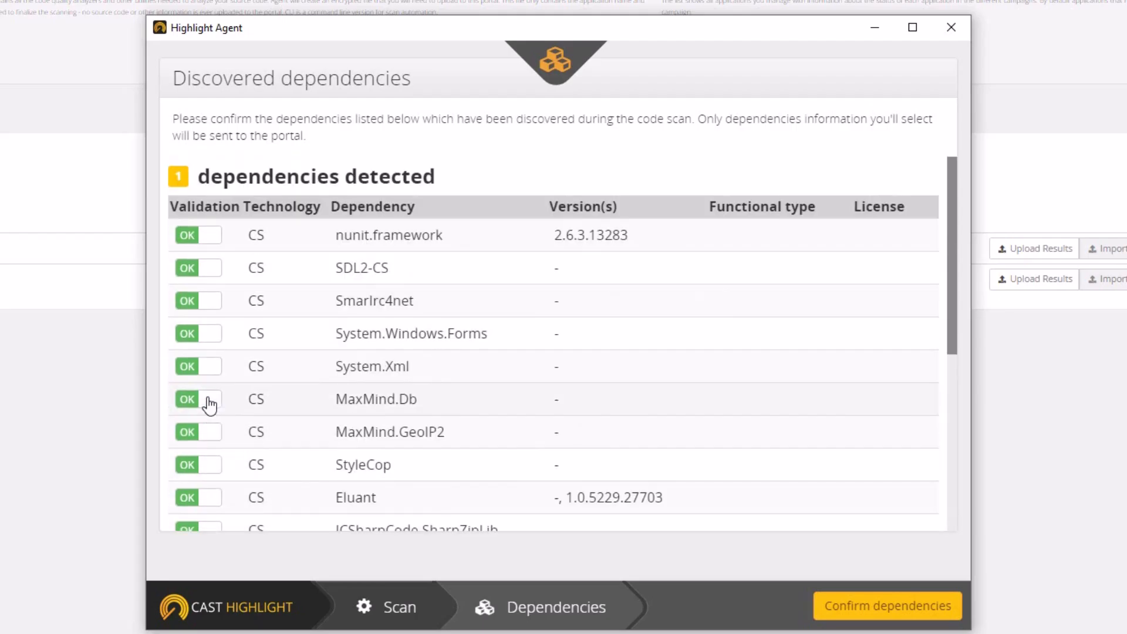
{"action": "mouse_move", "coordinate": [359, 391]}
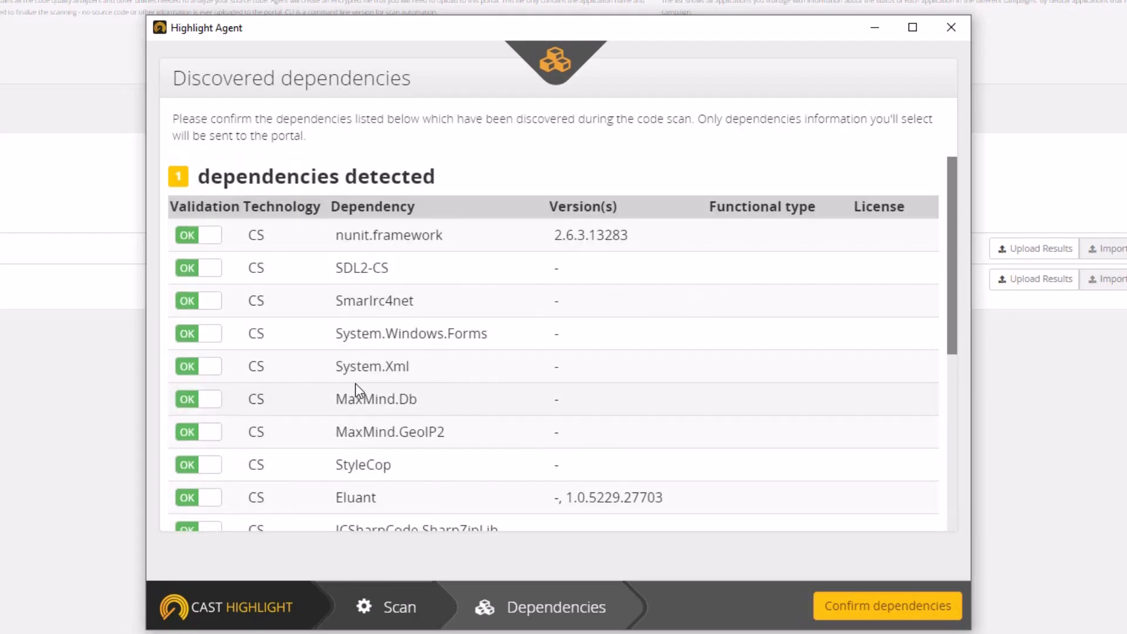
{"action": "scroll", "scroll_direction": "down", "scroll_amount": 3}
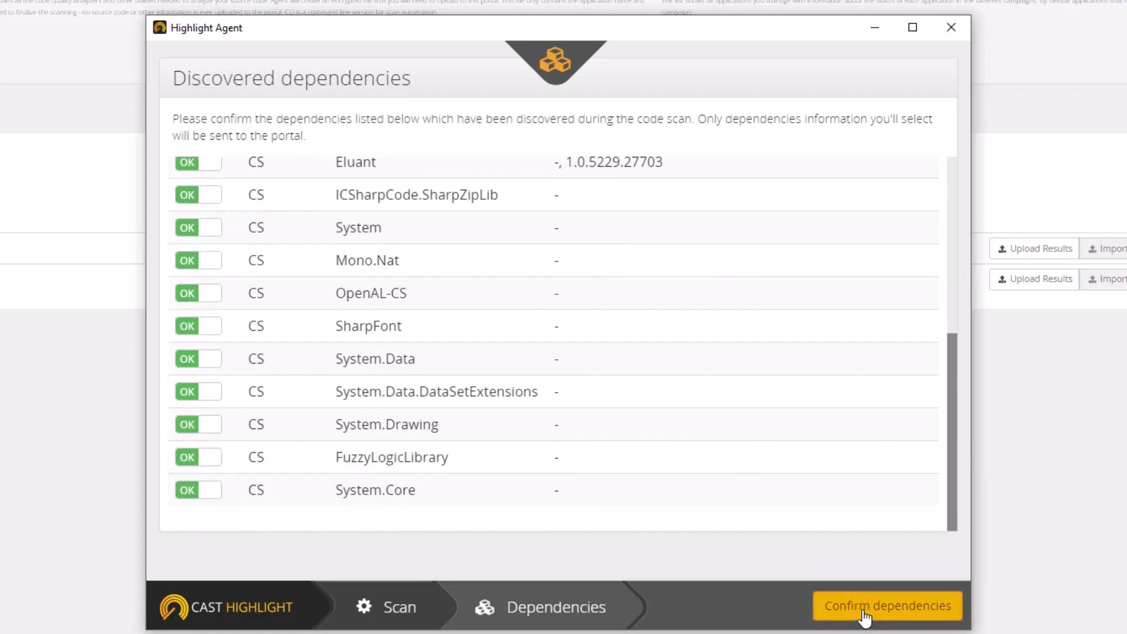
{"action": "left_click", "coordinate": [887, 606]}
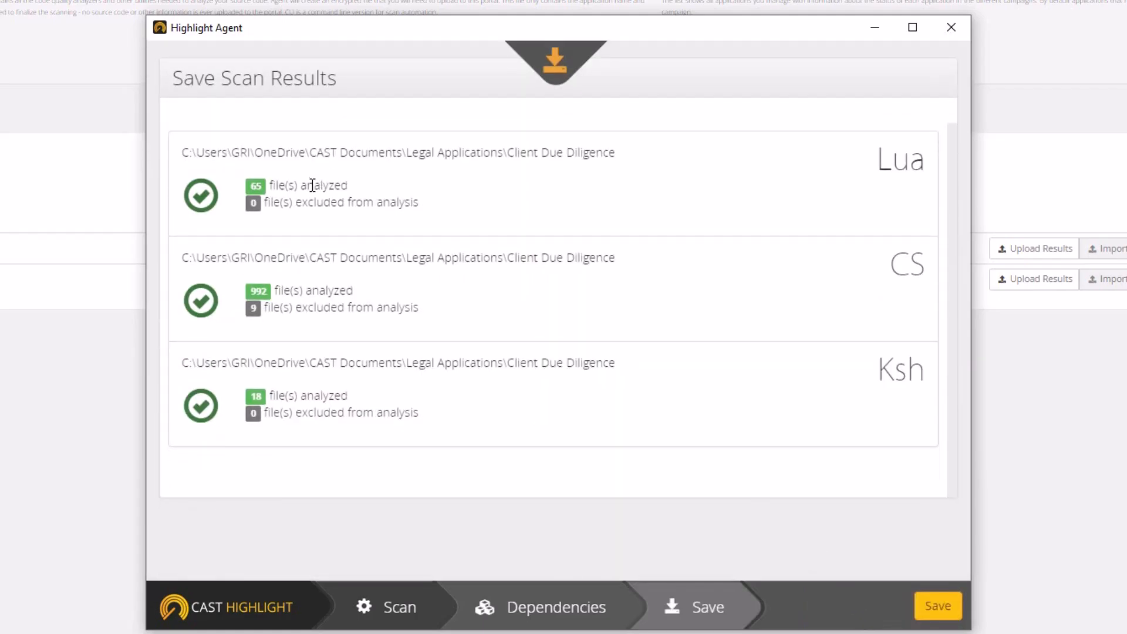
{"action": "mouse_move", "coordinate": [819, 188]}
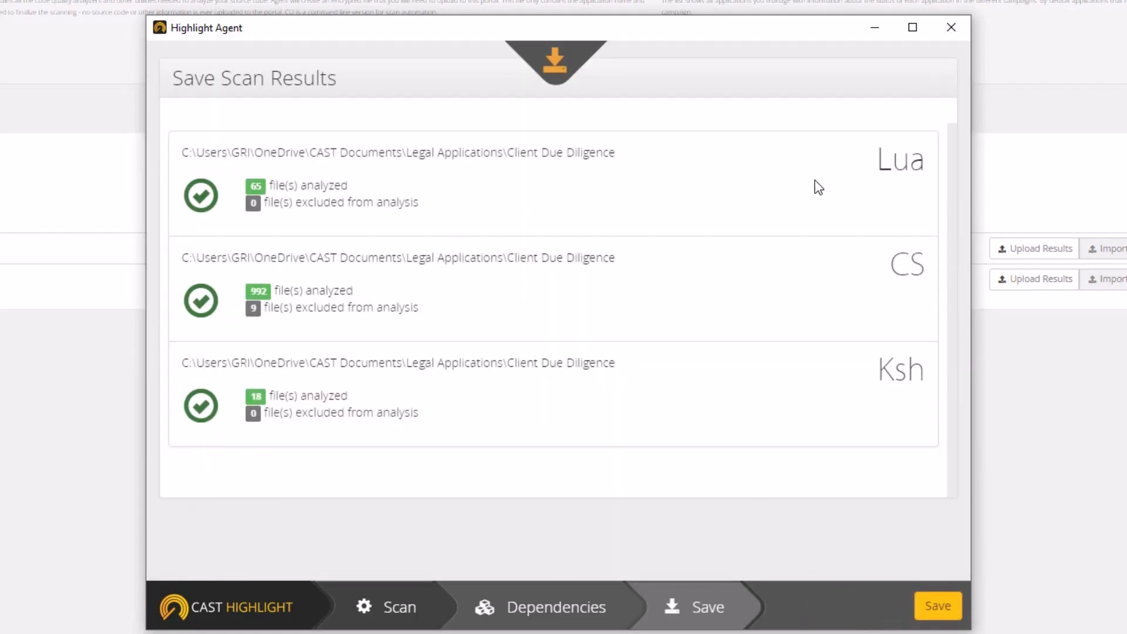
{"action": "mouse_move", "coordinate": [902, 385]}
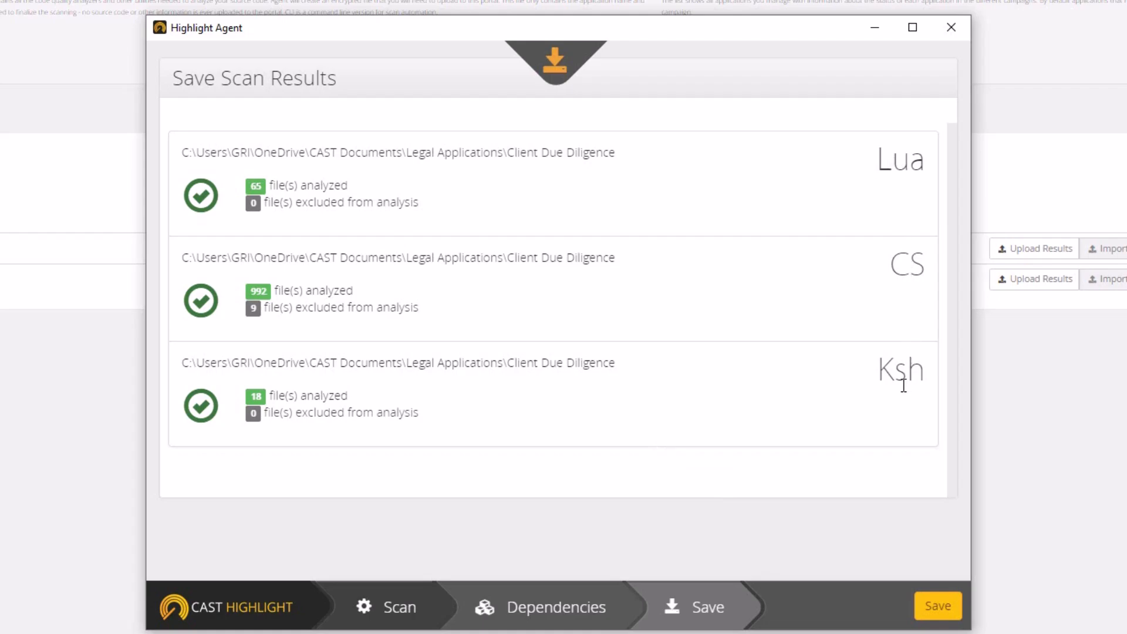
{"action": "mouse_move", "coordinate": [291, 278]}
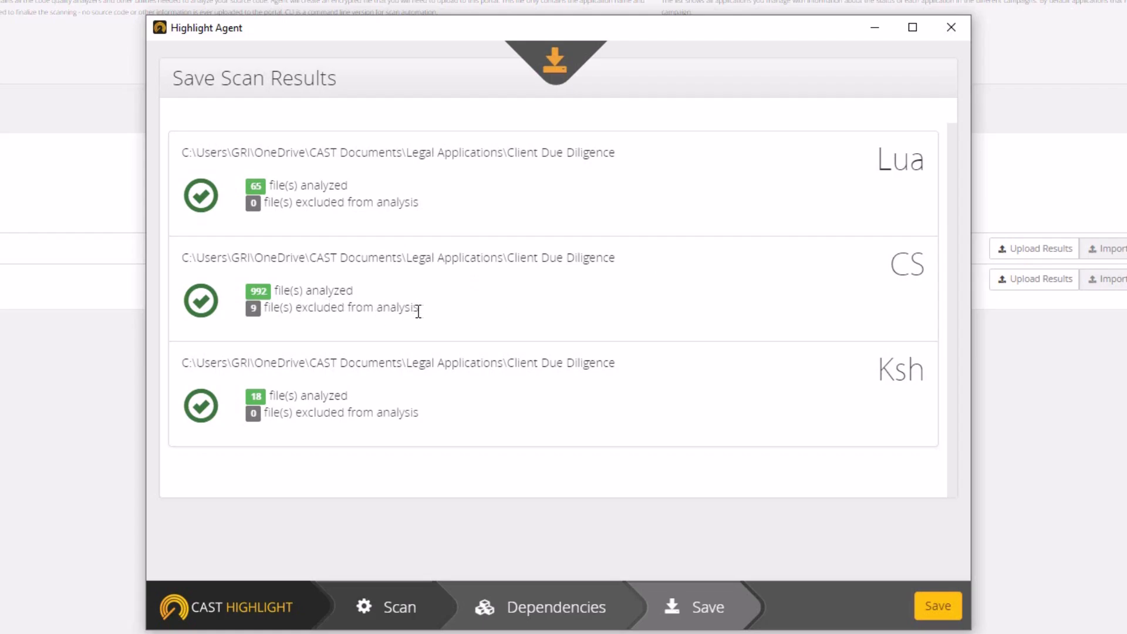
{"action": "mouse_move", "coordinate": [938, 606]}
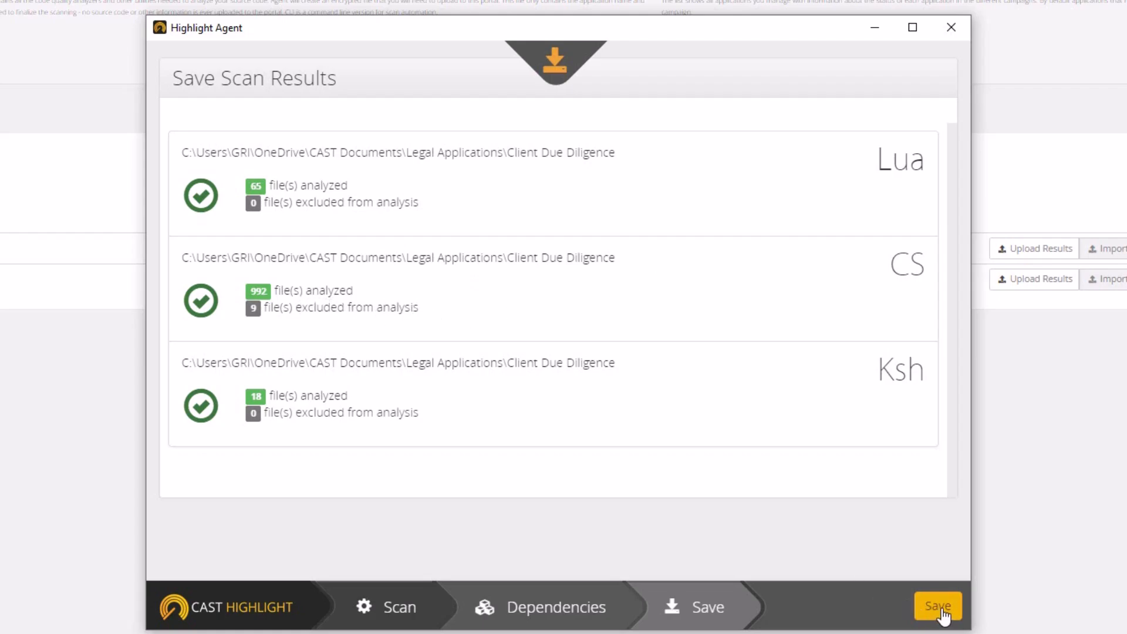
Step: Save the scan results into the Client Due Diligence folder and open it showing the zip
{"action": "left_click", "coordinate": [938, 606]}
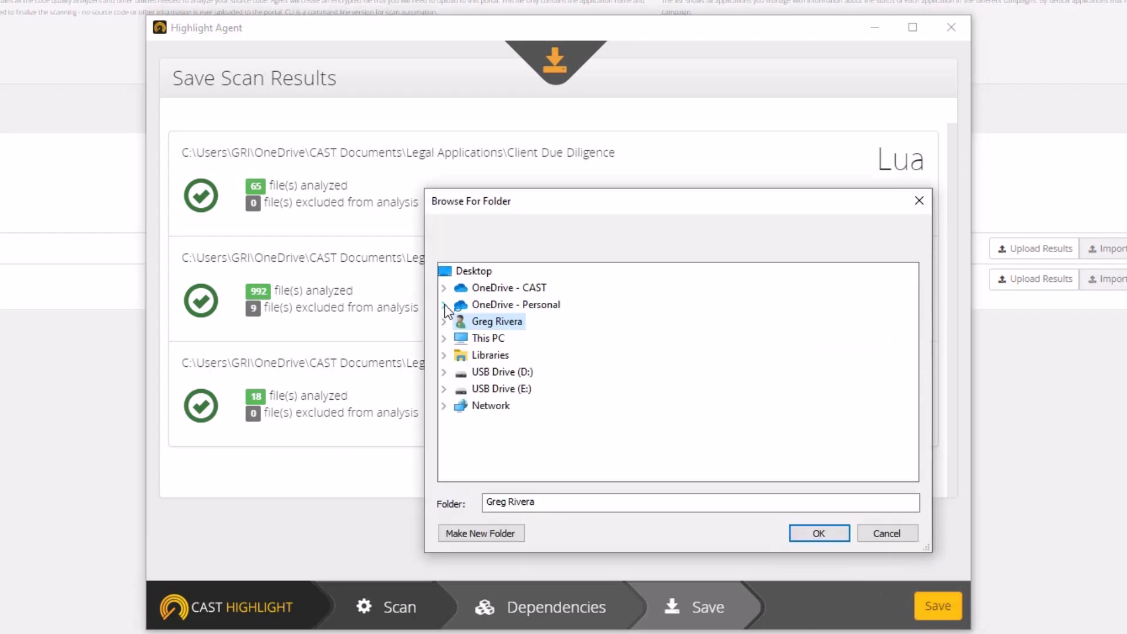
{"action": "left_click", "coordinate": [444, 287]}
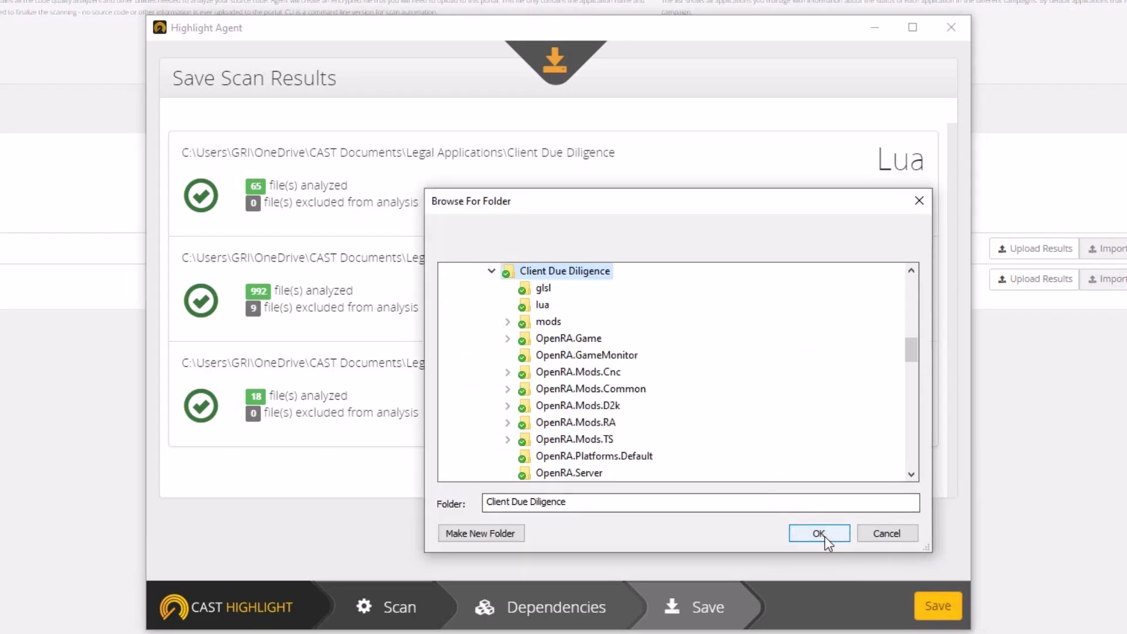
{"action": "left_click", "coordinate": [818, 532]}
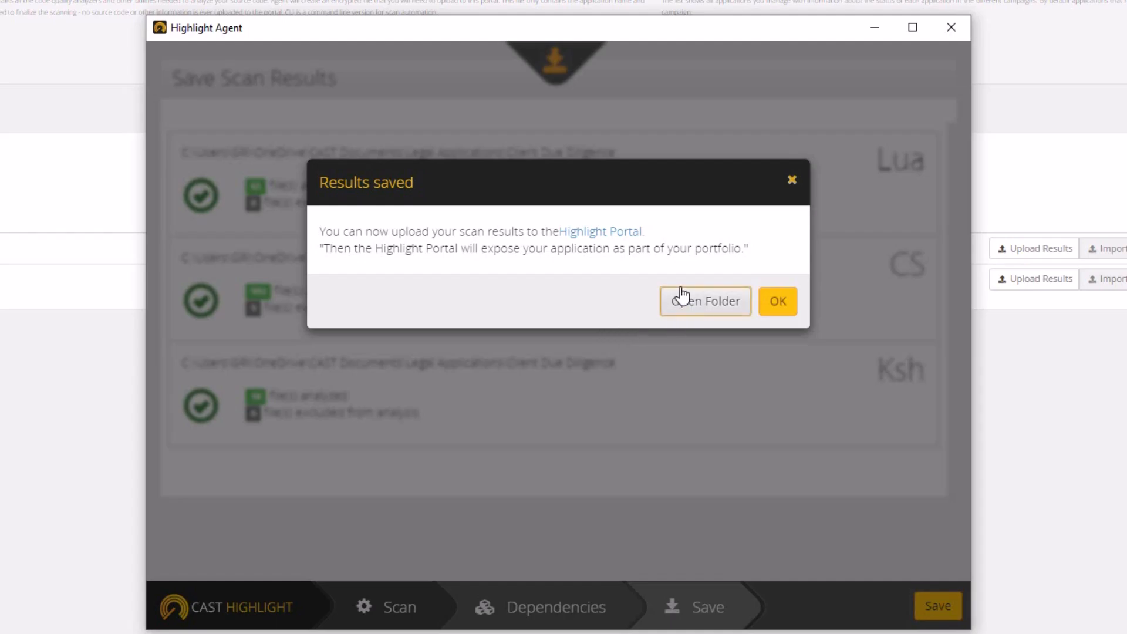
{"action": "left_click", "coordinate": [705, 301]}
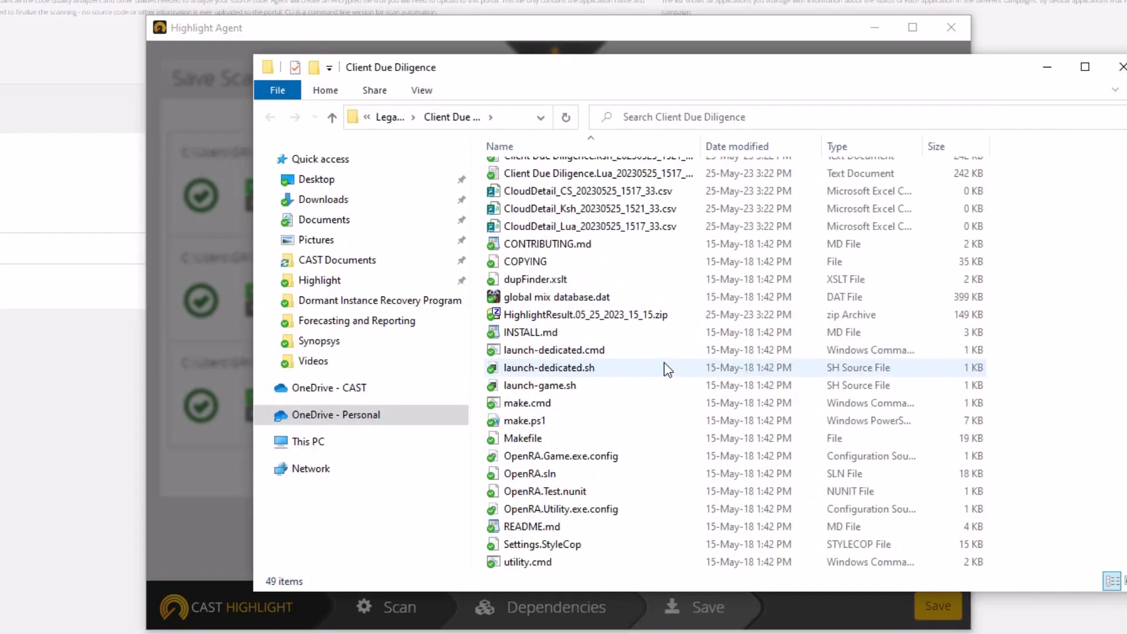
{"action": "mouse_move", "coordinate": [590, 320]}
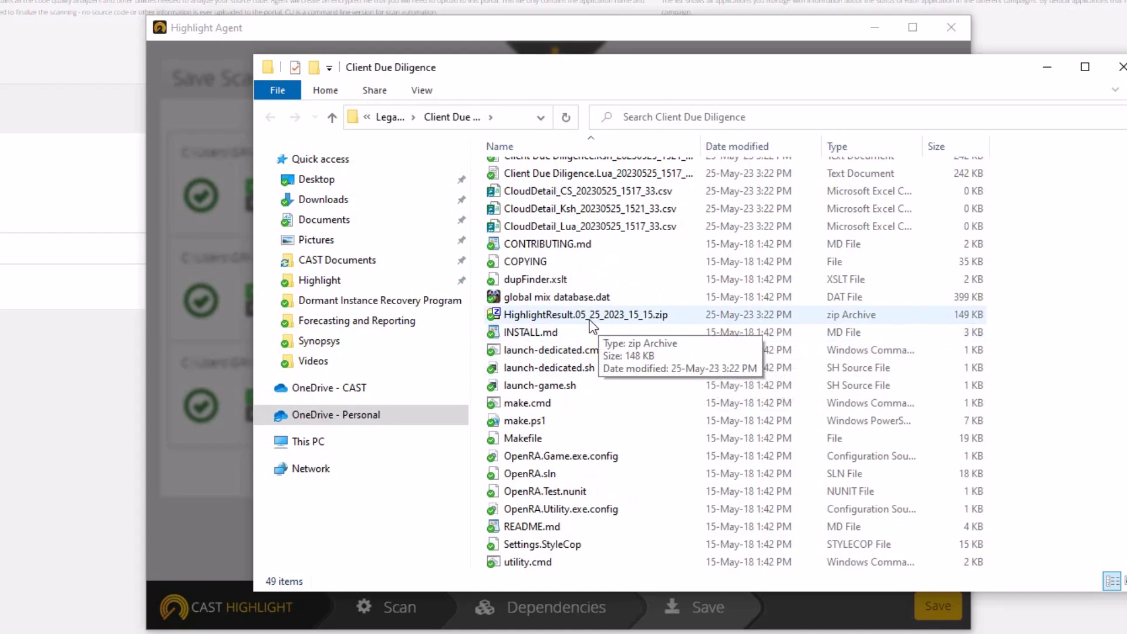
Step: Open HighlightResult.05_25_2023_15_15.zip in 7-Zip to list its ten CSV result files
{"action": "left_click", "coordinate": [585, 315]}
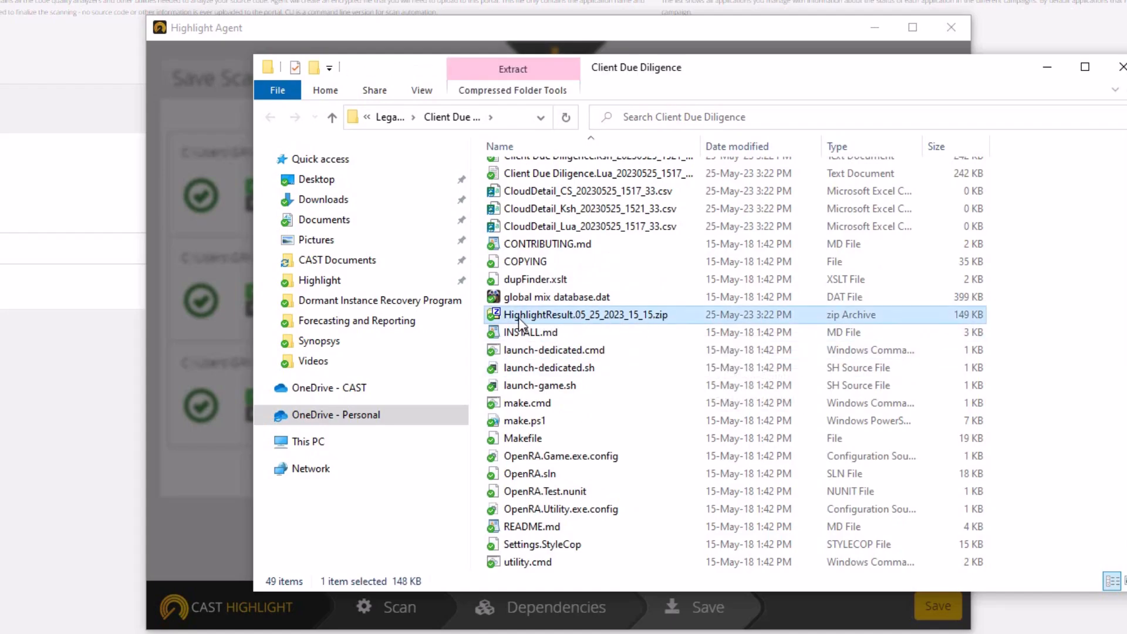
{"action": "mouse_move", "coordinate": [651, 327]}
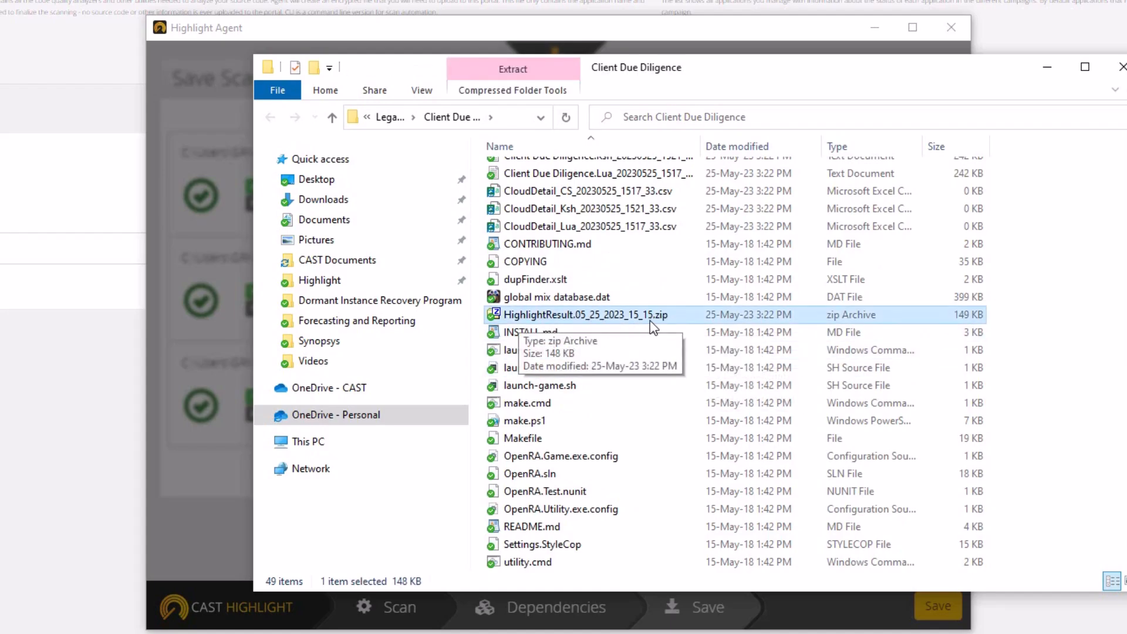
{"action": "mouse_move", "coordinate": [668, 322]}
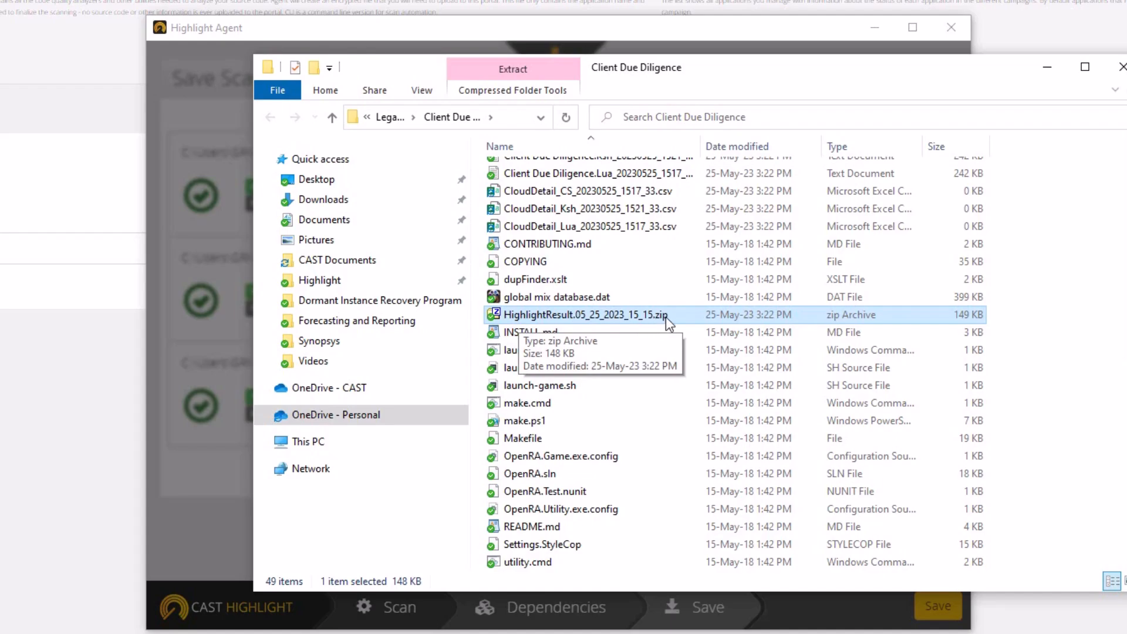
{"action": "mouse_move", "coordinate": [589, 322]}
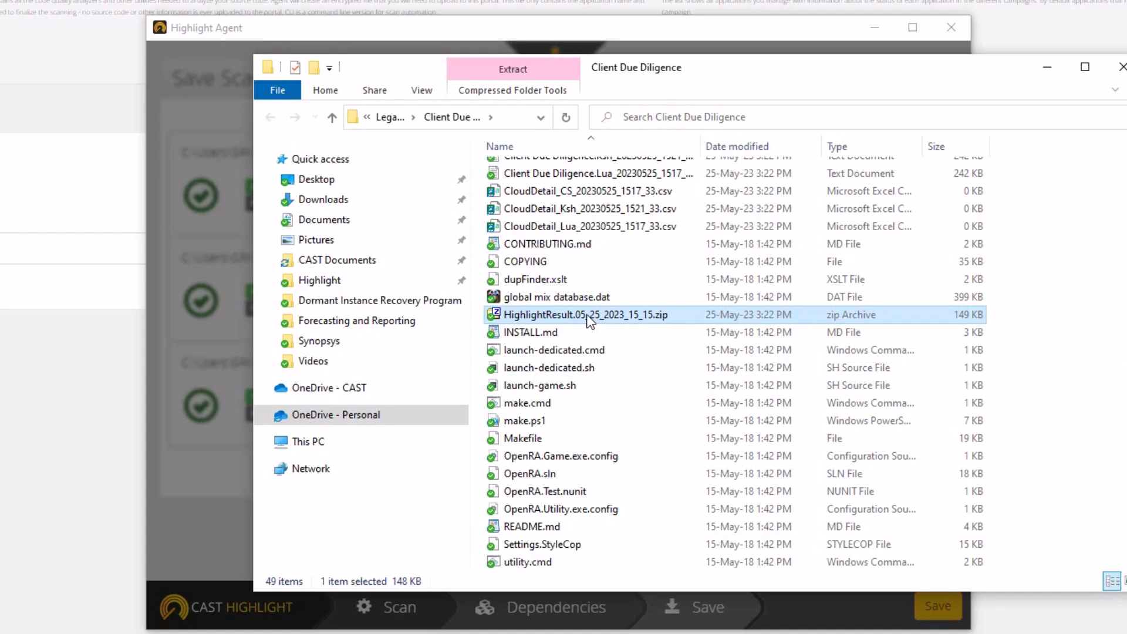
{"action": "double_click", "coordinate": [586, 315]}
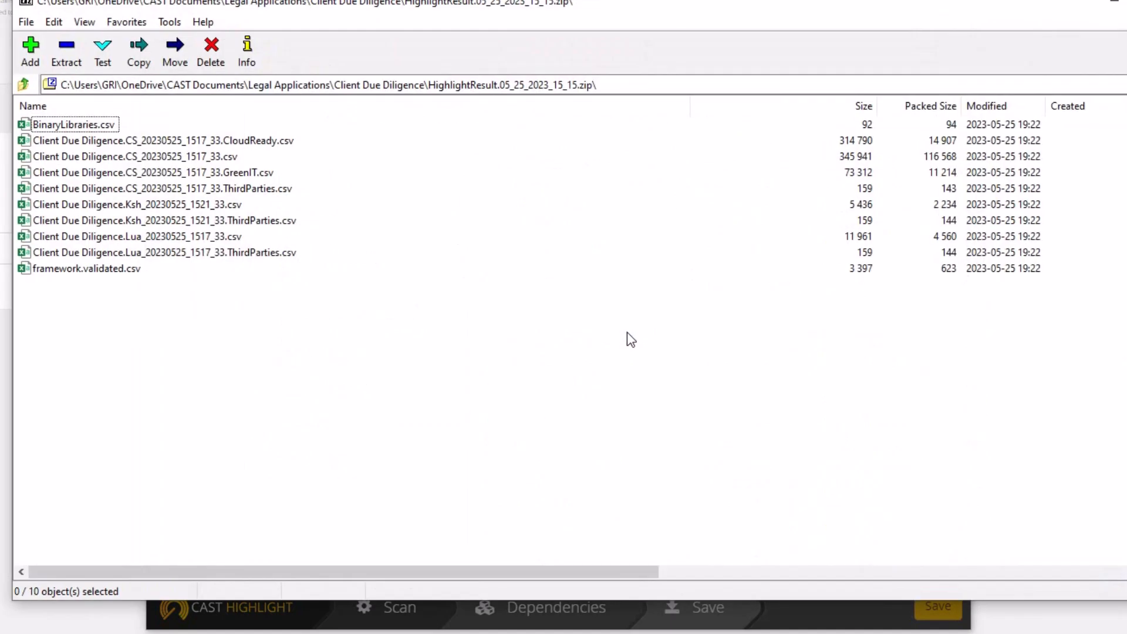
{"action": "mouse_move", "coordinate": [188, 160]}
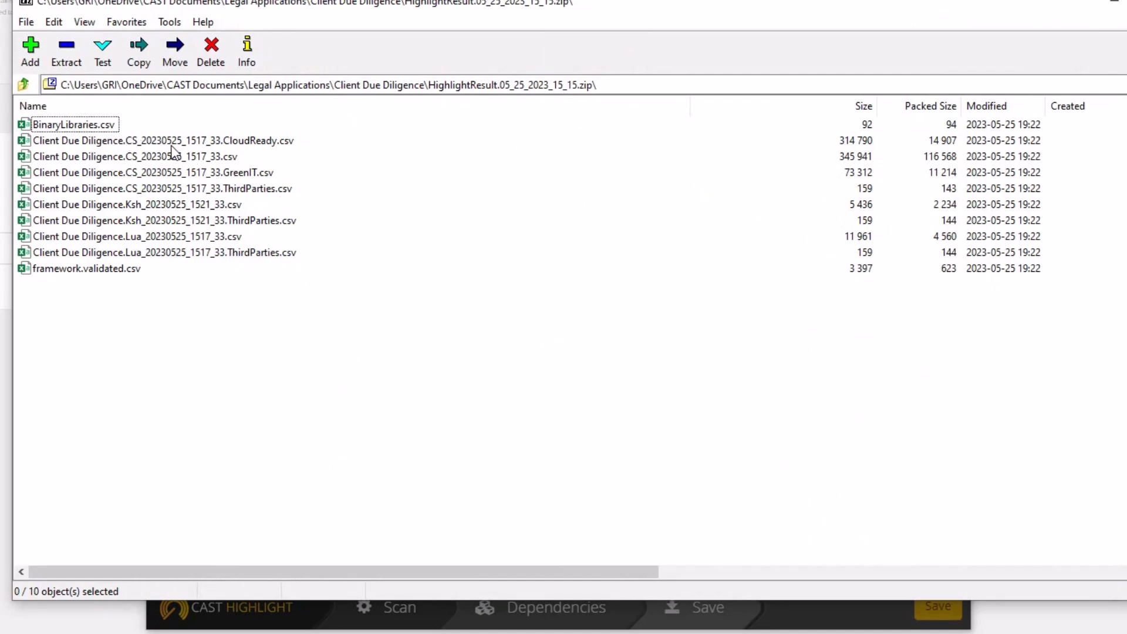
{"action": "mouse_move", "coordinate": [171, 159]}
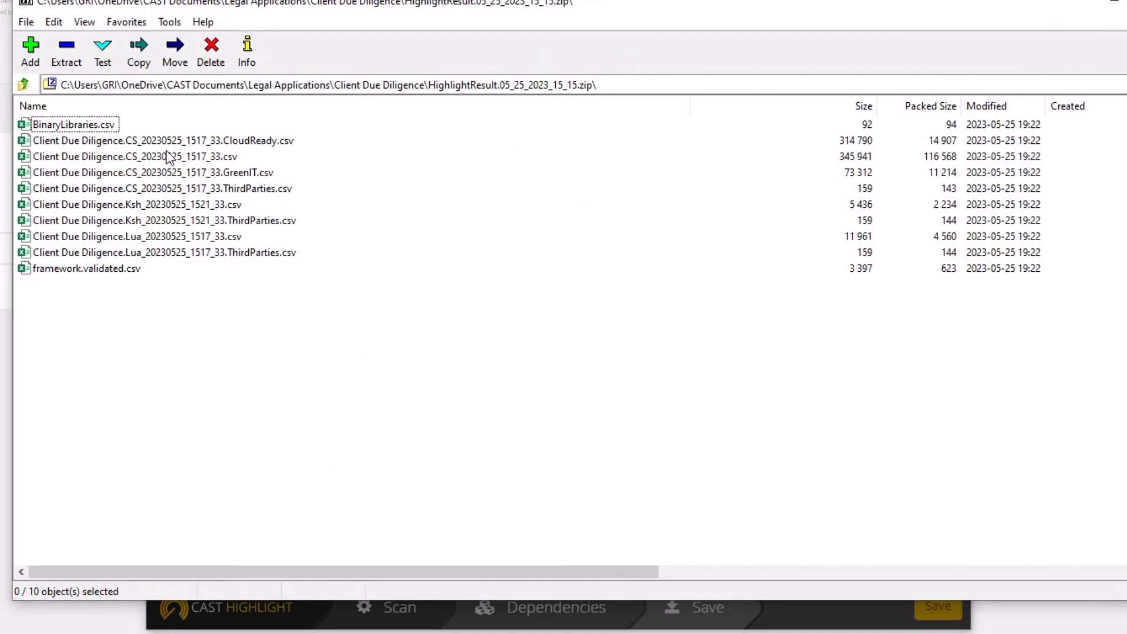
Step: Open Client Due Diligence.CS_20230525_1517_33.csv from the archive in Notepad
{"action": "left_click", "coordinate": [133, 157]}
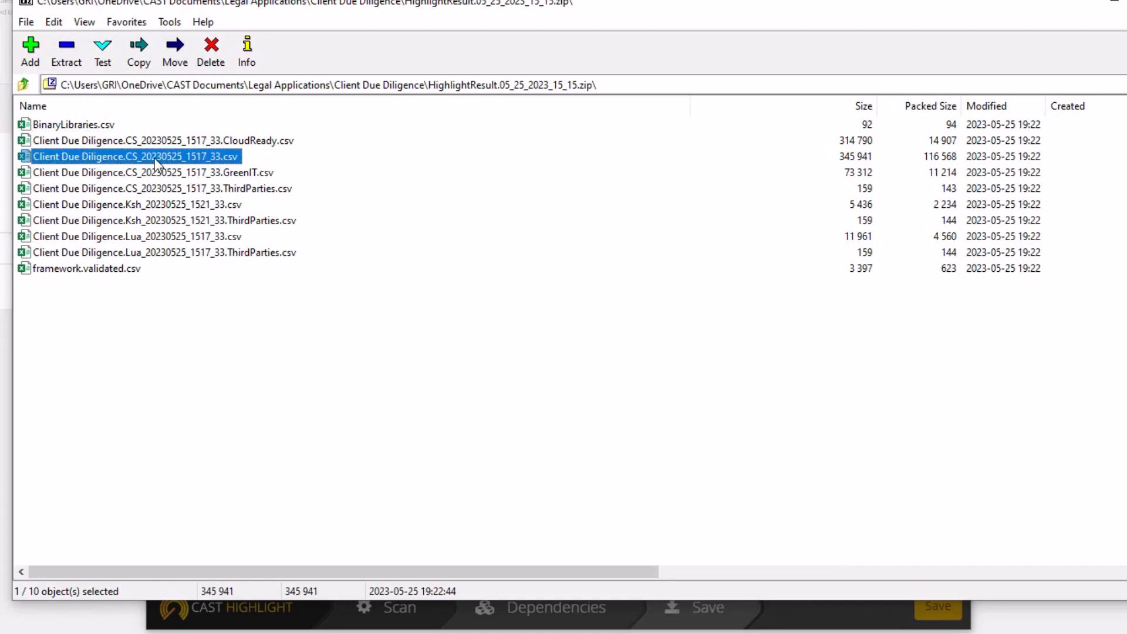
{"action": "right_click", "coordinate": [135, 156]}
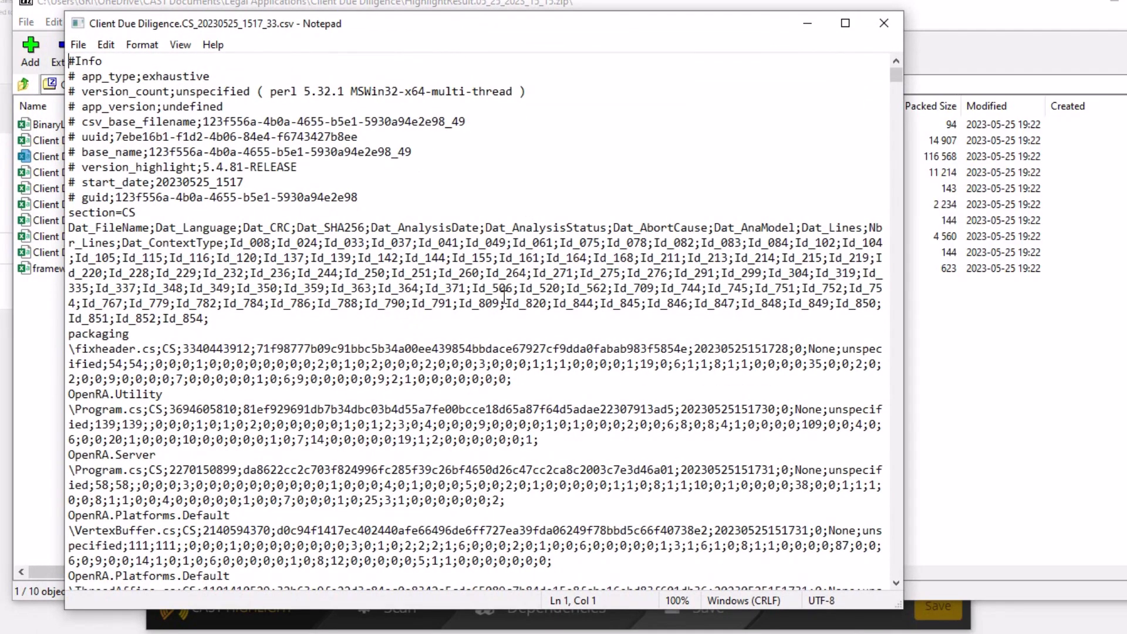
Step: Scroll through the CS results CSV, then close Notepad and the 7-Zip archive
{"action": "scroll", "scroll_direction": "down", "scroll_amount": 3}
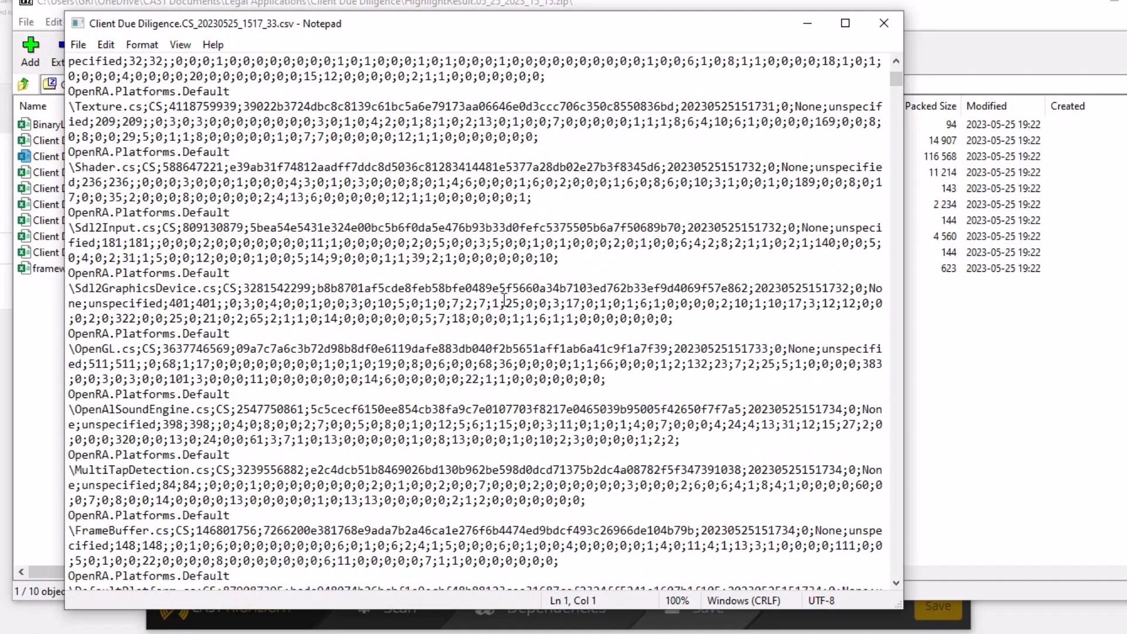
{"action": "scroll", "scroll_direction": "down", "scroll_amount": 3}
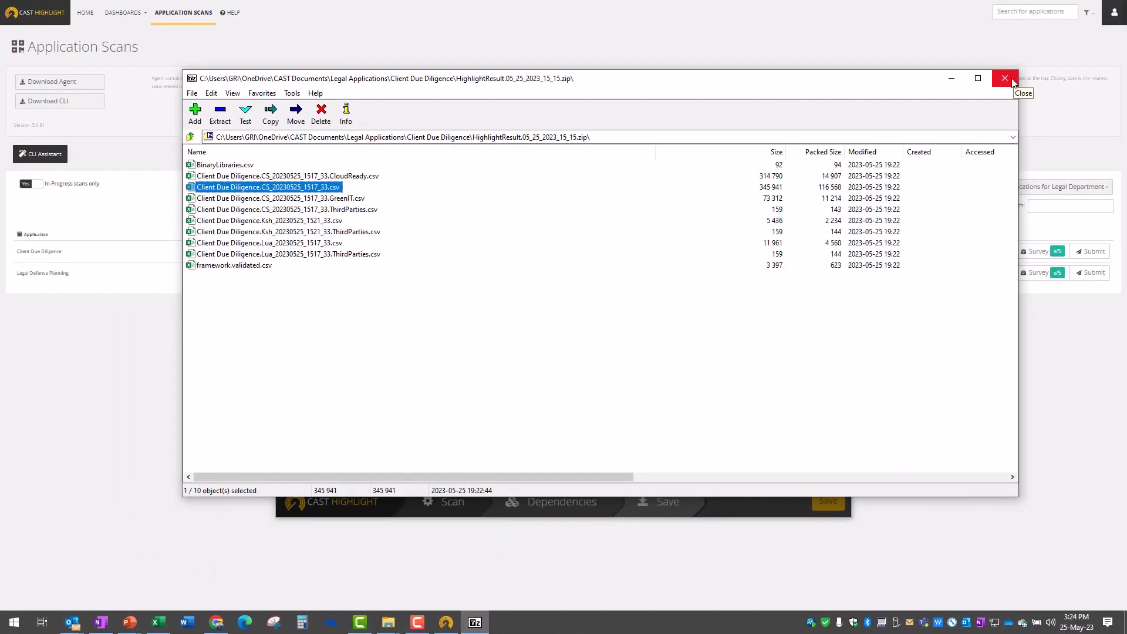
{"action": "mouse_move", "coordinate": [1012, 83]}
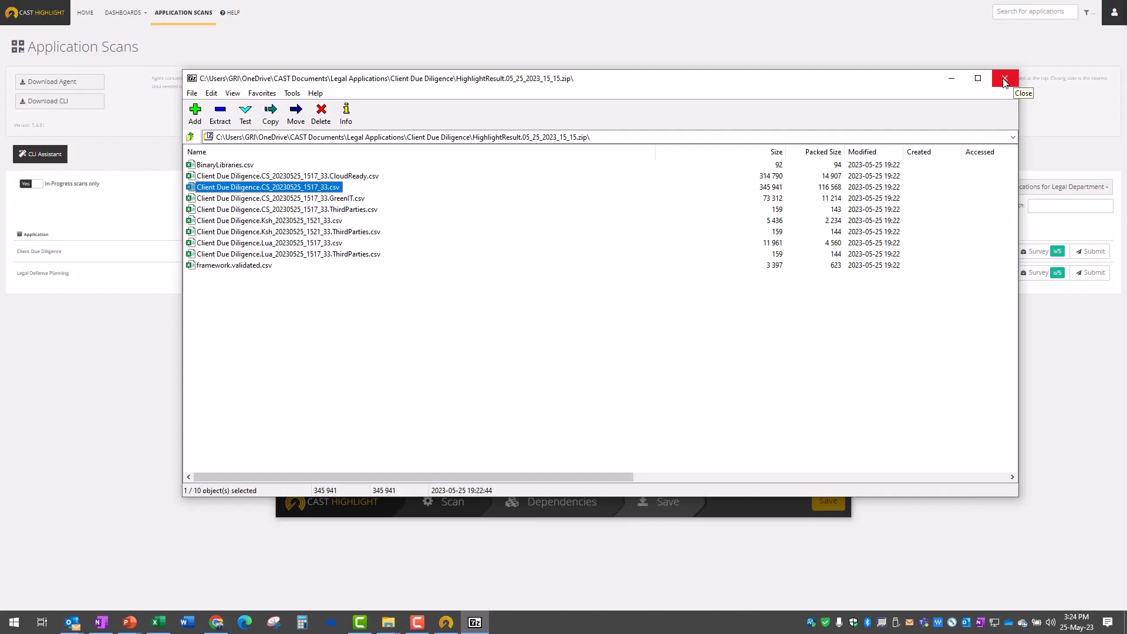
{"action": "left_click", "coordinate": [1005, 78]}
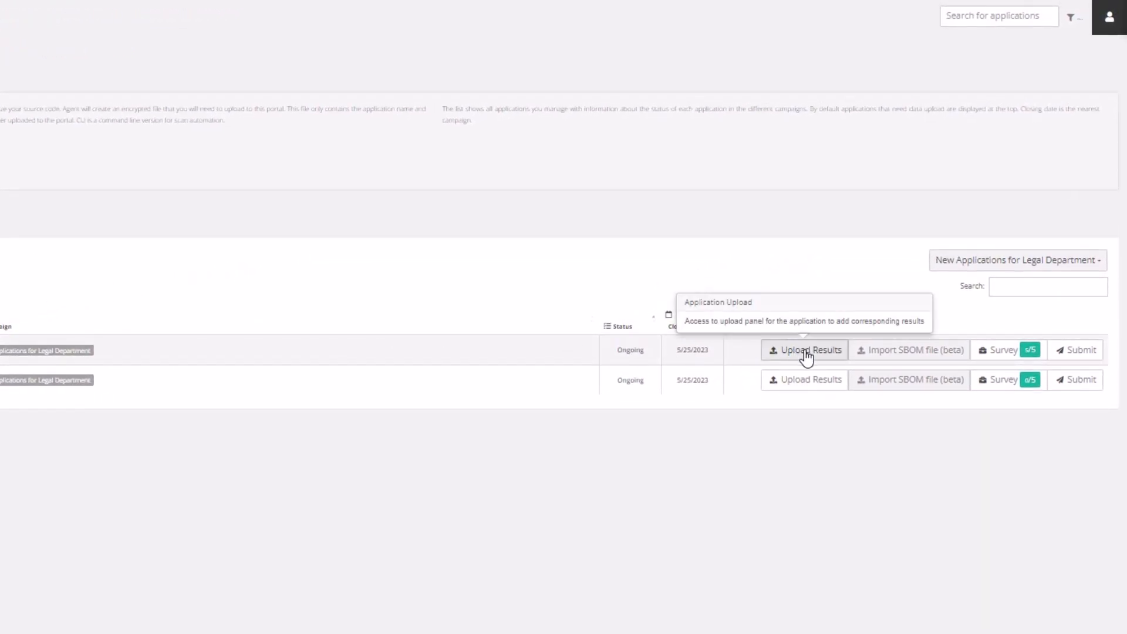
Step: Upload the HighlightResult zip from Legal Applications for Client Due Diligence, then close the panel
{"action": "left_click", "coordinate": [805, 350]}
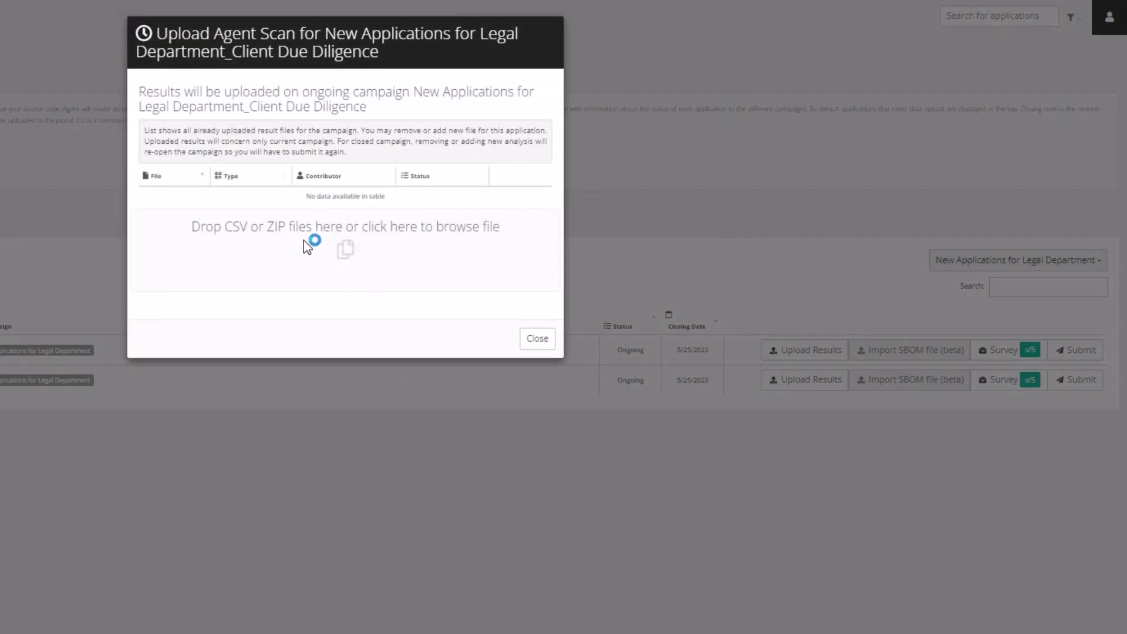
{"action": "left_click", "coordinate": [345, 227]}
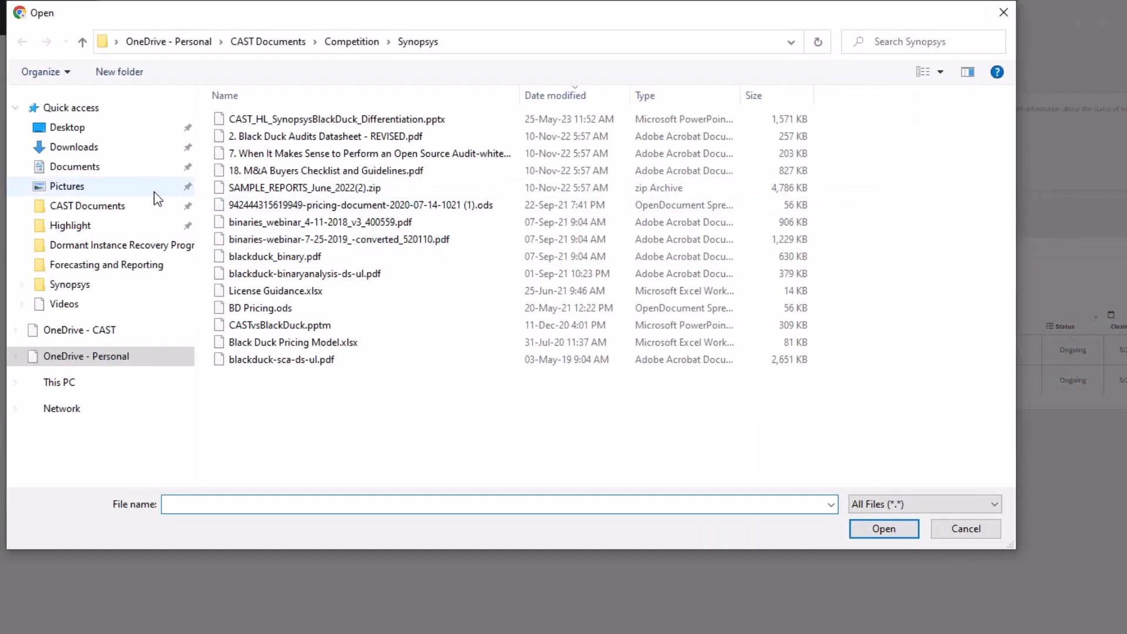
{"action": "left_click", "coordinate": [268, 41]}
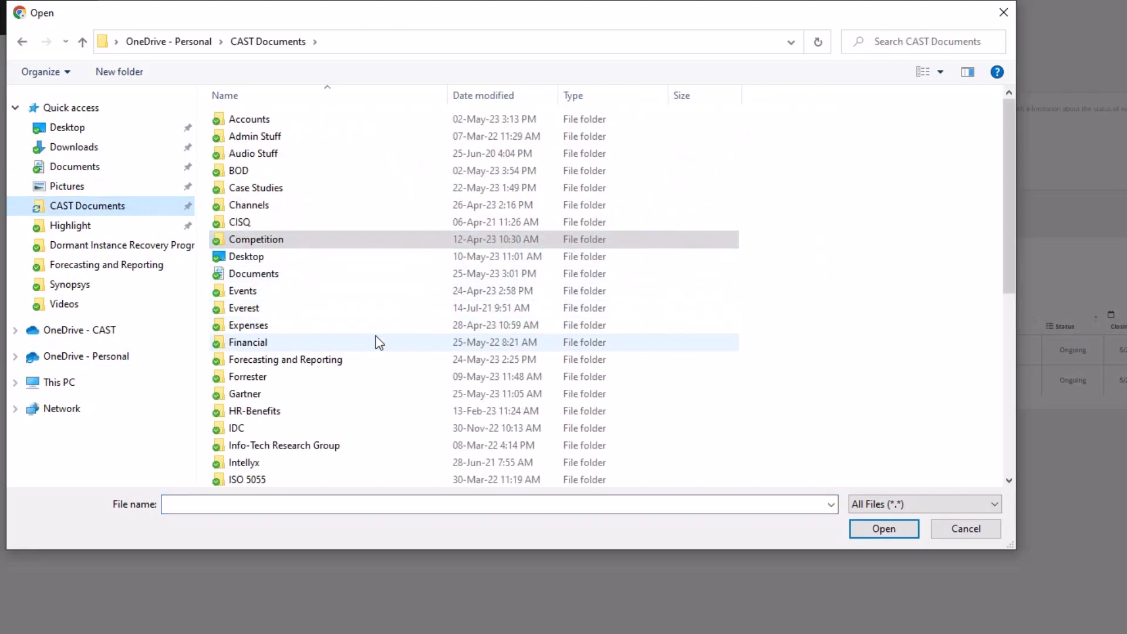
{"action": "scroll", "scroll_direction": "down", "scroll_amount": 3}
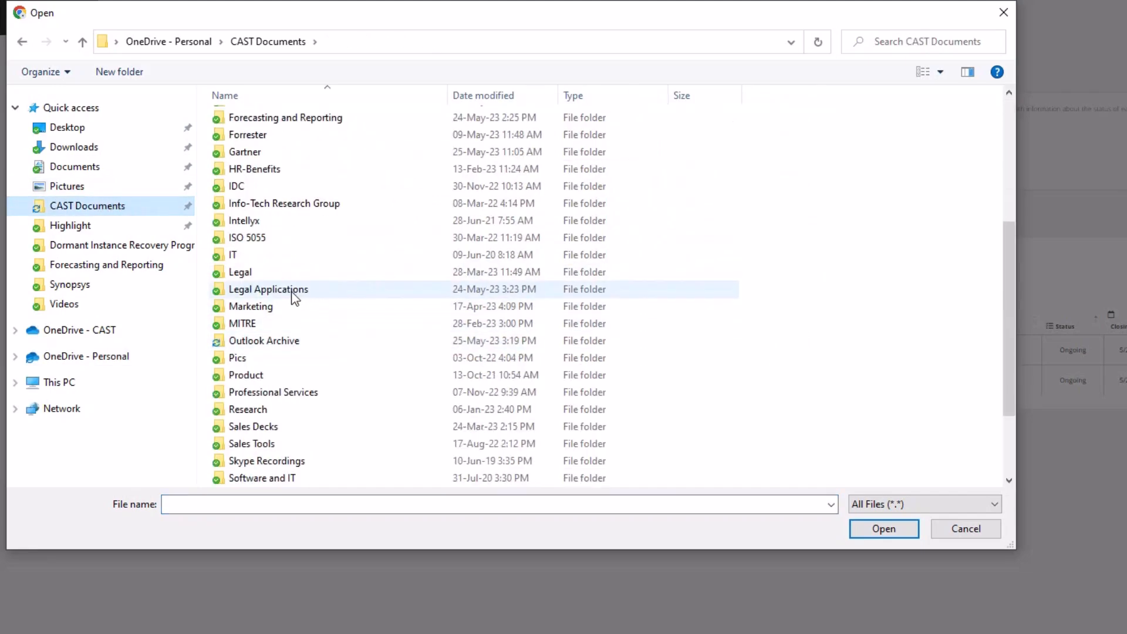
{"action": "double_click", "coordinate": [268, 289]}
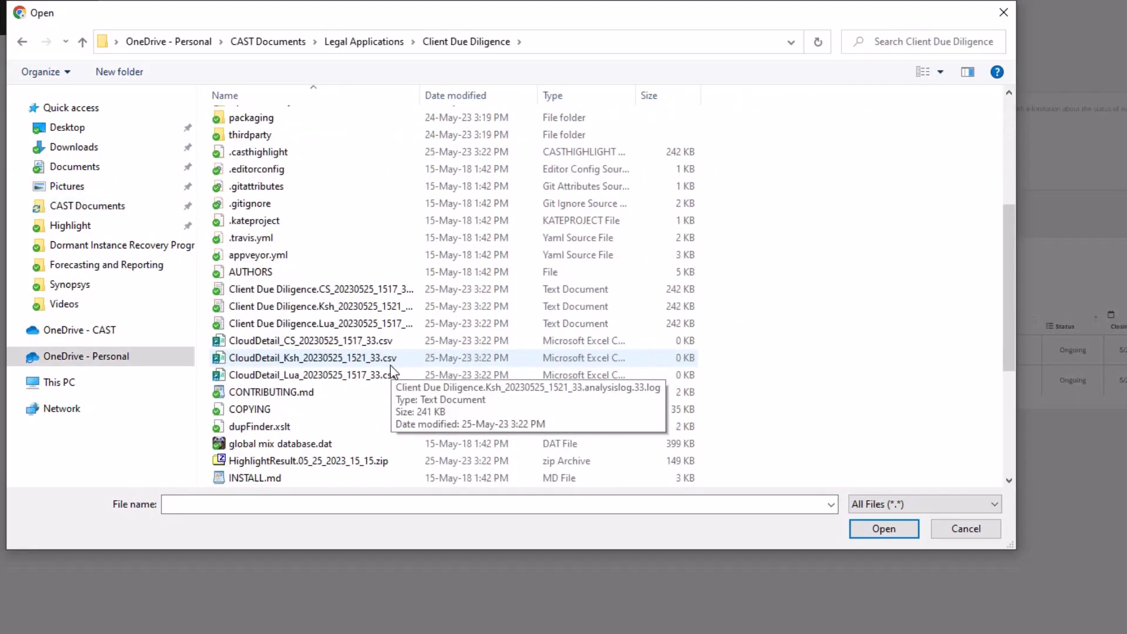
{"action": "scroll", "scroll_direction": "down", "scroll_amount": 3}
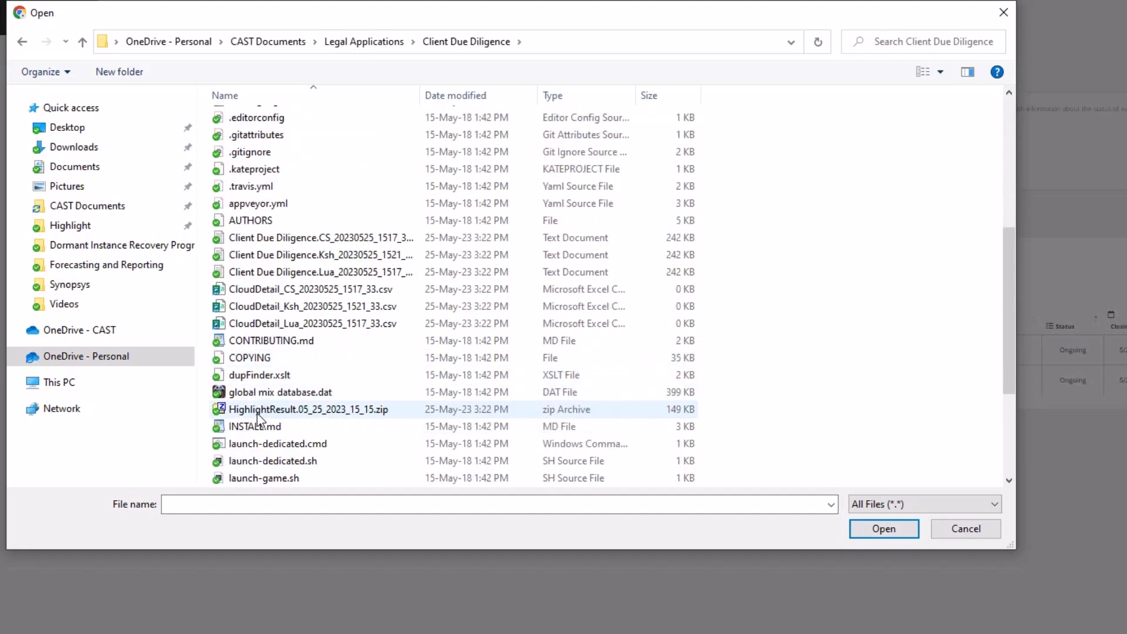
{"action": "left_click", "coordinate": [308, 409]}
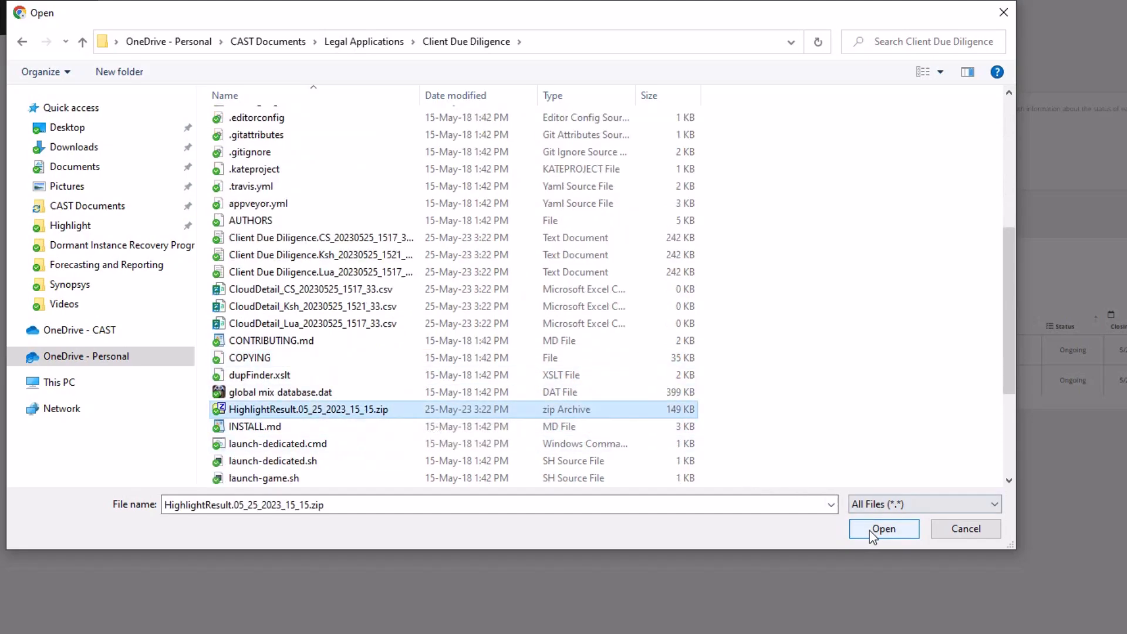
{"action": "left_click", "coordinate": [883, 529]}
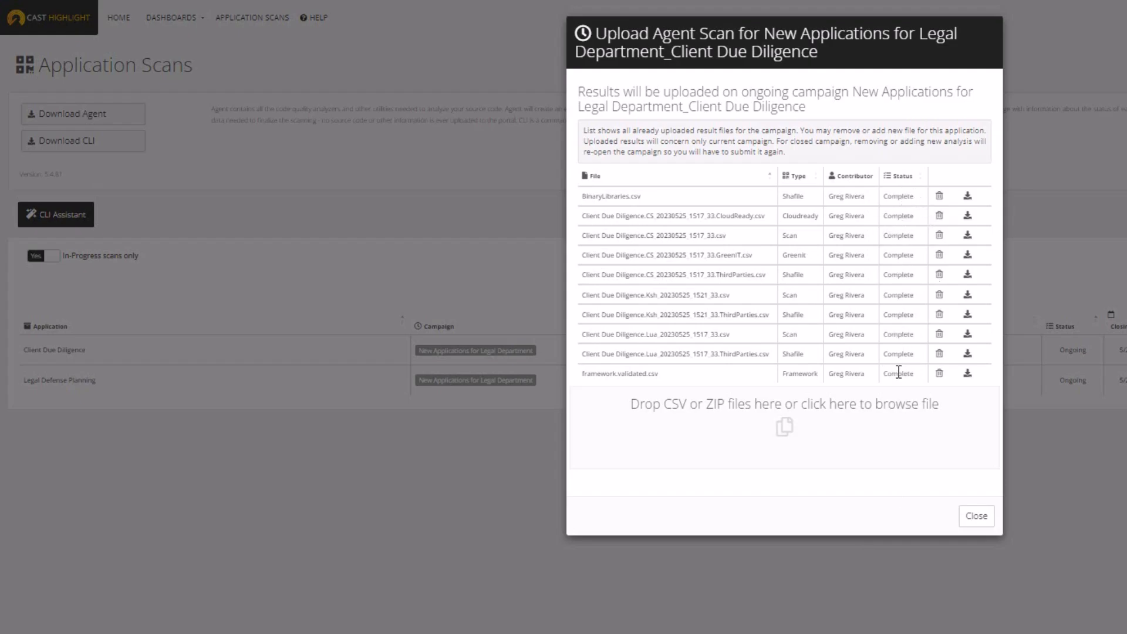
{"action": "left_click", "coordinate": [976, 515]}
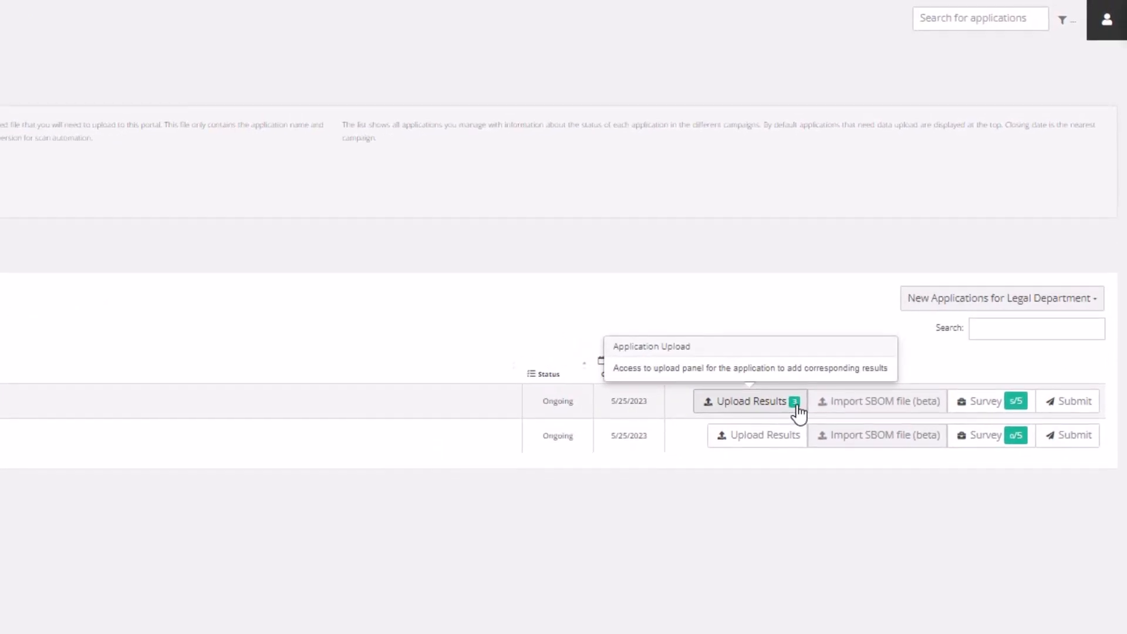
{"action": "mouse_move", "coordinate": [991, 401]}
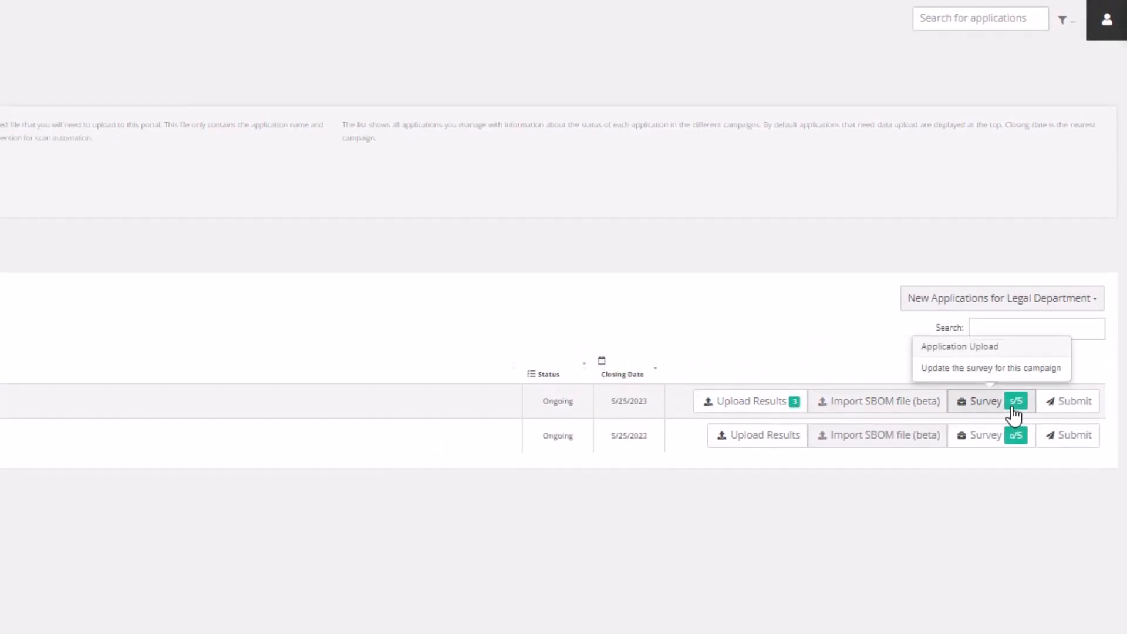
{"action": "mouse_move", "coordinate": [1022, 410]}
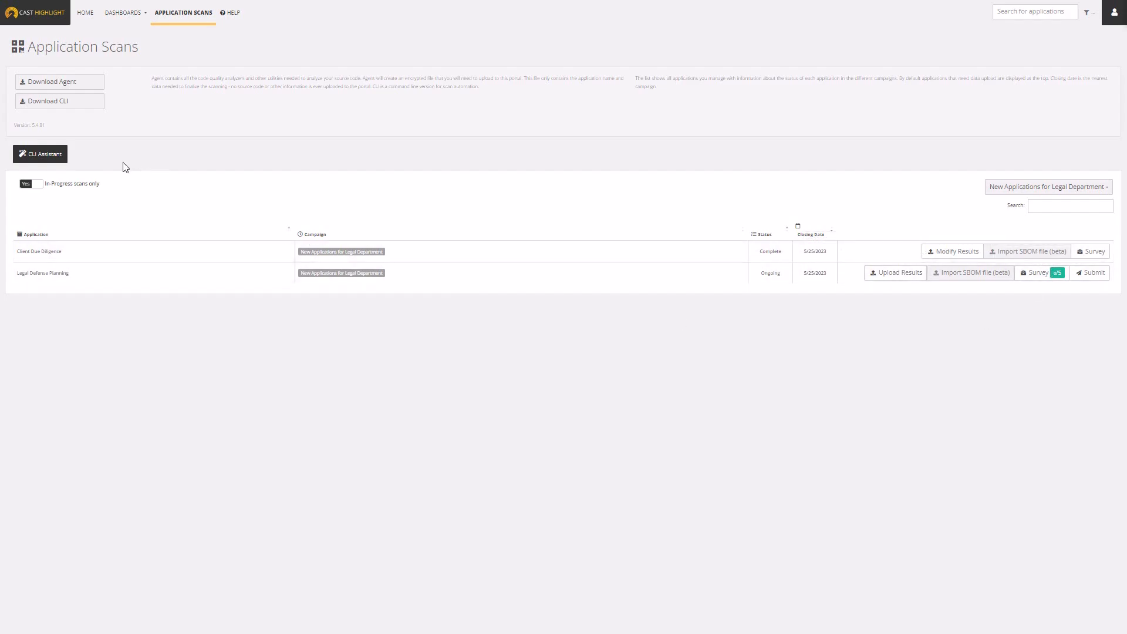
{"action": "mouse_move", "coordinate": [624, 443]}
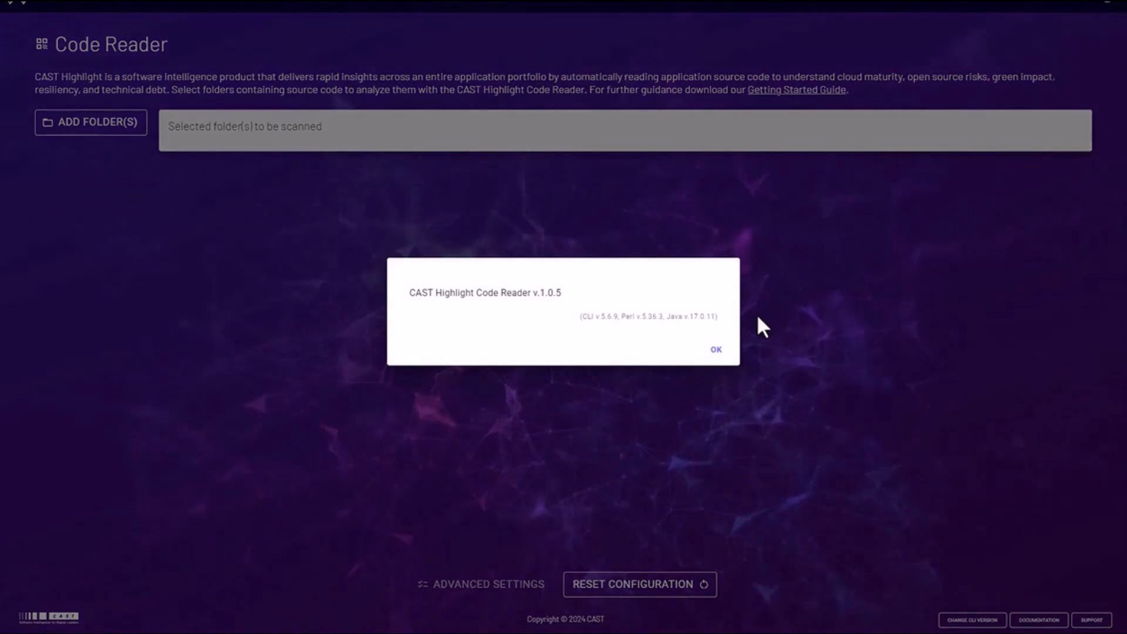
Step: Dismiss the version notice and add Hygieia-master and its media folder to the scan list
{"action": "left_click", "coordinate": [715, 349]}
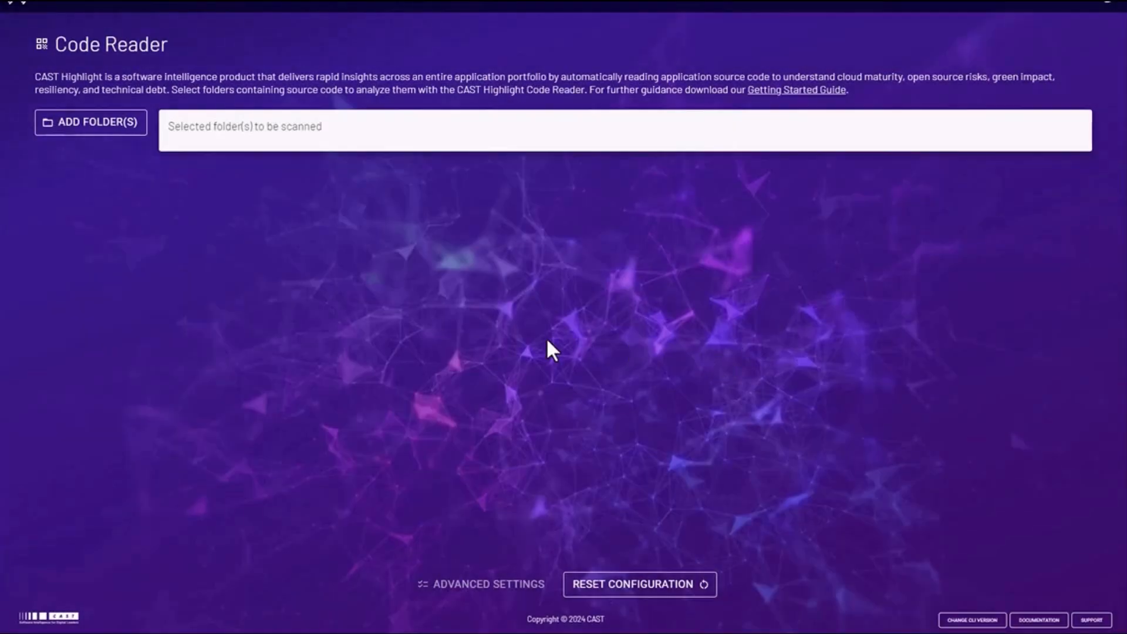
{"action": "left_click", "coordinate": [90, 123]}
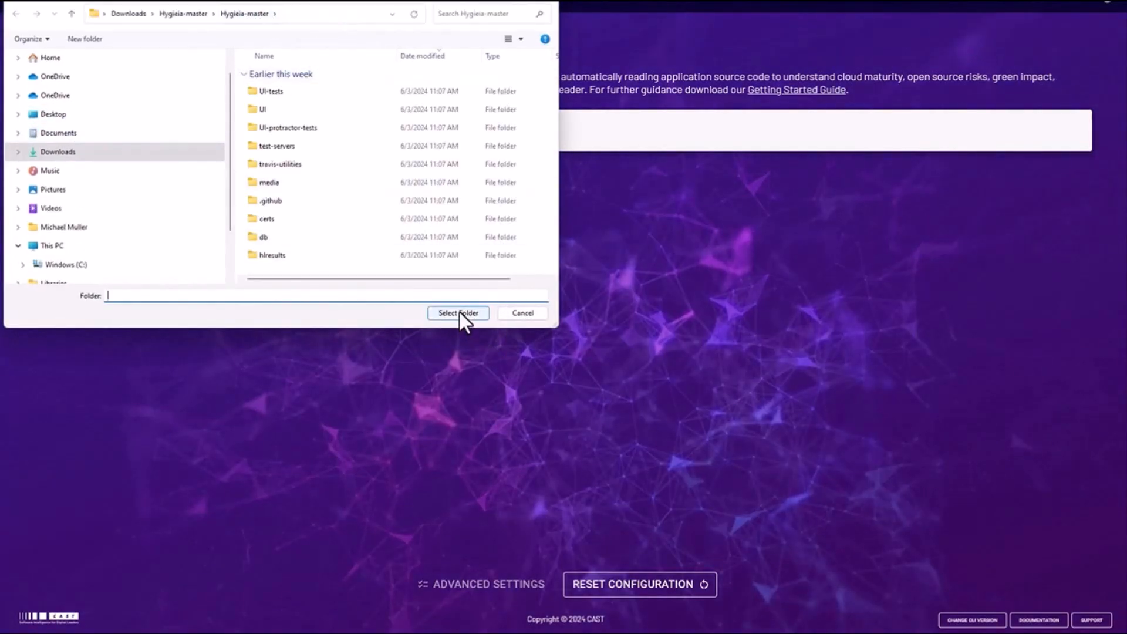
{"action": "left_click", "coordinate": [458, 313]}
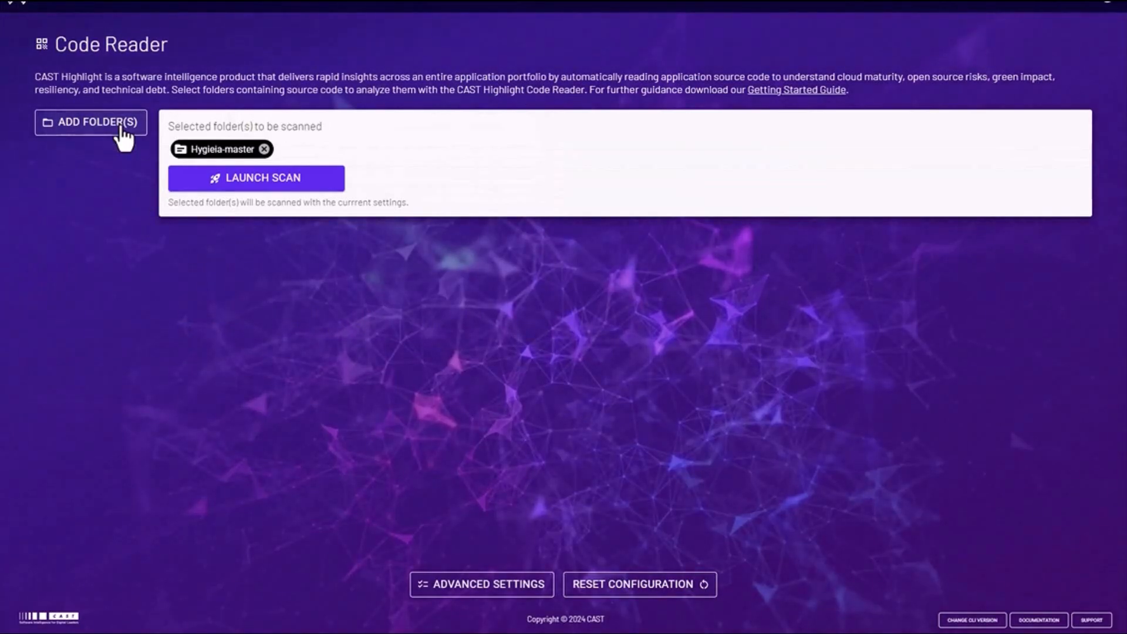
{"action": "left_click", "coordinate": [90, 122]}
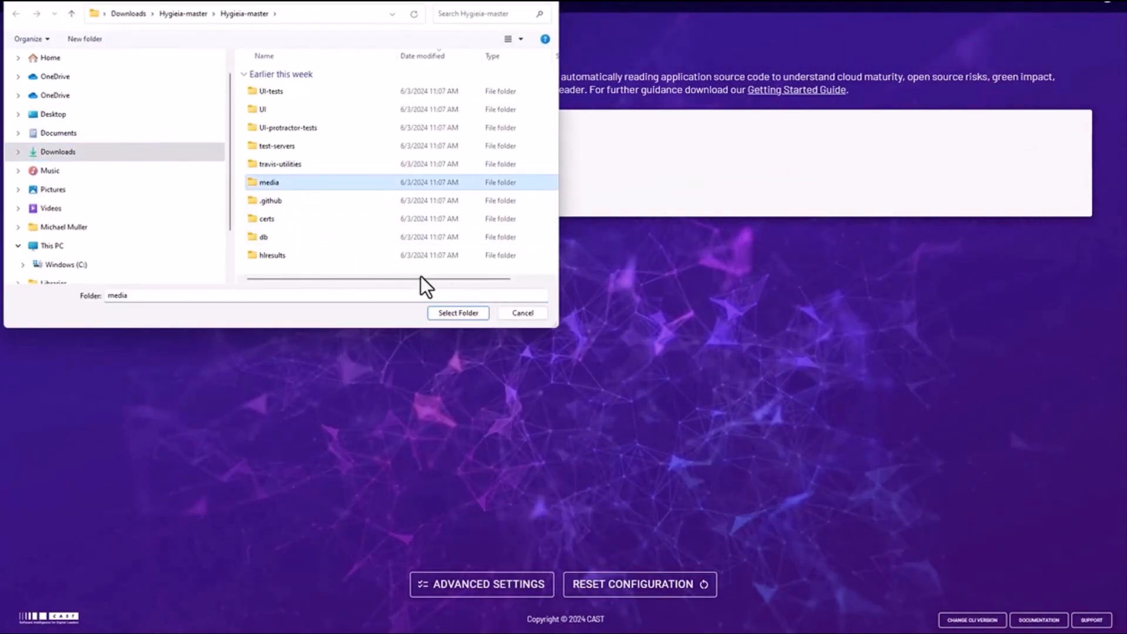
{"action": "left_click", "coordinate": [457, 313]}
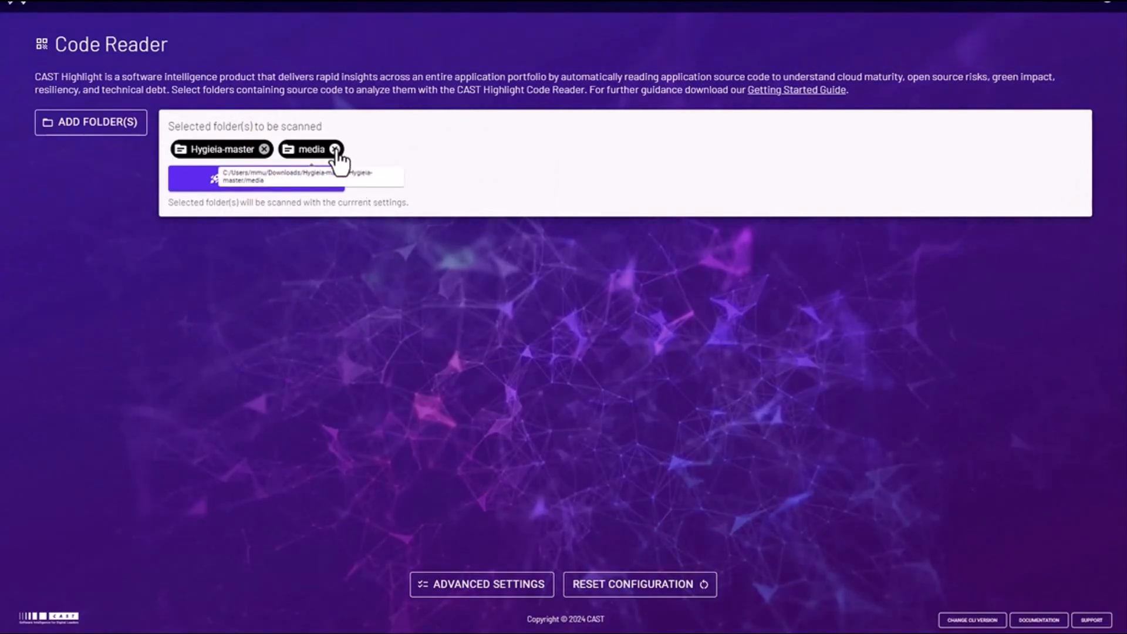
{"action": "left_click", "coordinate": [480, 584]}
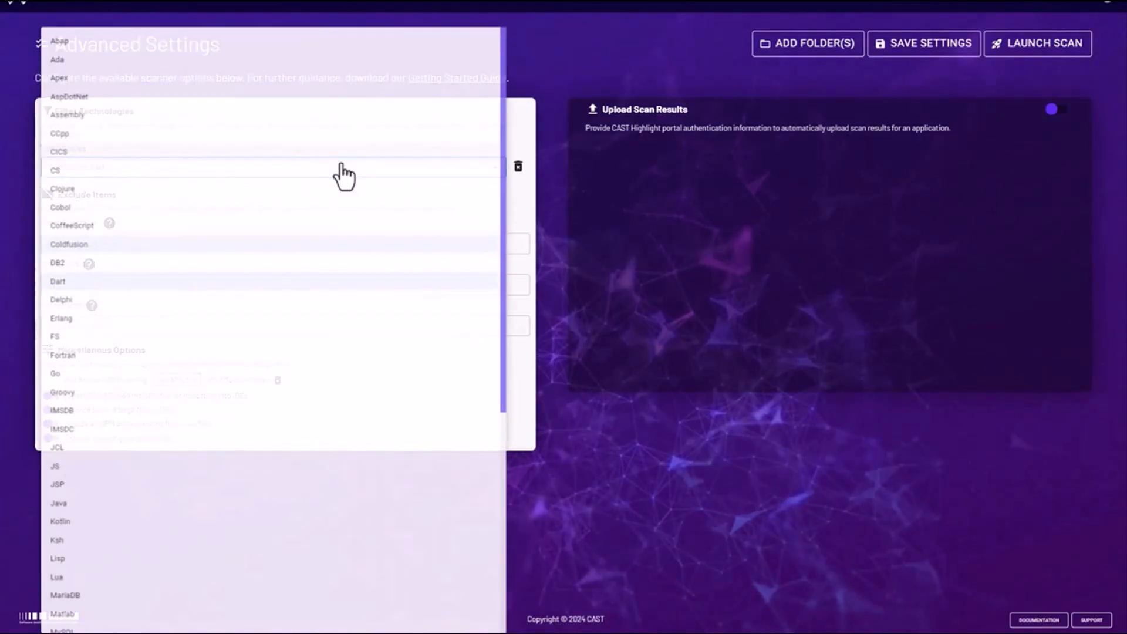
Step: Try a technology filter and ignored directory 'tes' in Advanced Settings, then clear both
{"action": "left_click", "coordinate": [274, 166]}
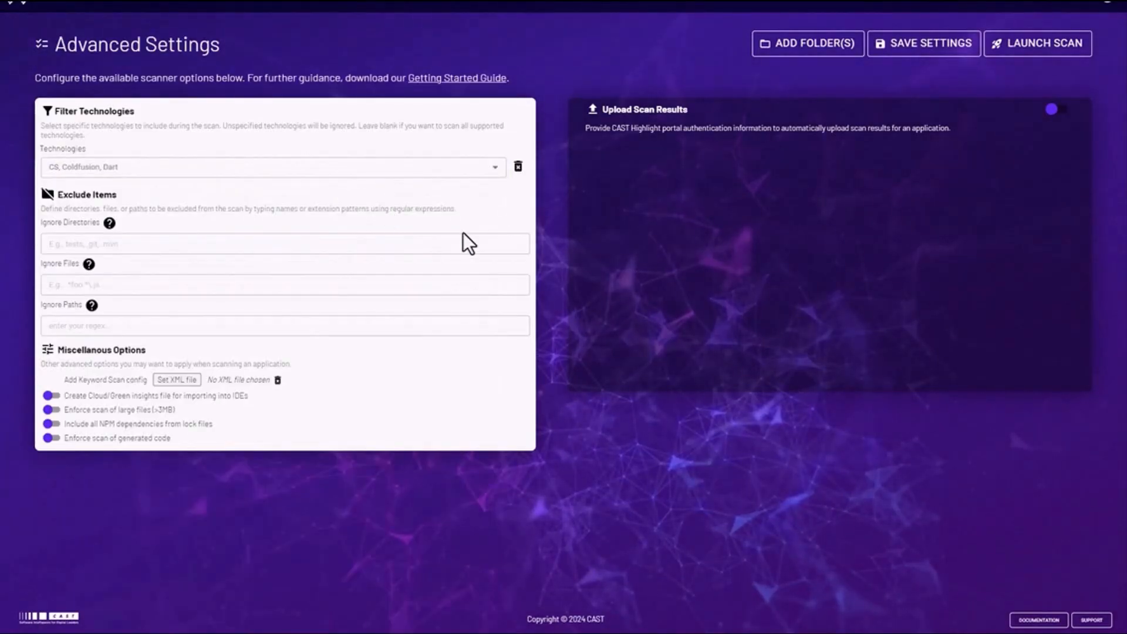
{"action": "left_click", "coordinate": [518, 166]}
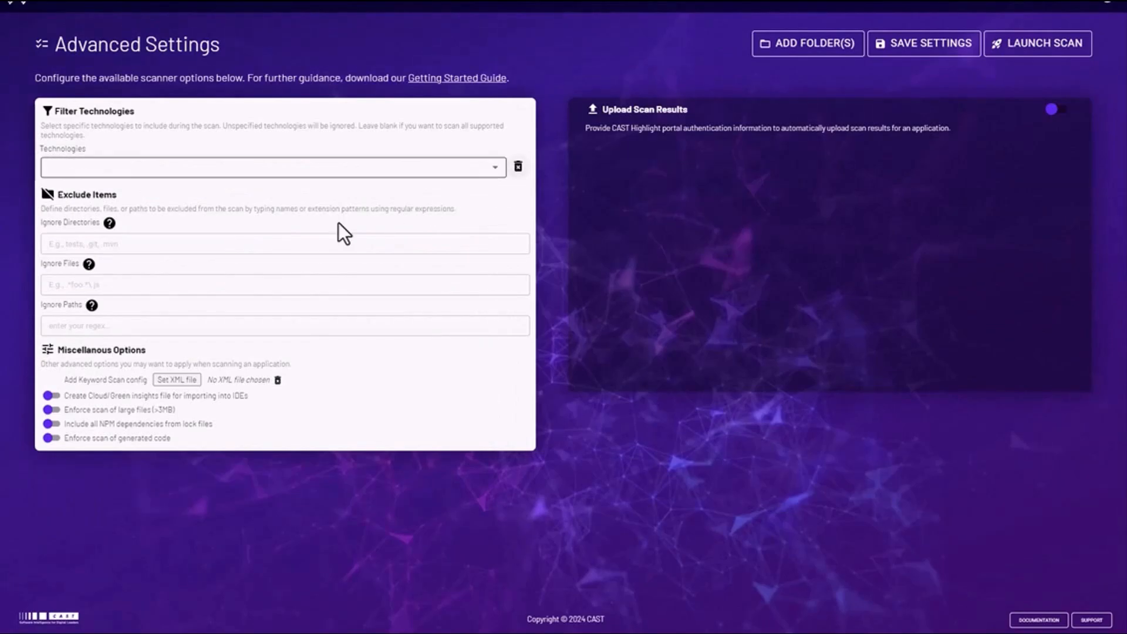
{"action": "left_click", "coordinate": [284, 243]}
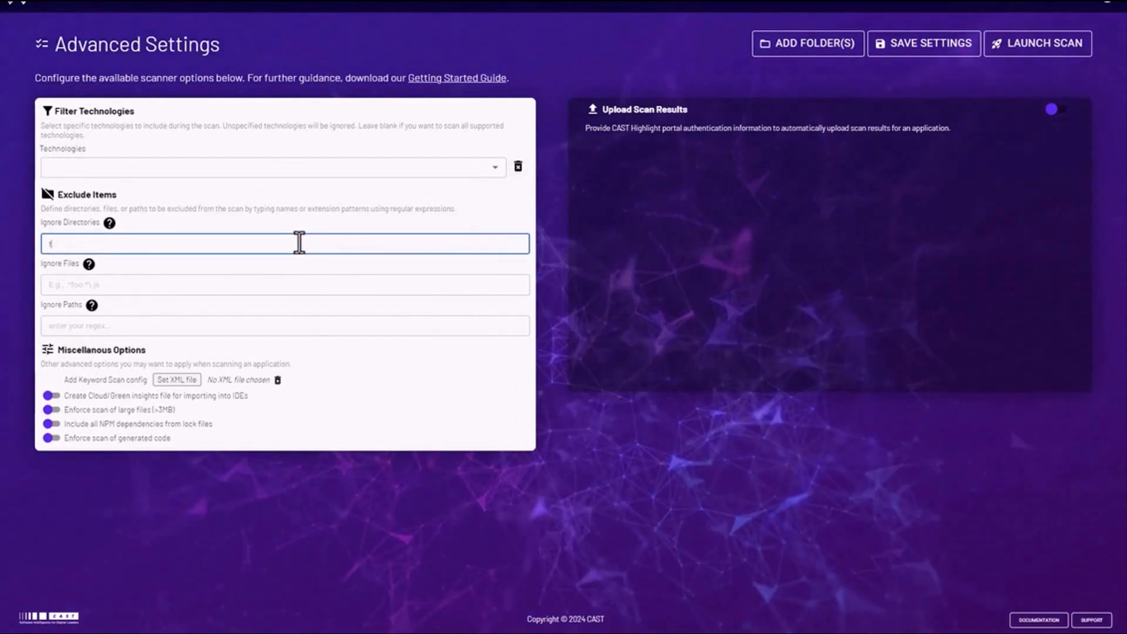
{"action": "type", "text": "test"}
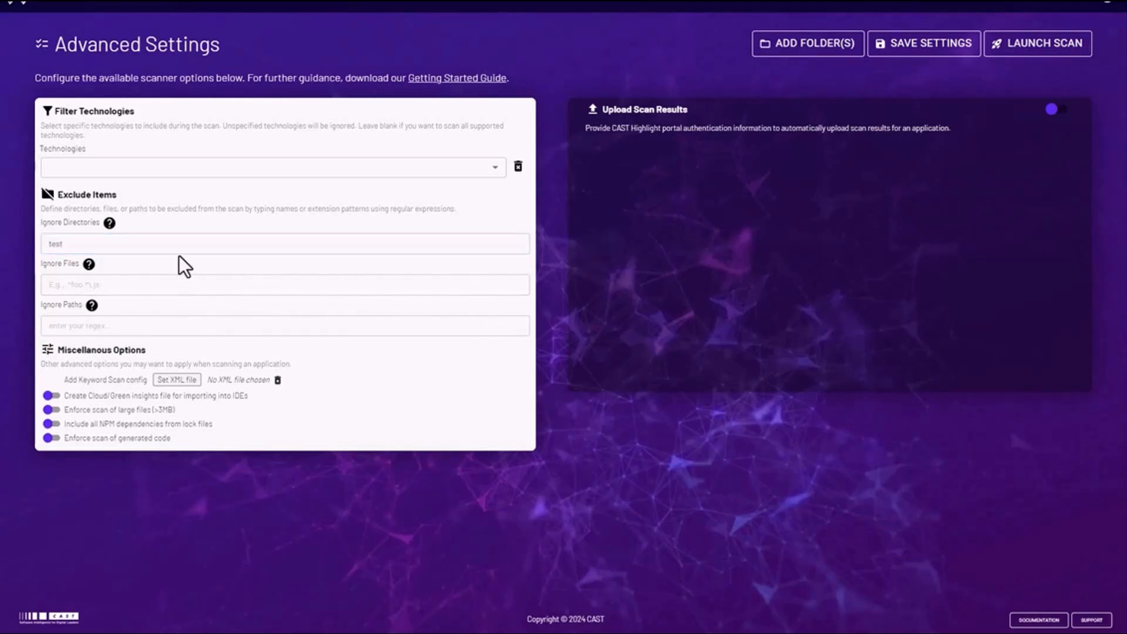
{"action": "left_click", "coordinate": [285, 243]}
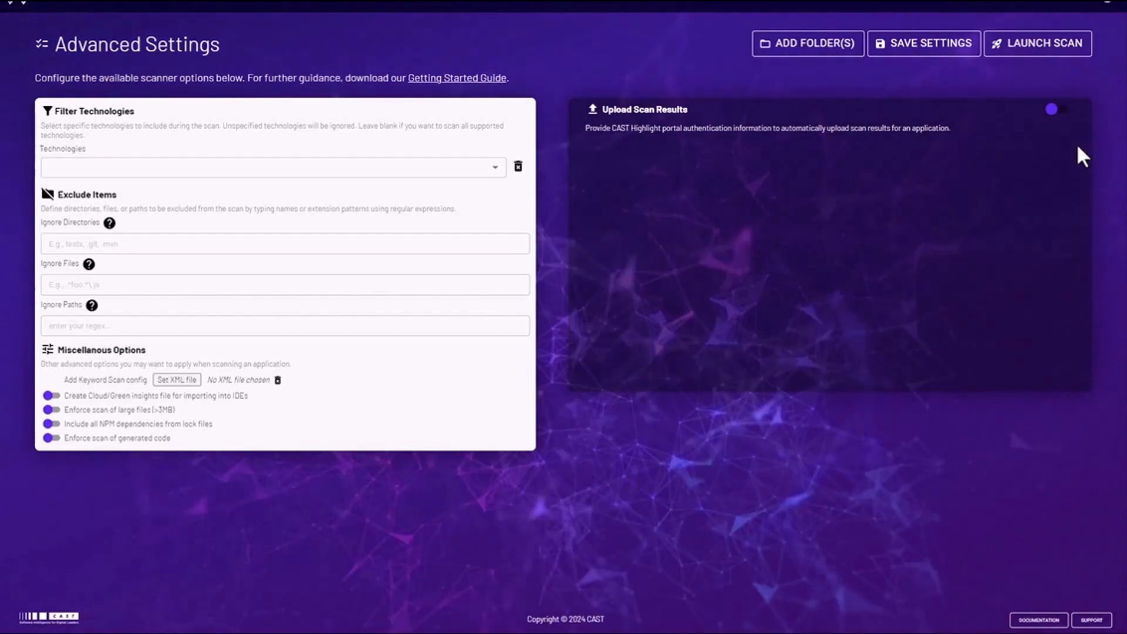
Step: Toggle Upload Scan Results on and back off, then launch the scan
{"action": "left_click", "coordinate": [1052, 108]}
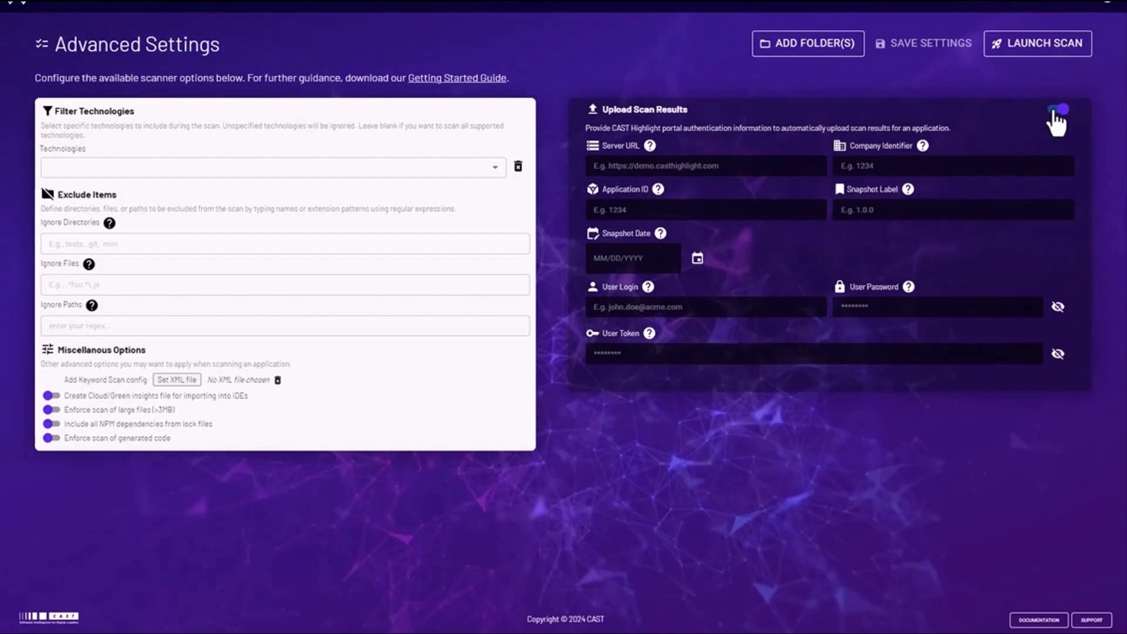
{"action": "left_click", "coordinate": [1052, 109]}
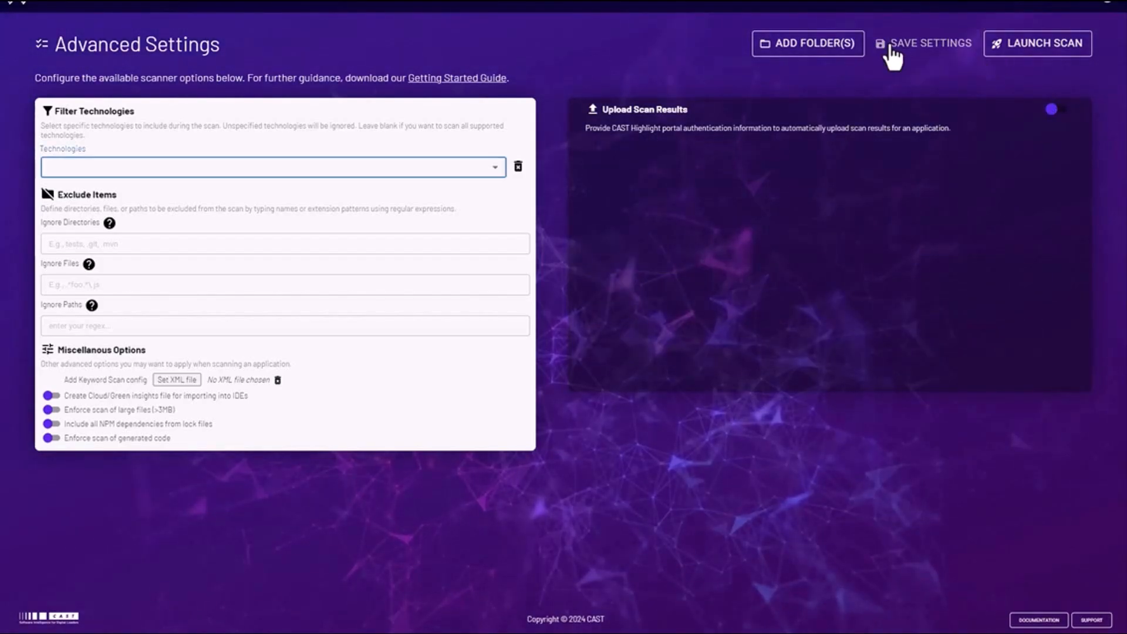
{"action": "mouse_move", "coordinate": [1038, 43]}
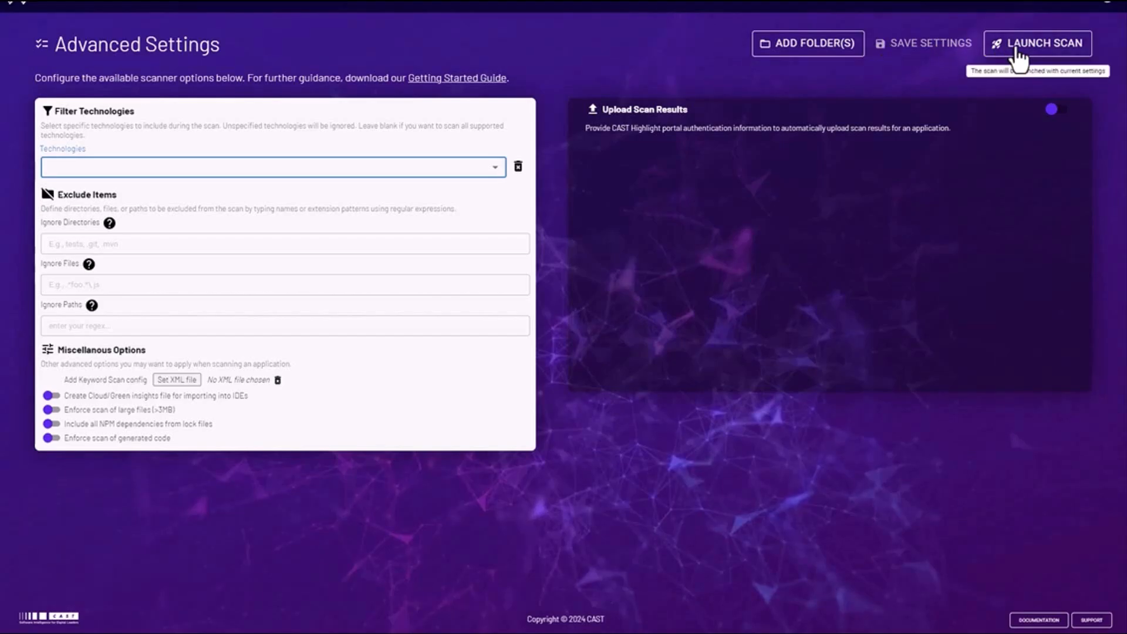
{"action": "left_click", "coordinate": [1037, 43]}
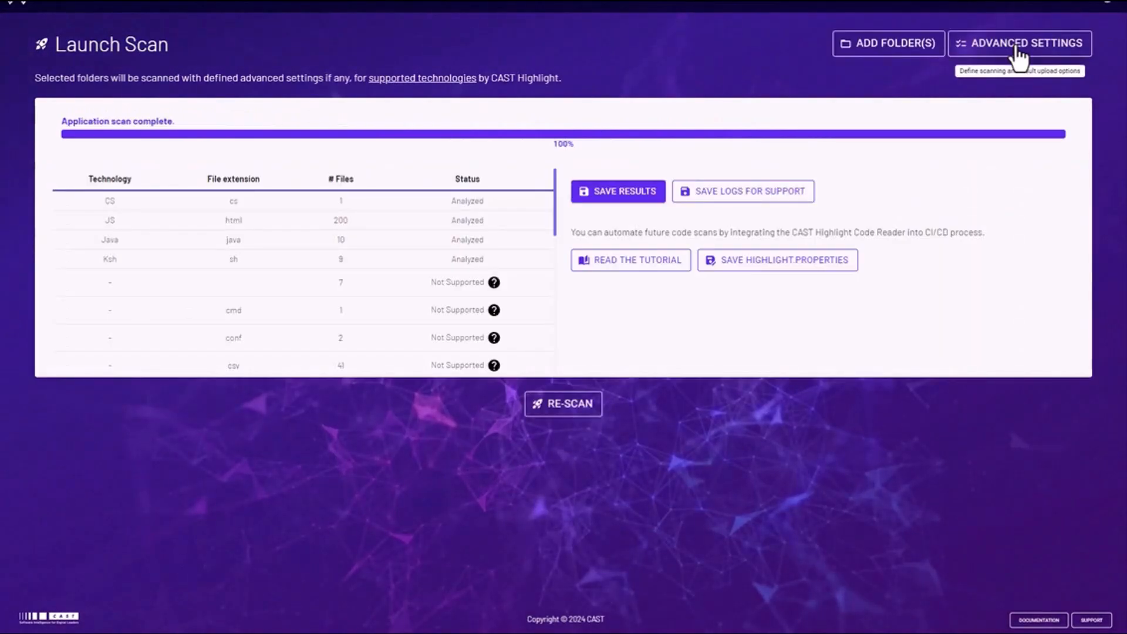
{"action": "mouse_move", "coordinate": [444, 233]}
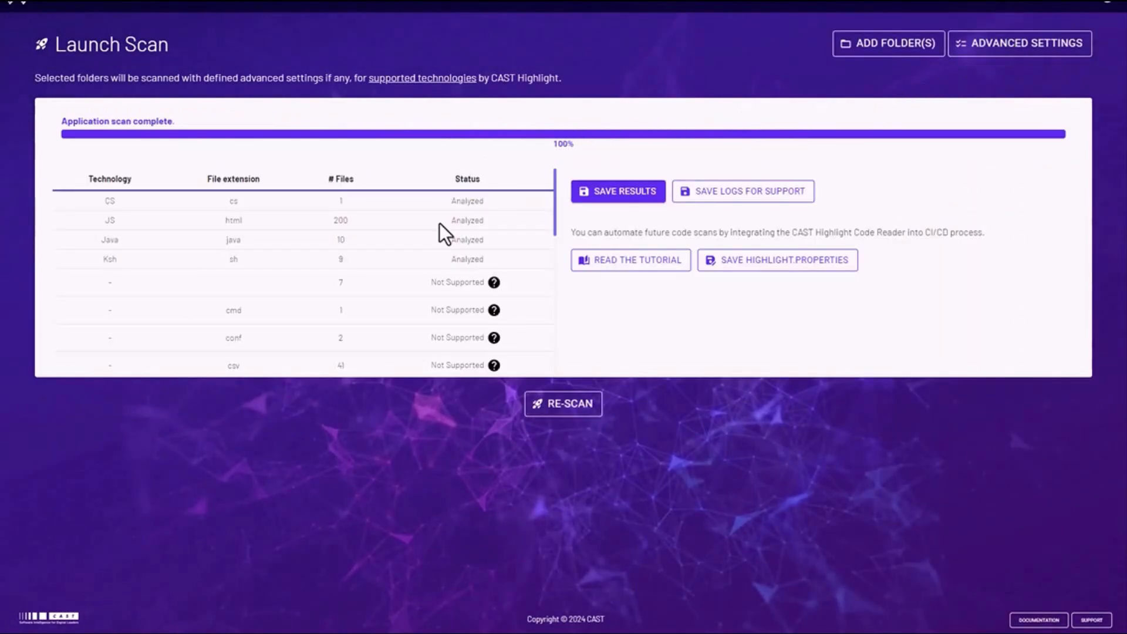
Step: Scroll the finished scan's file-type results, then switch back to the Highlight portal
{"action": "scroll", "scroll_direction": "down", "scroll_amount": 3}
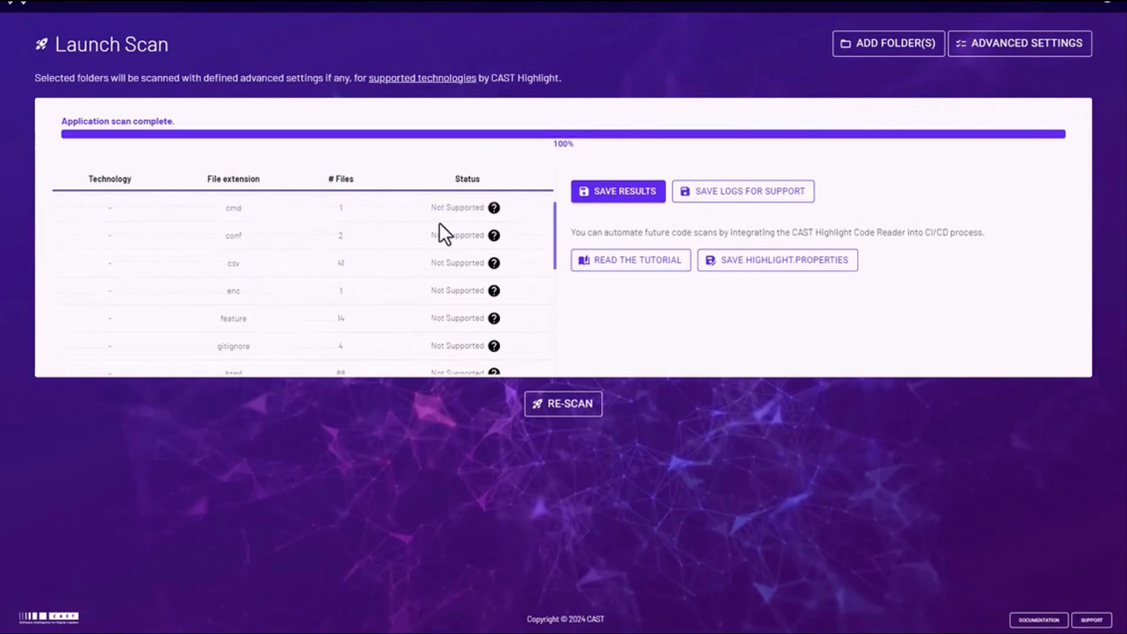
{"action": "left_click", "coordinate": [617, 191]}
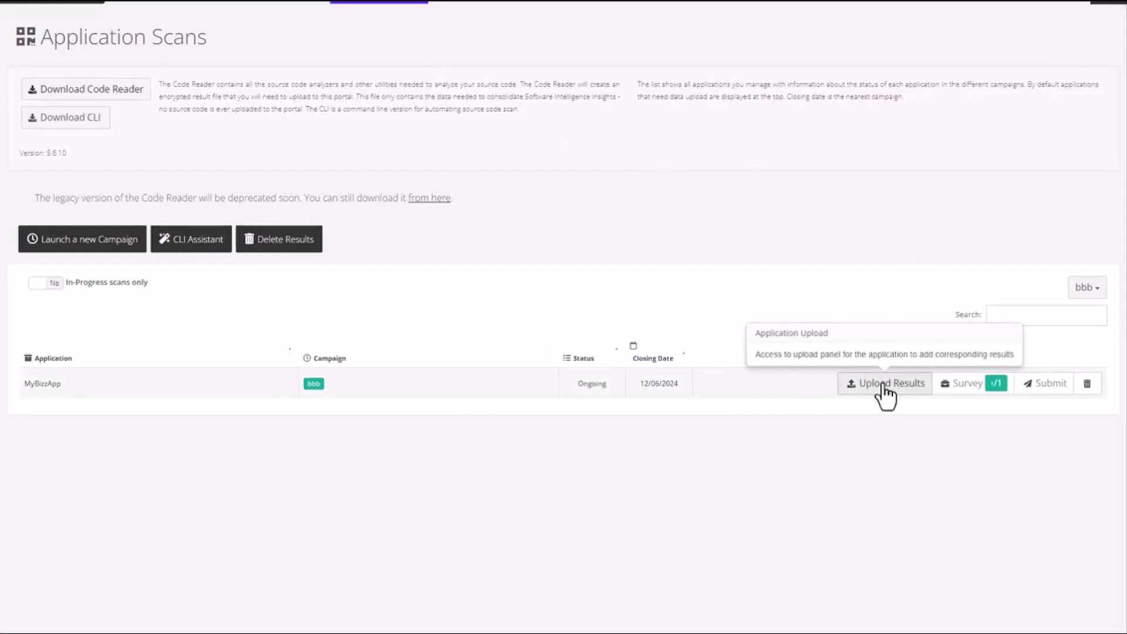
Step: Review MyBizApp's uploaded result files, close the list, and submit its results
{"action": "left_click", "coordinate": [885, 382]}
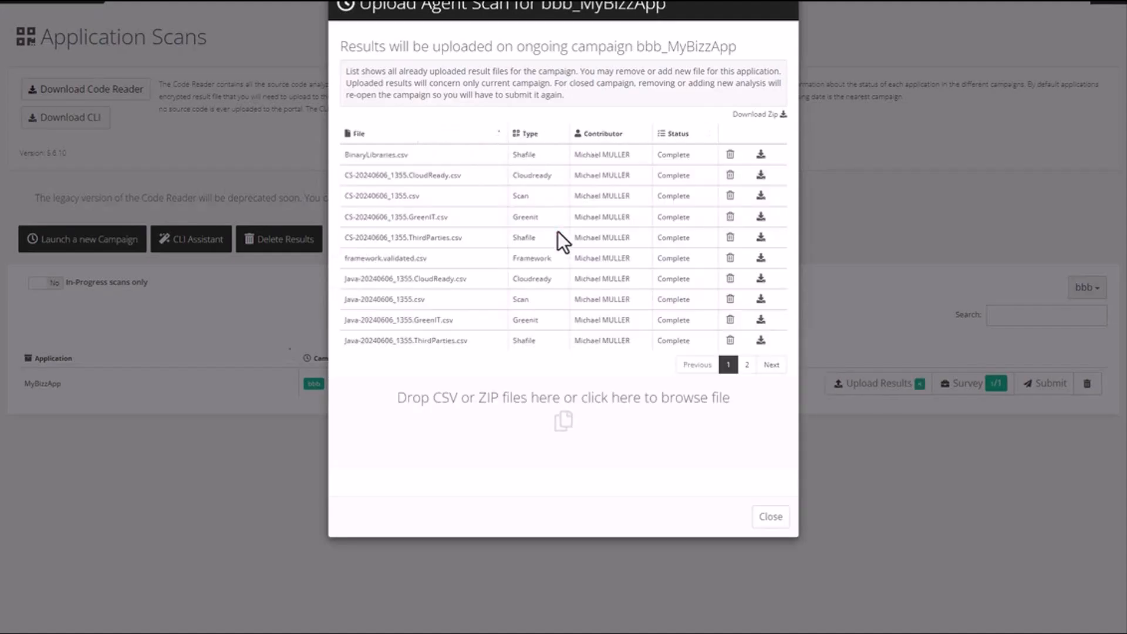
{"action": "mouse_move", "coordinate": [790, 494]}
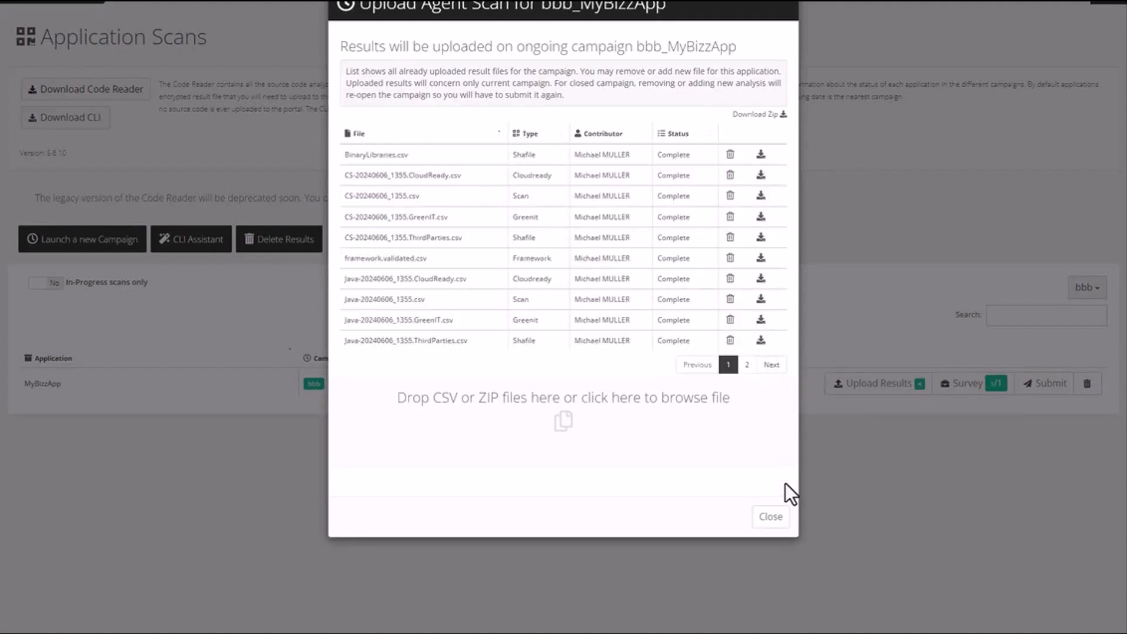
{"action": "left_click", "coordinate": [771, 516]}
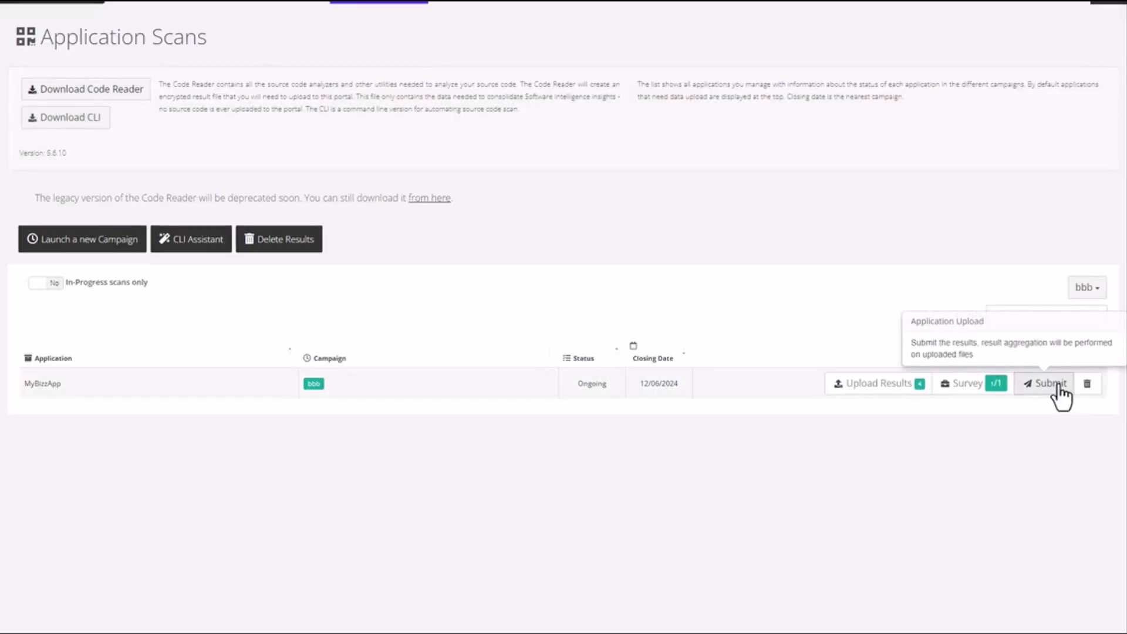
{"action": "left_click", "coordinate": [1048, 382]}
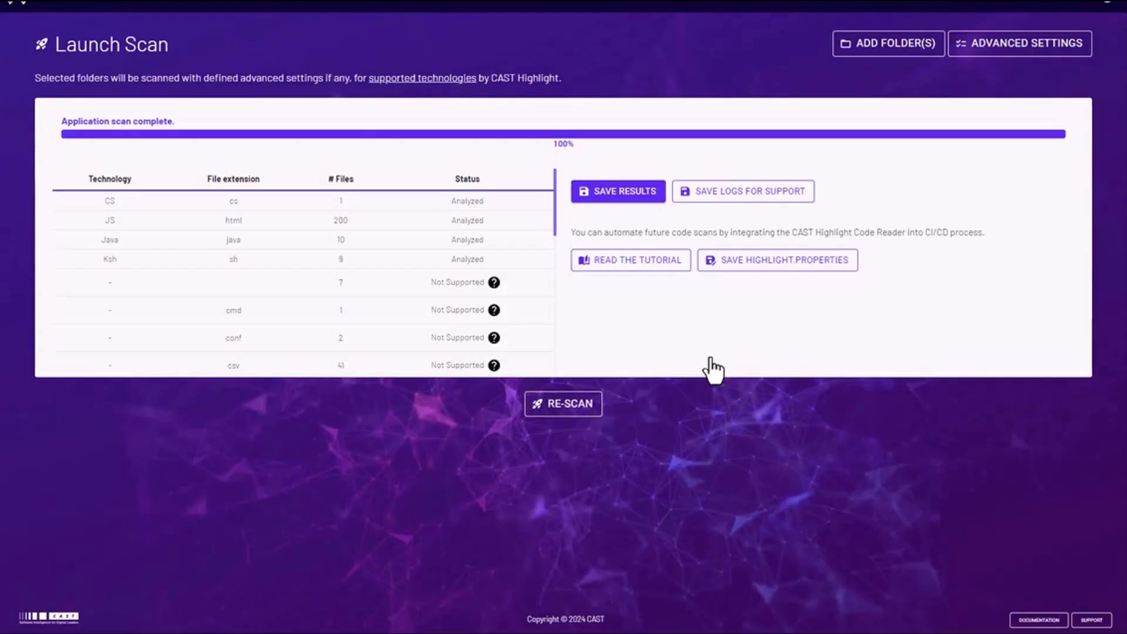
{"action": "mouse_move", "coordinate": [743, 201]}
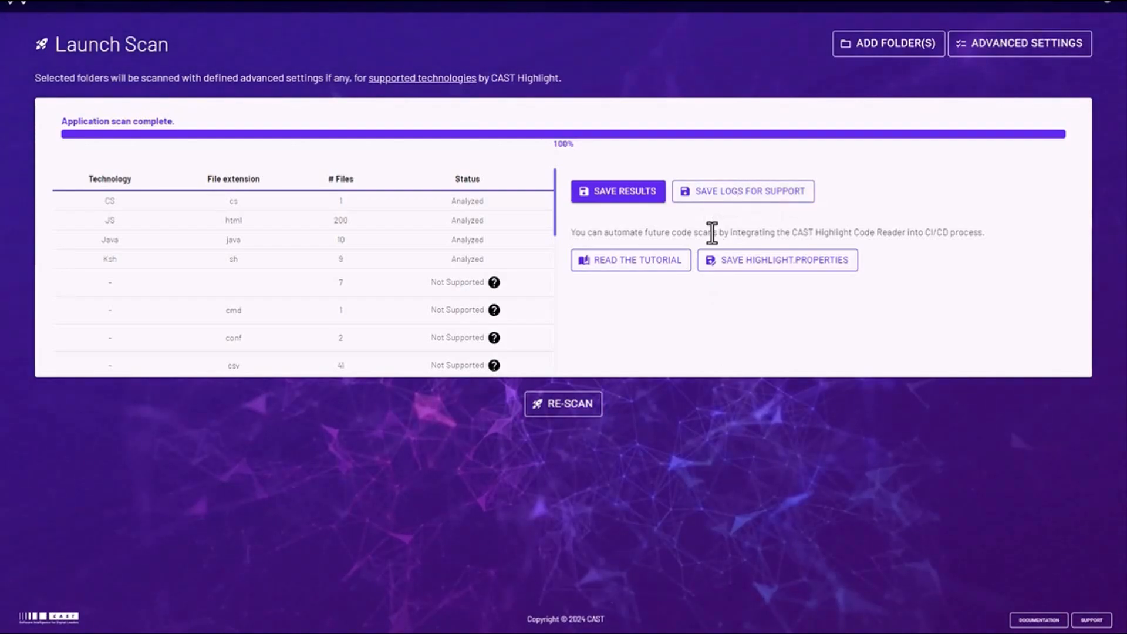
{"action": "mouse_move", "coordinate": [629, 259]}
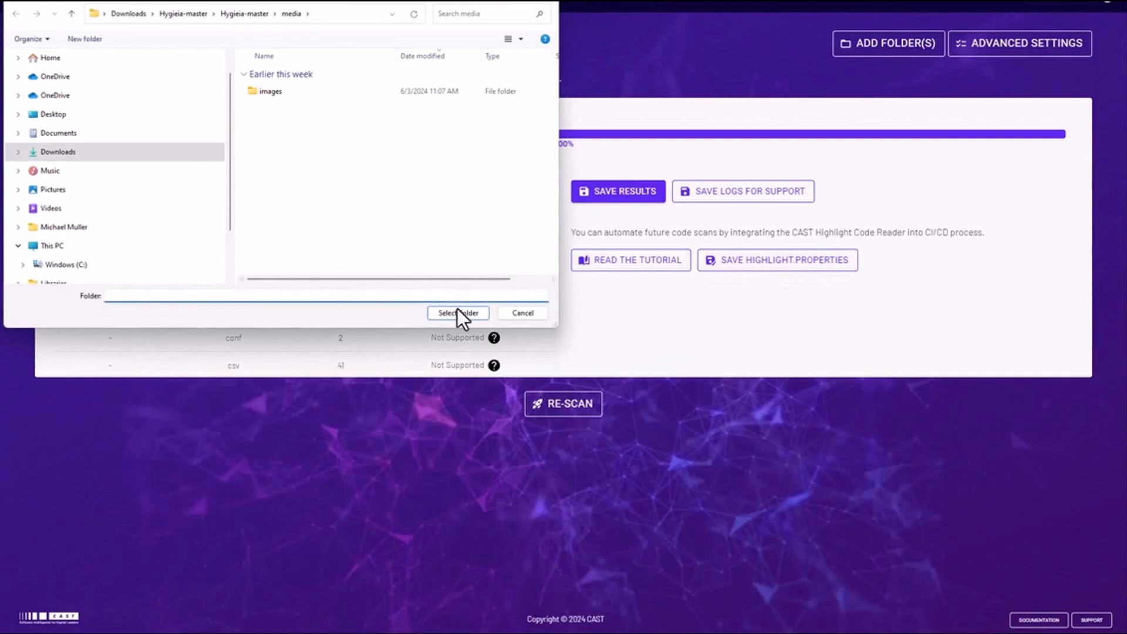
Step: Save highlight.properties into the Hygieia-master media folder and dismiss the confirmation
{"action": "left_click", "coordinate": [458, 313]}
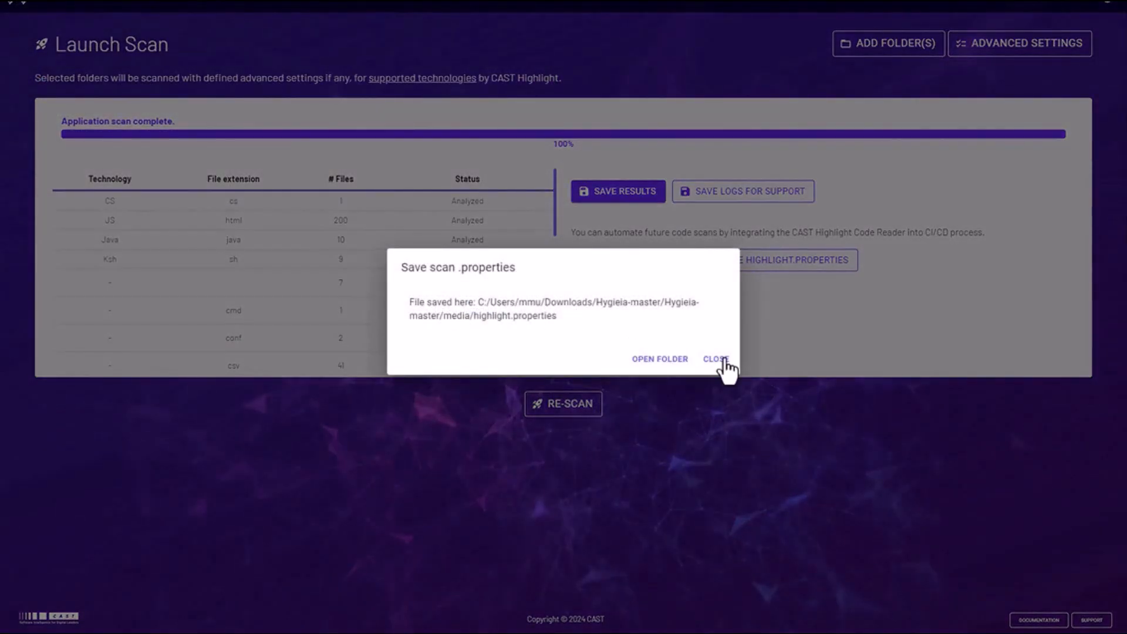
{"action": "left_click", "coordinate": [716, 359]}
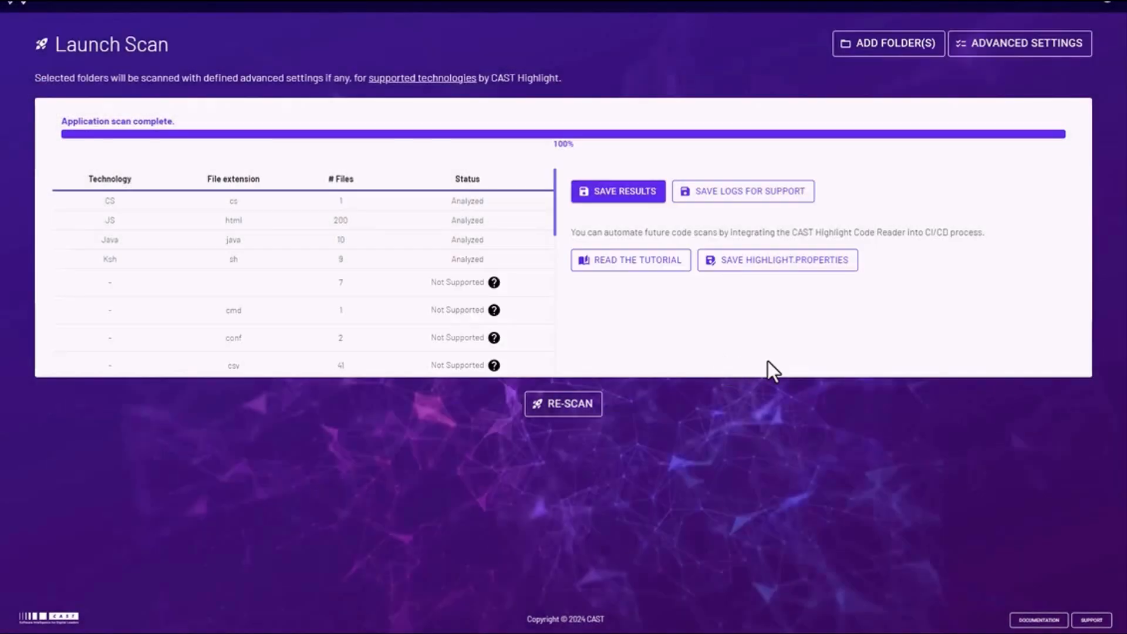
{"action": "mouse_move", "coordinate": [942, 345]}
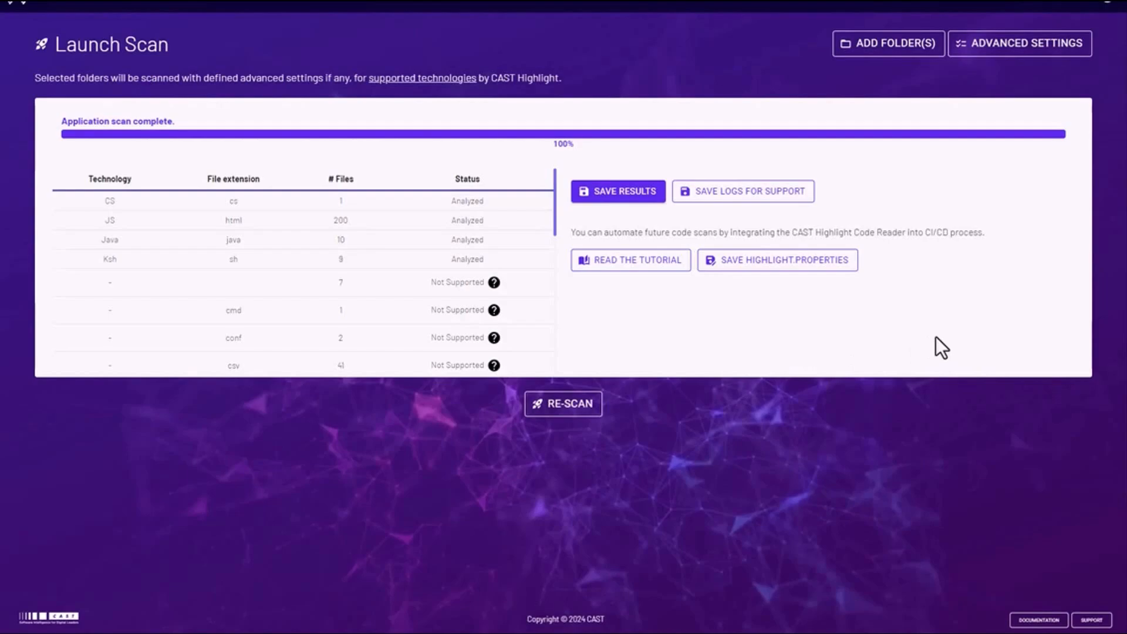
{"action": "mouse_move", "coordinate": [563, 404]}
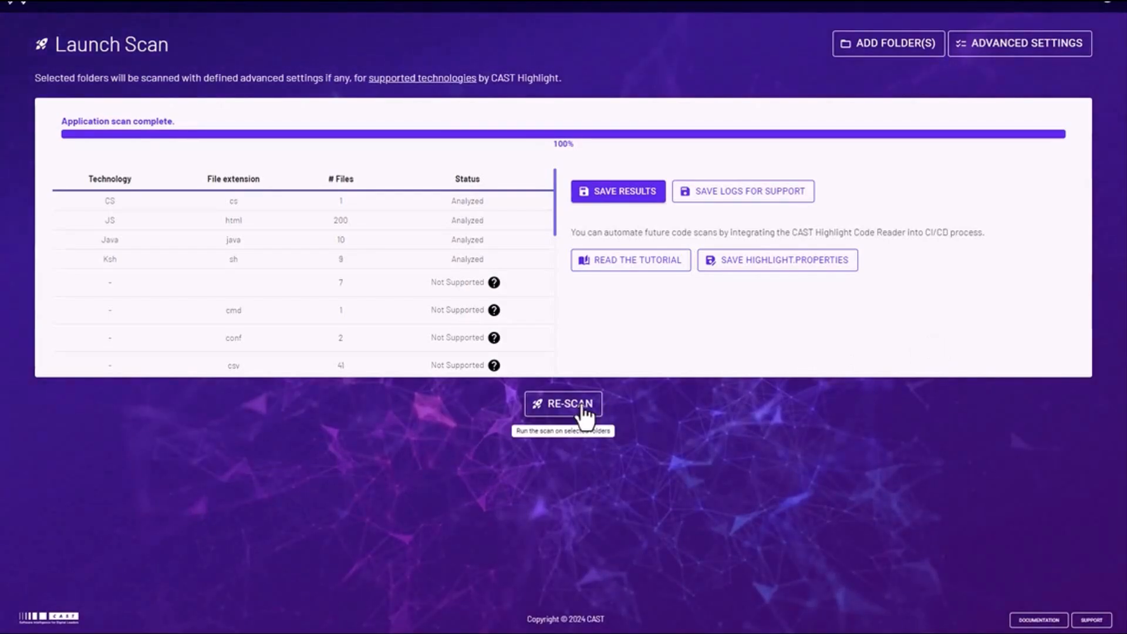